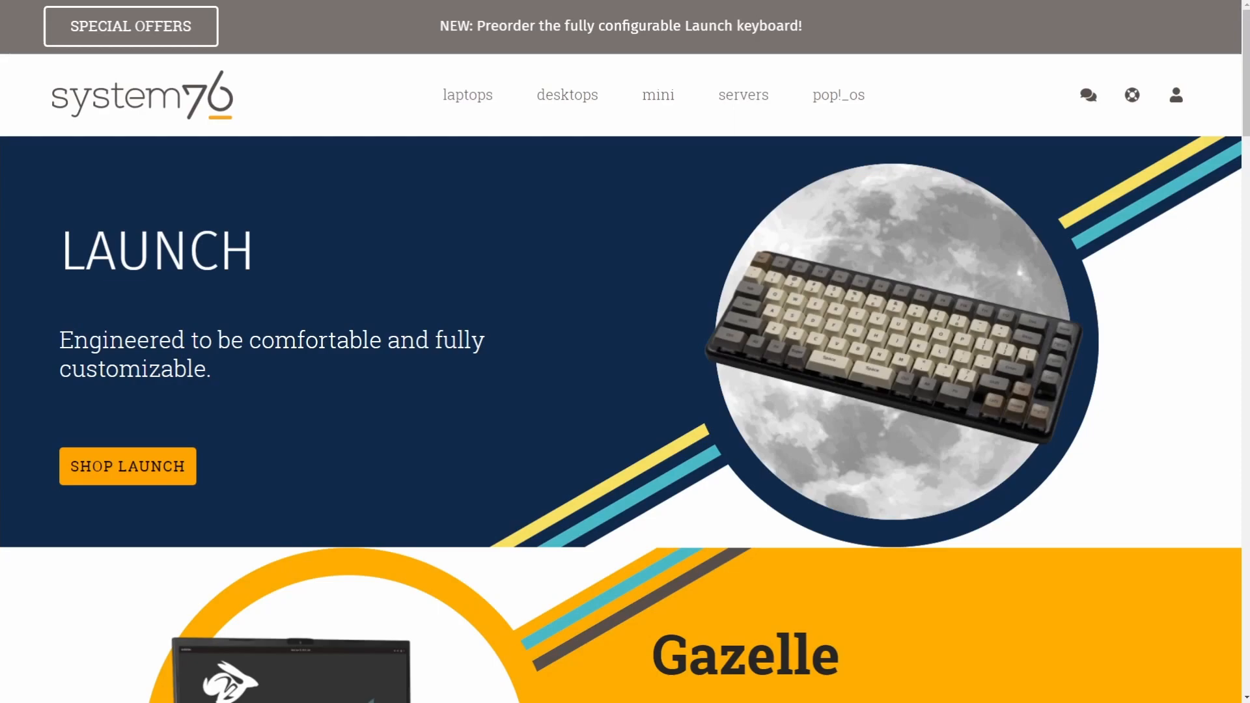
pyautogui.moveTo(456, 391)
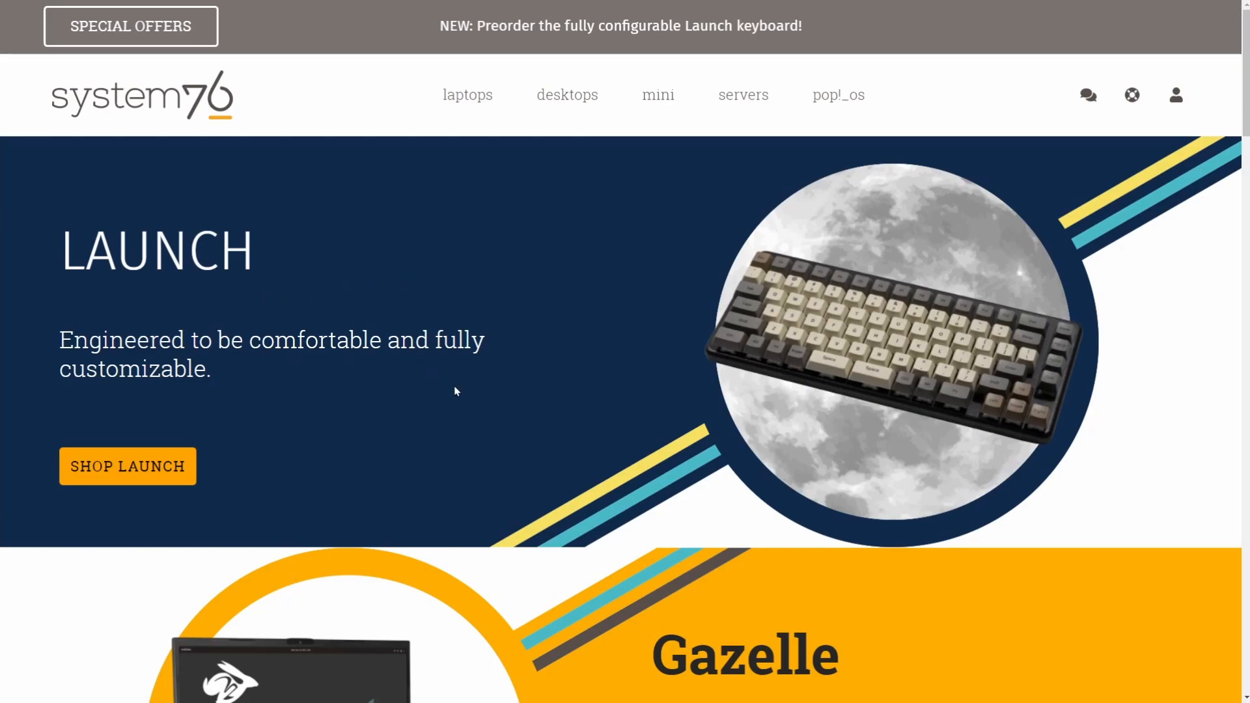
pyautogui.moveTo(391, 423)
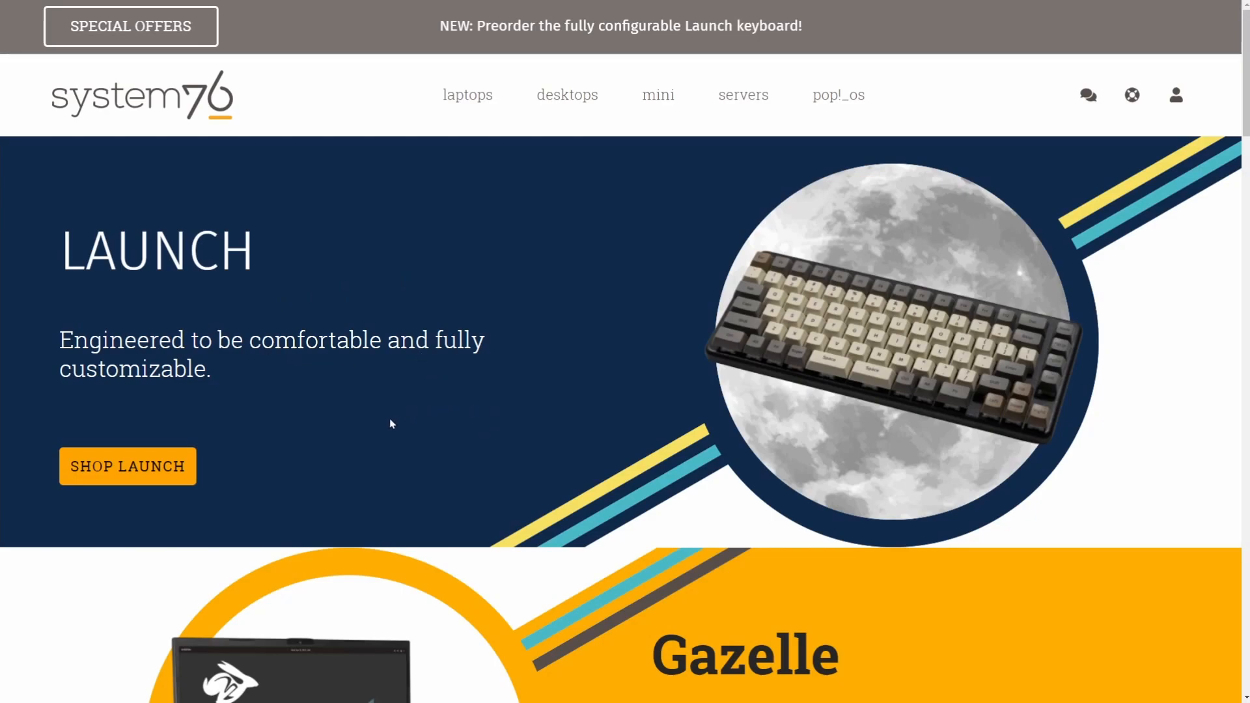
pyautogui.moveTo(394, 429)
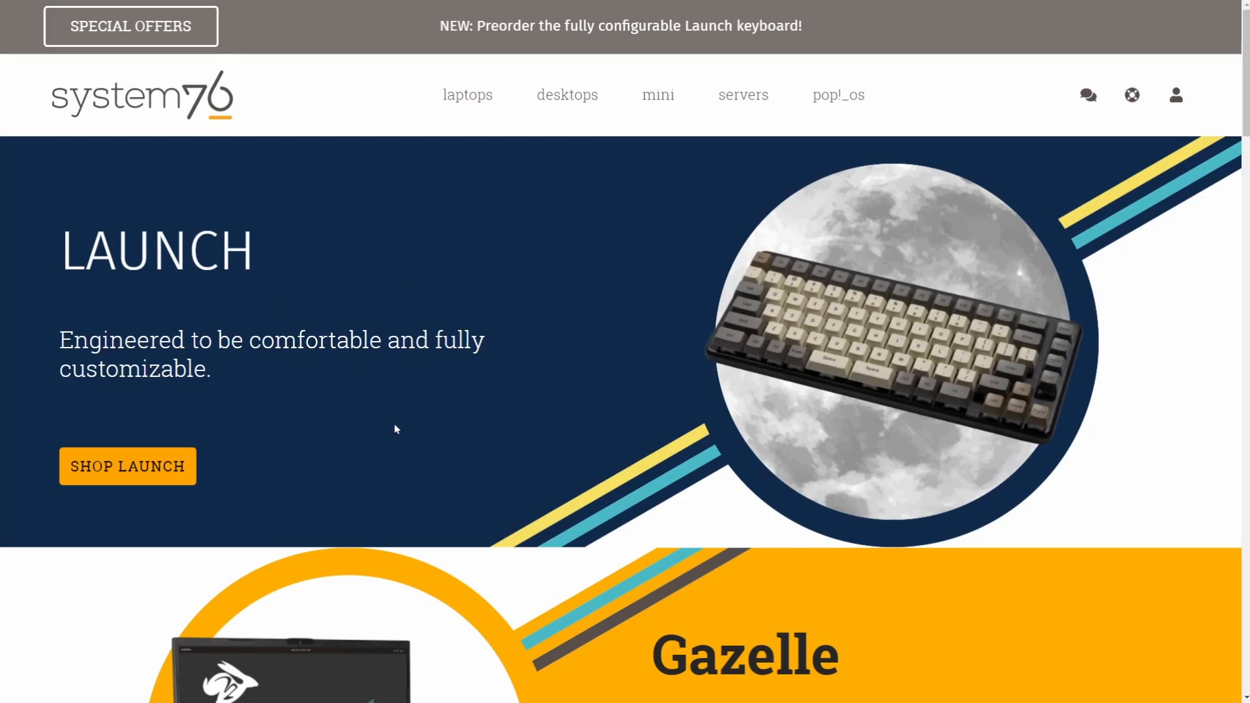
pyautogui.moveTo(386, 440)
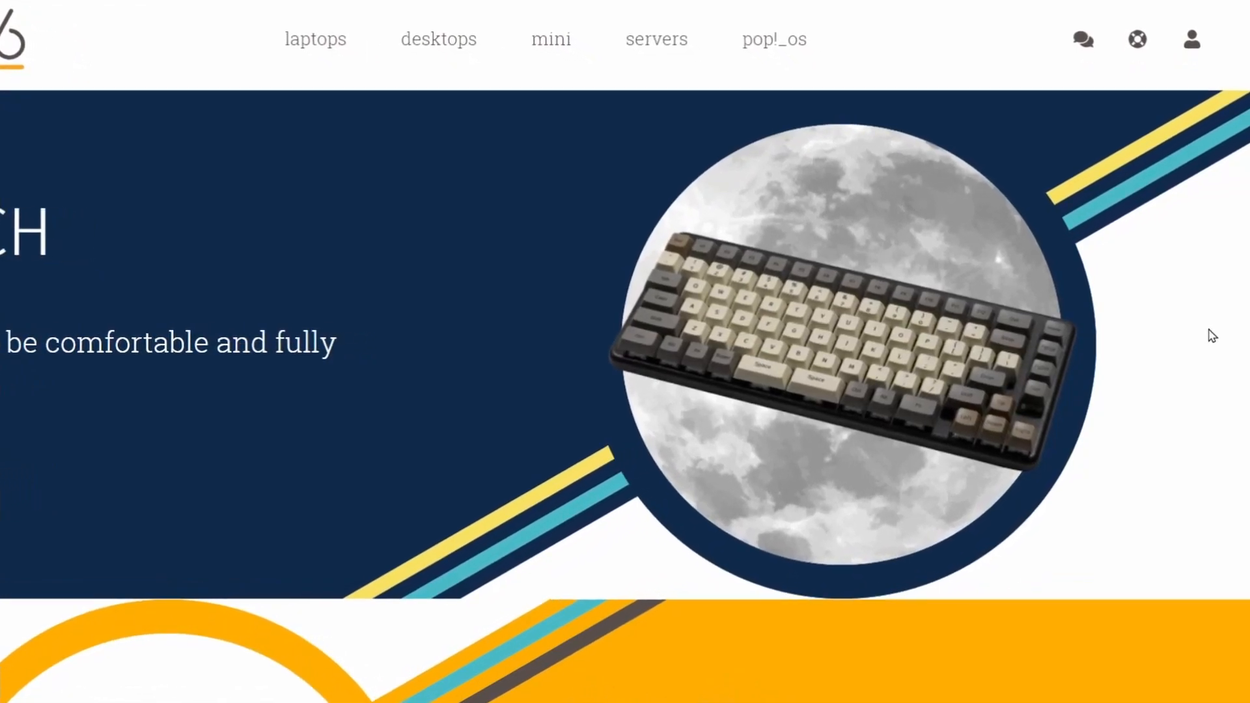
# Open the Launch keyboard page from the homepage banner and read its features and $285.00 price
pyautogui.scroll(3)
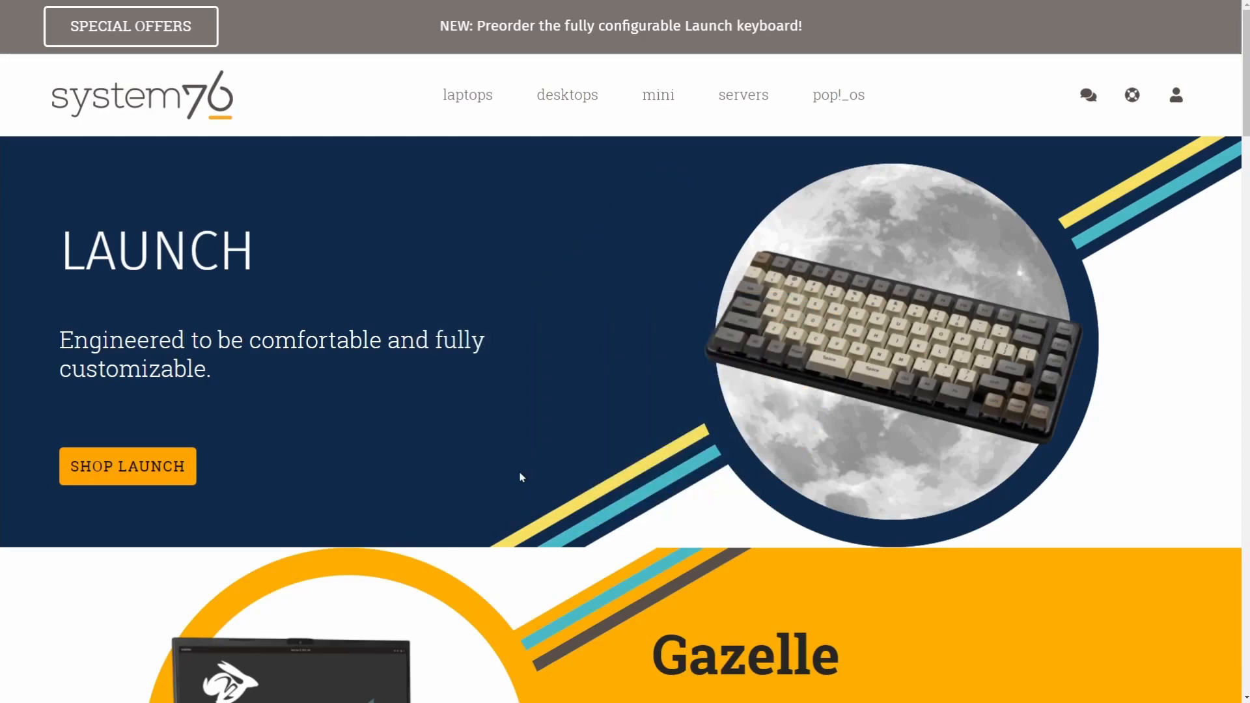
pyautogui.click(128, 465)
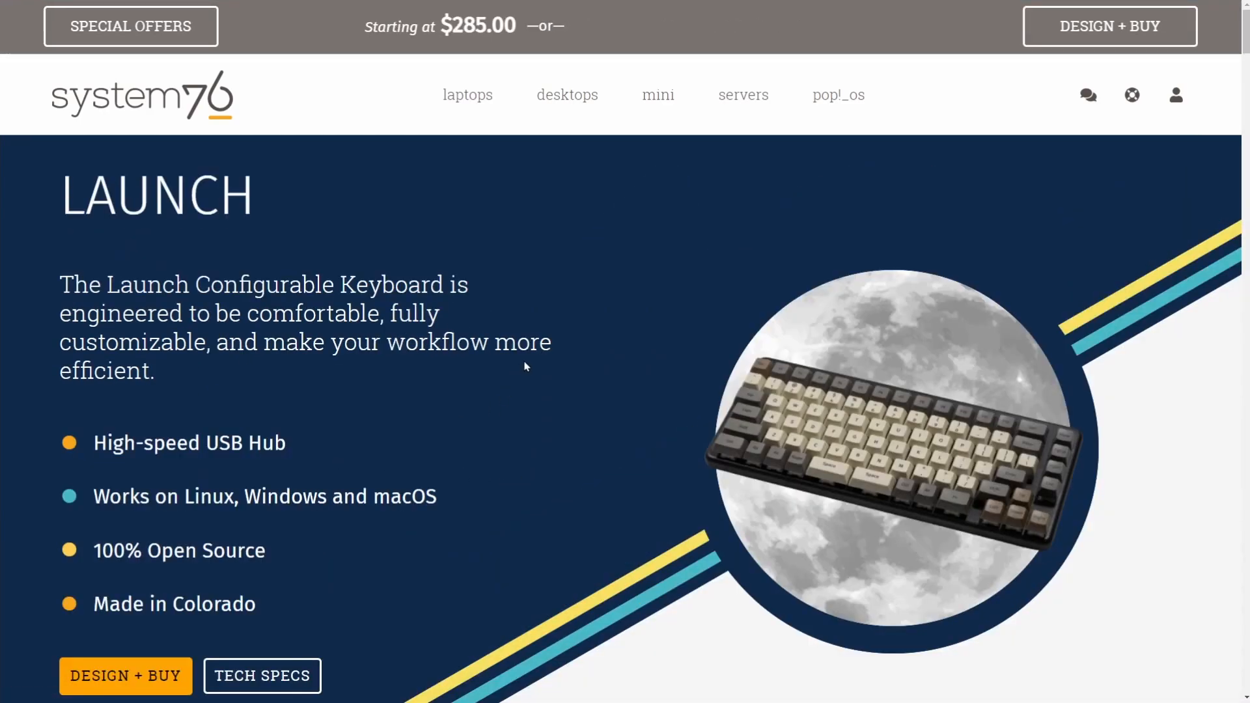
pyautogui.scroll(-3)
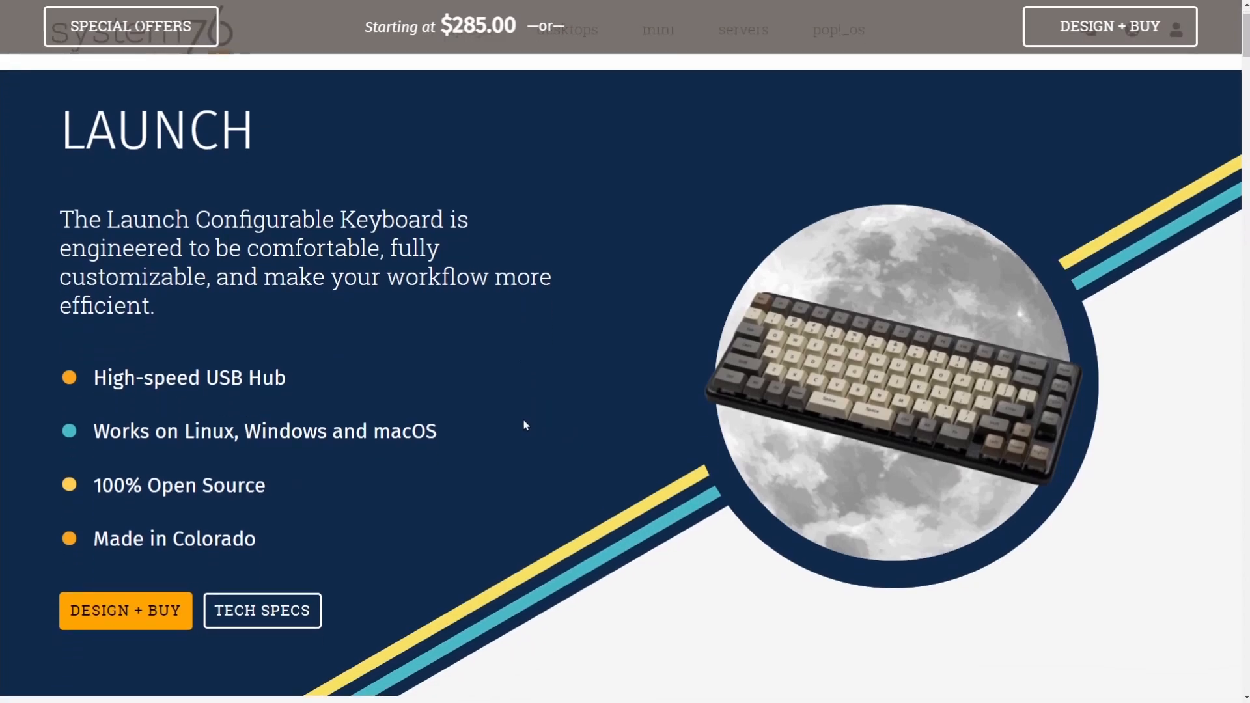
pyautogui.moveTo(443, 384)
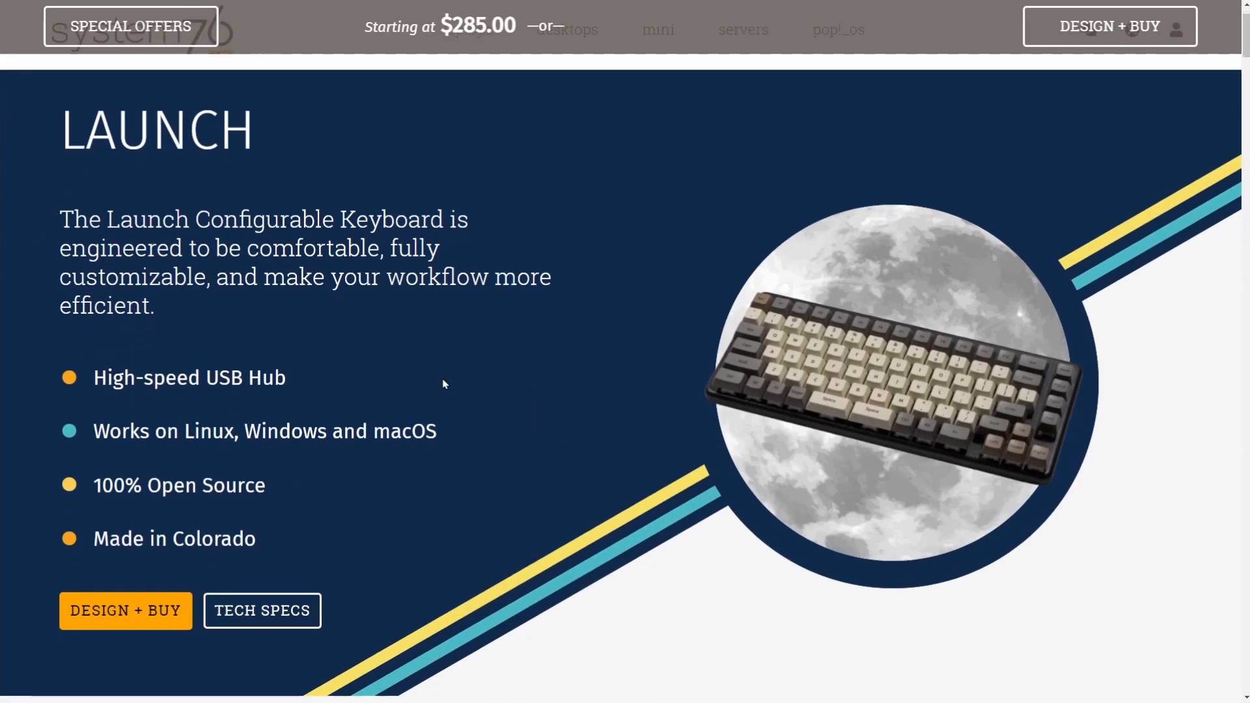
pyautogui.moveTo(437, 381)
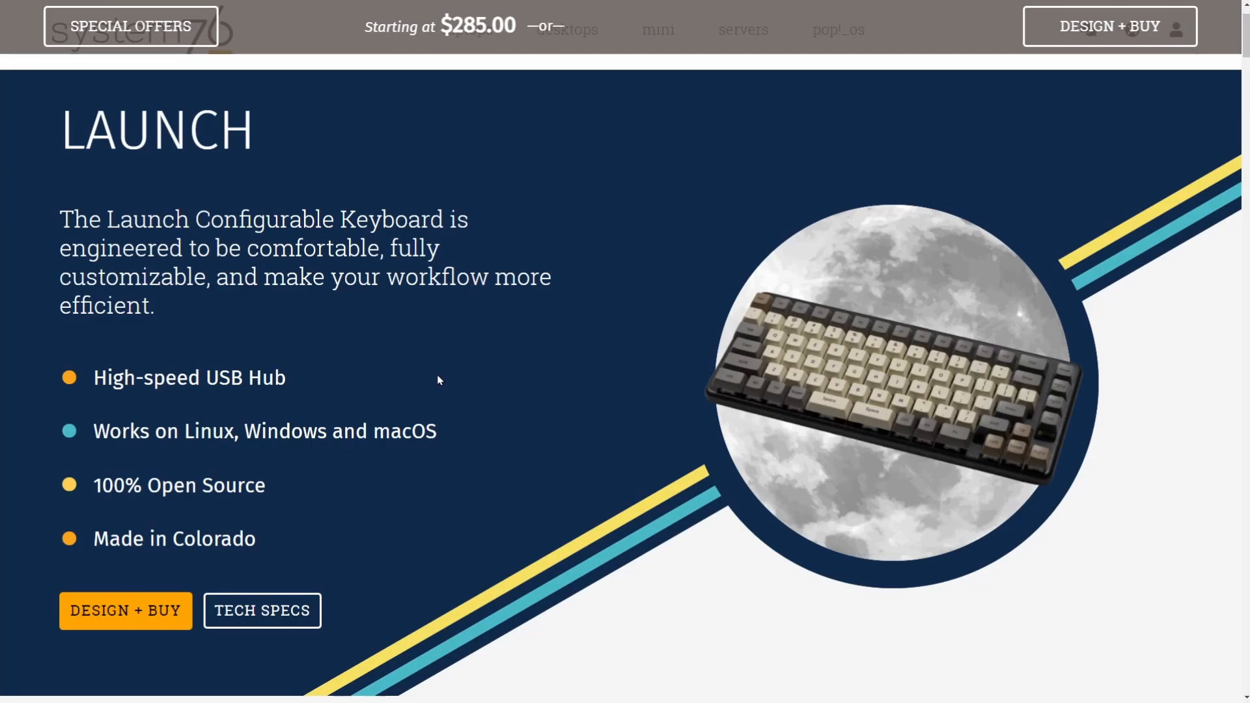
pyautogui.moveTo(402, 285)
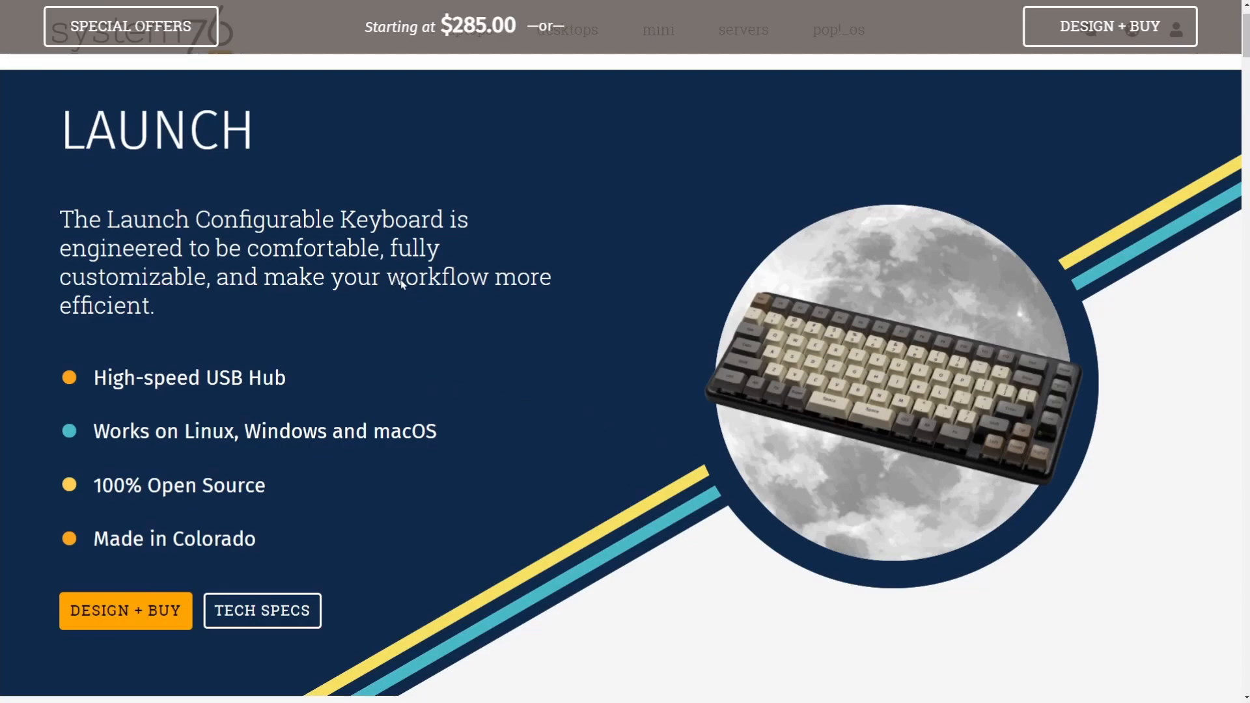
pyautogui.moveTo(206, 381)
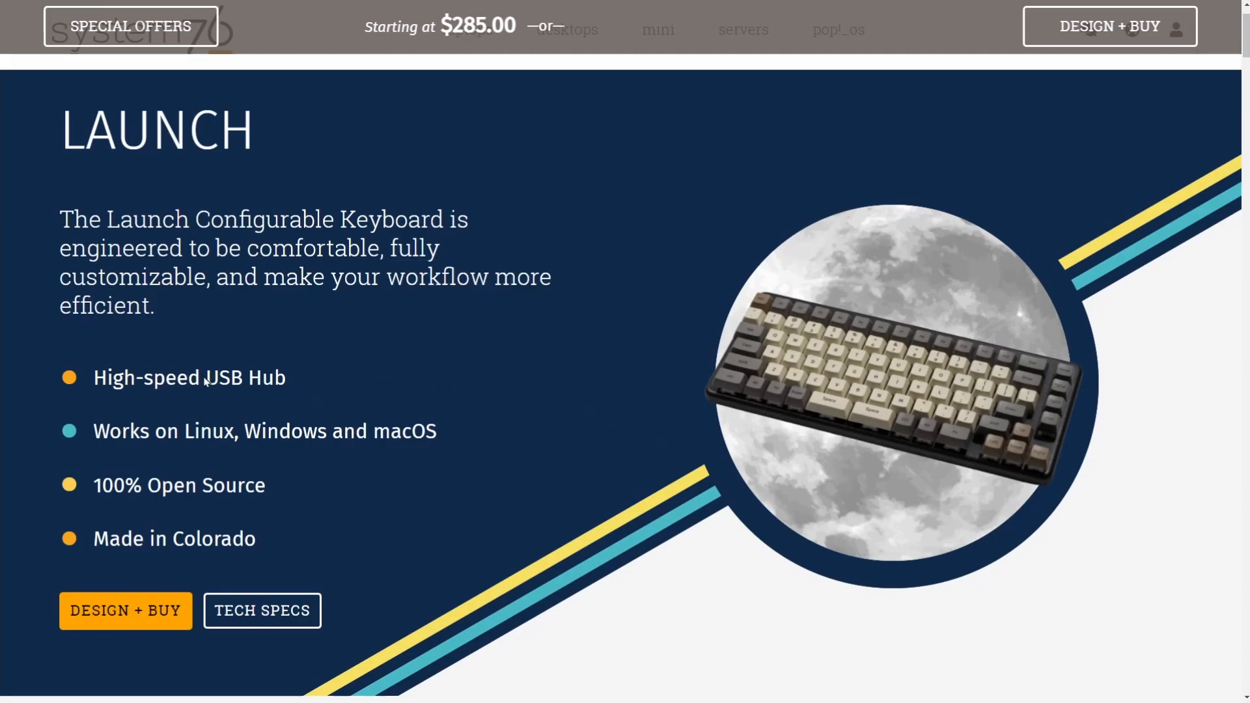
pyautogui.moveTo(130, 409)
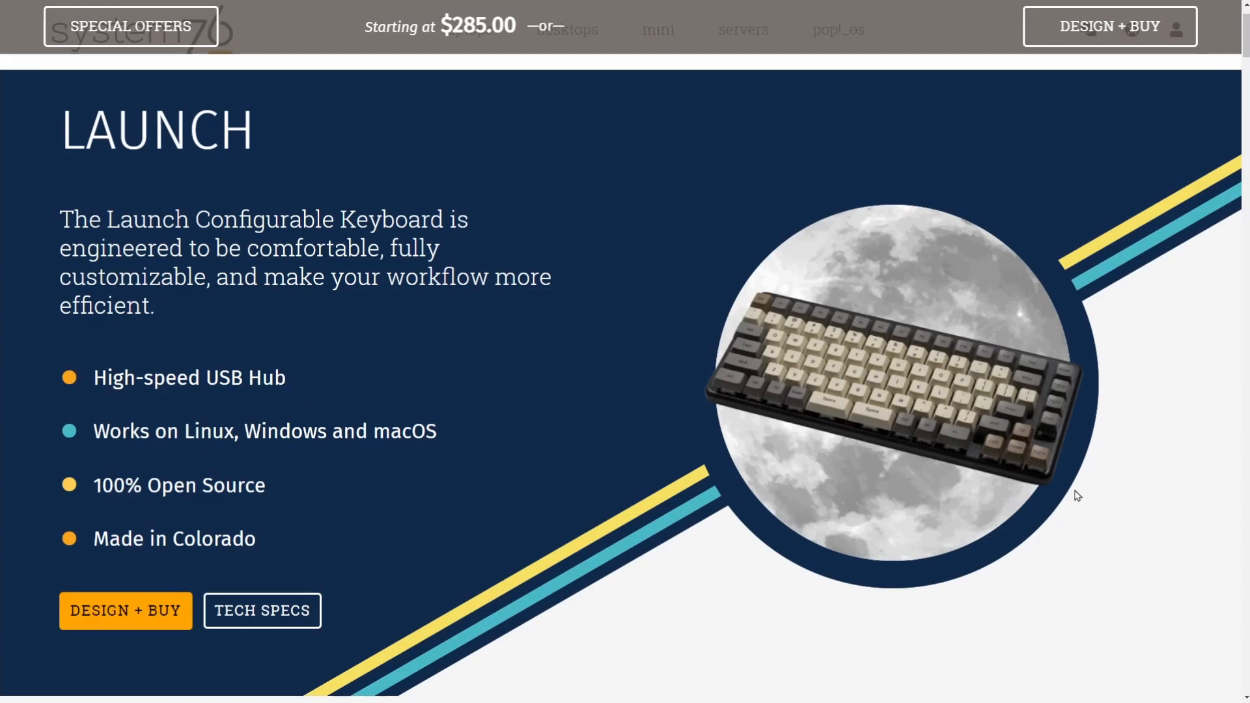
pyautogui.moveTo(829, 317)
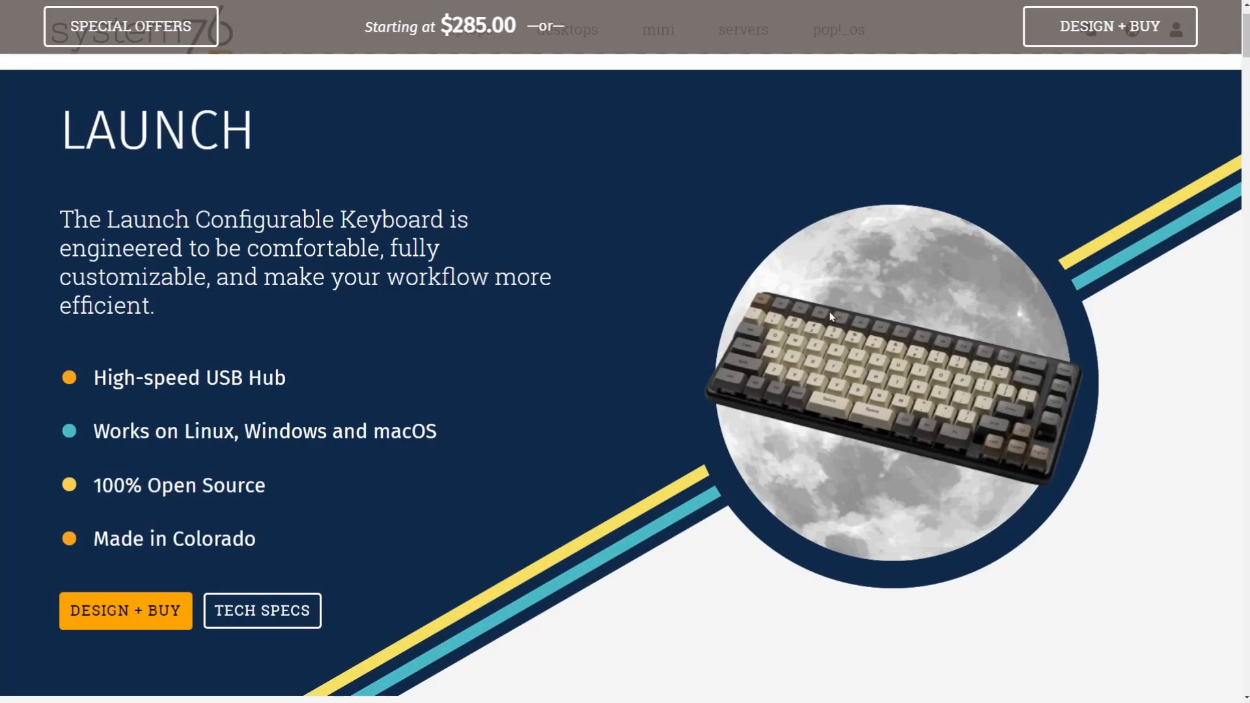
pyautogui.moveTo(501, 407)
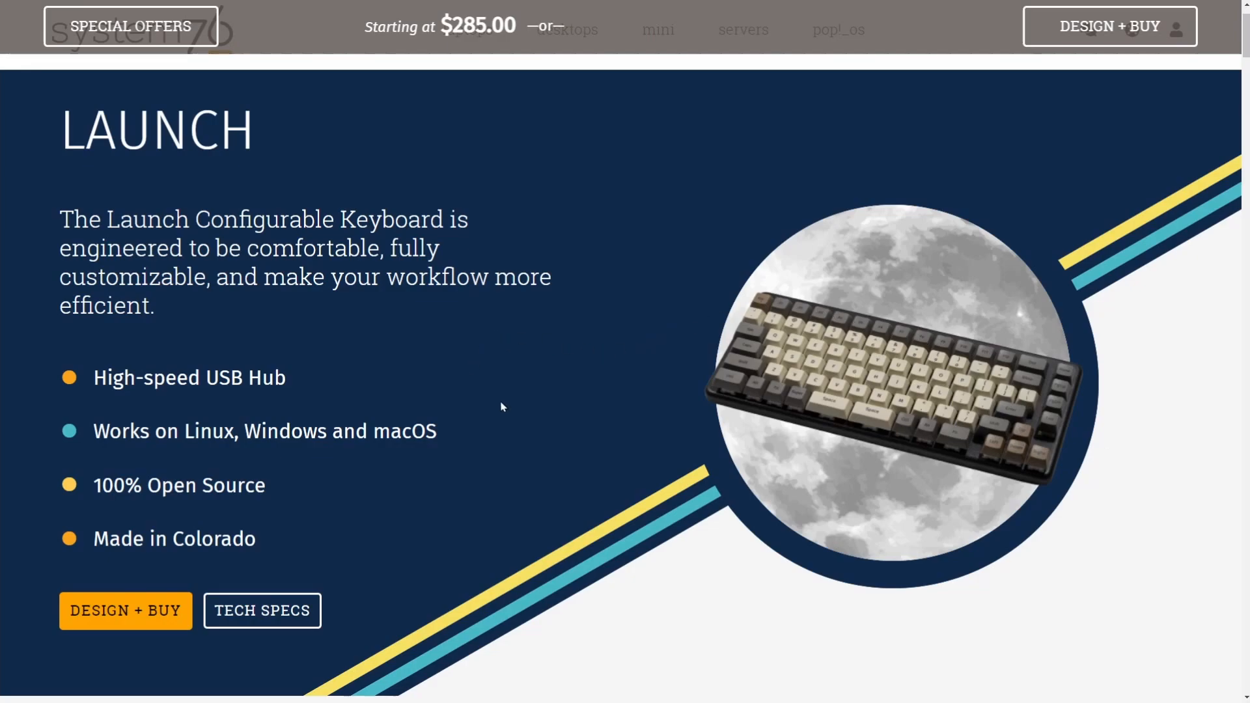
pyautogui.moveTo(486, 398)
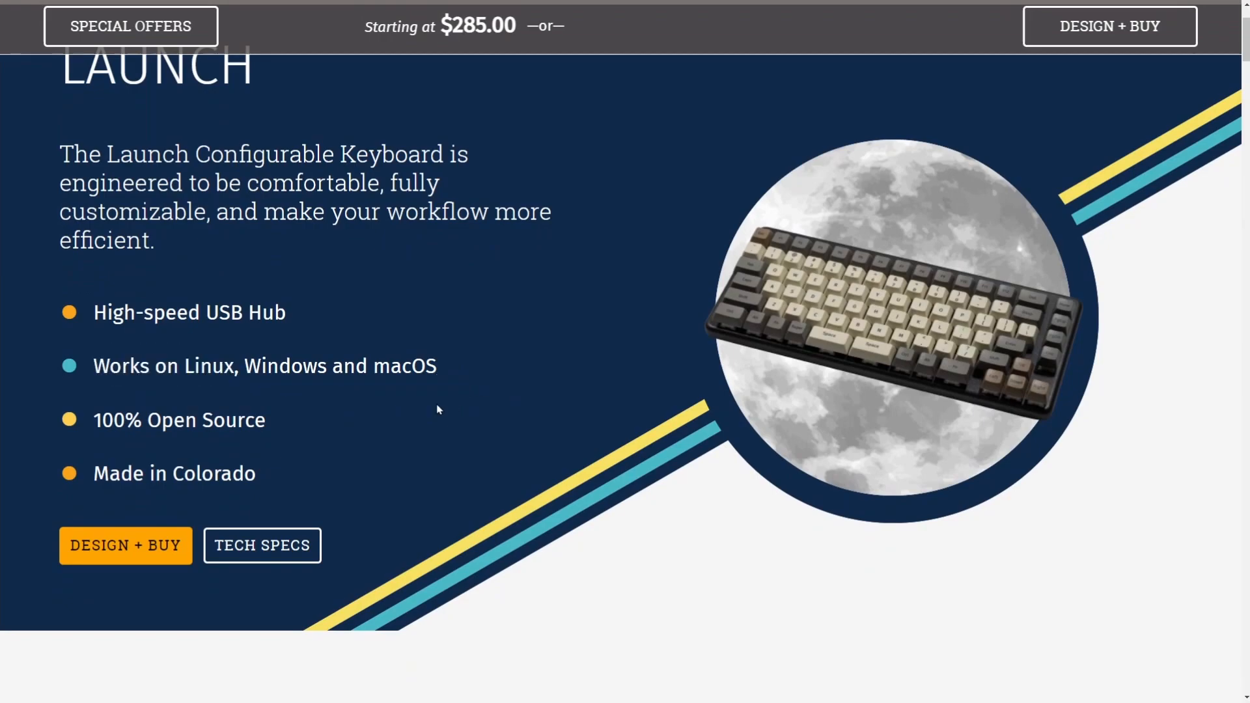
pyautogui.doubleClick(206, 366)
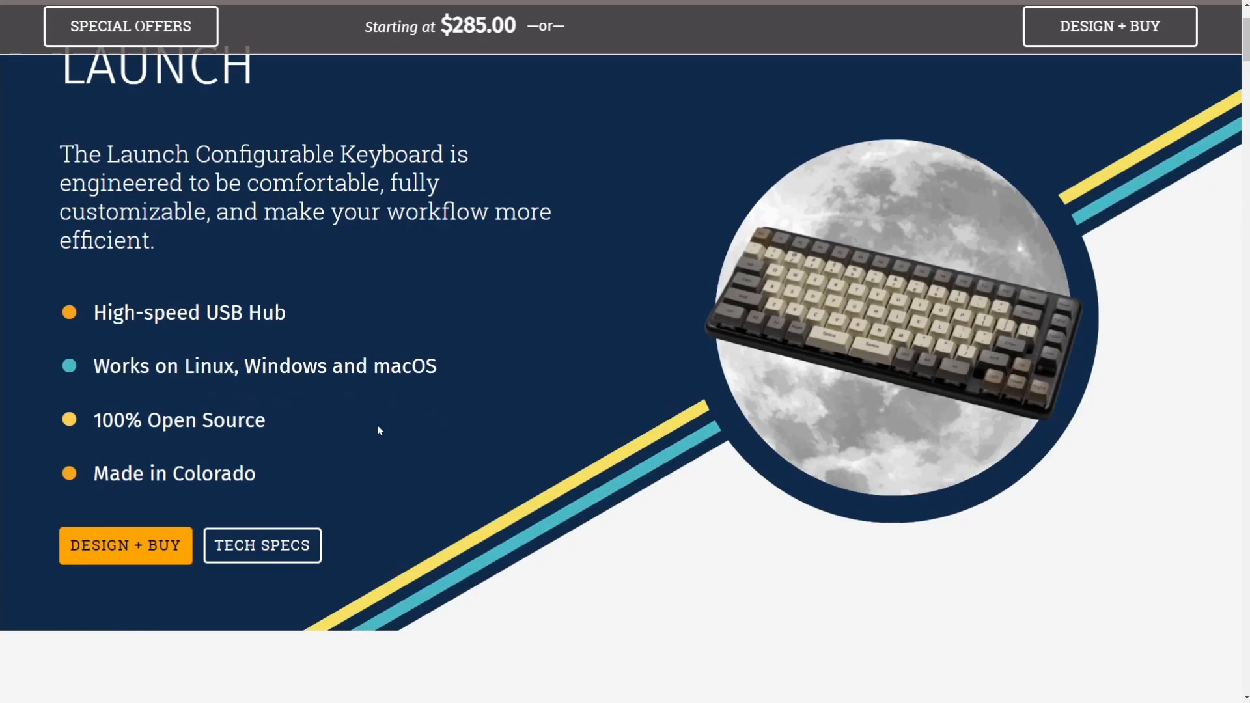
pyautogui.moveTo(288, 430)
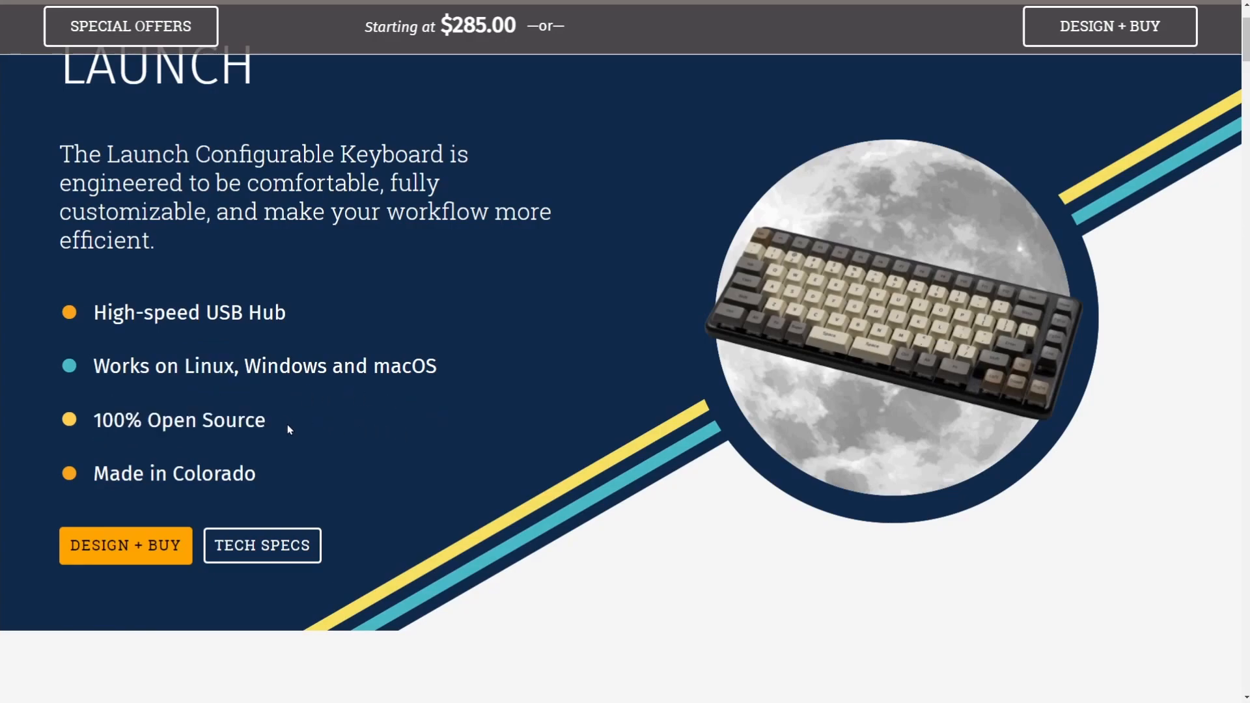
pyautogui.doubleClick(178, 420)
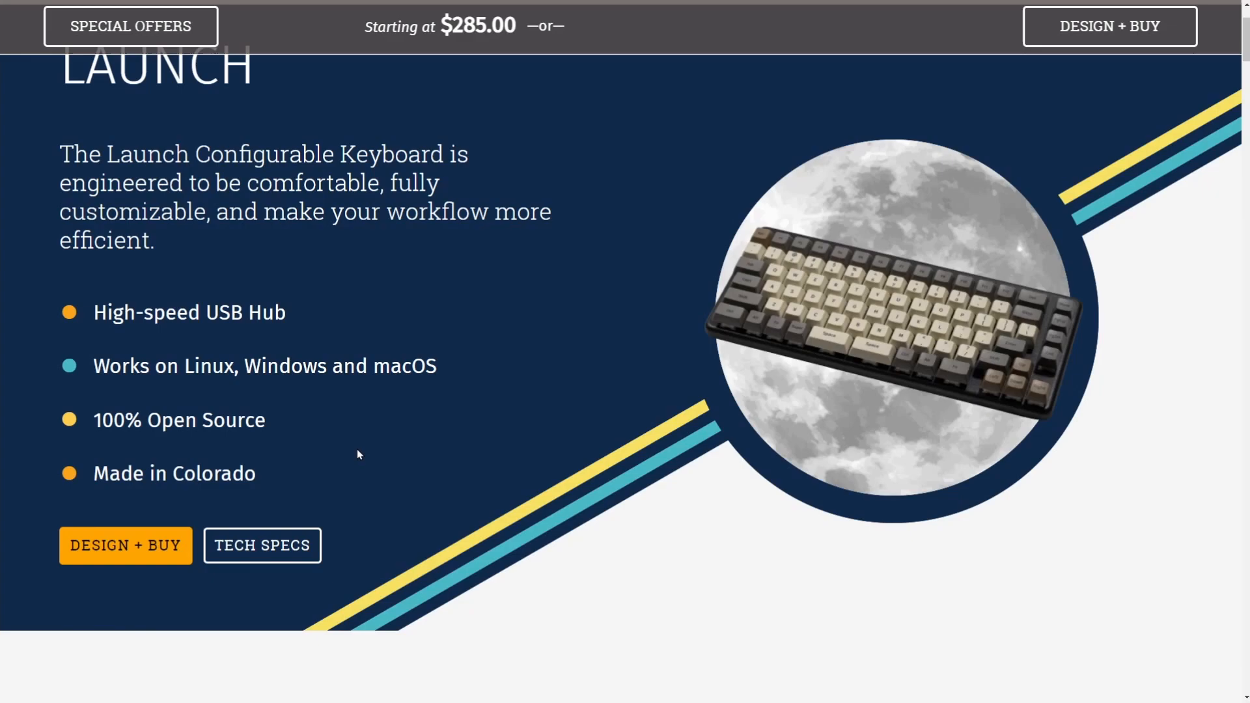
pyautogui.moveTo(280, 476)
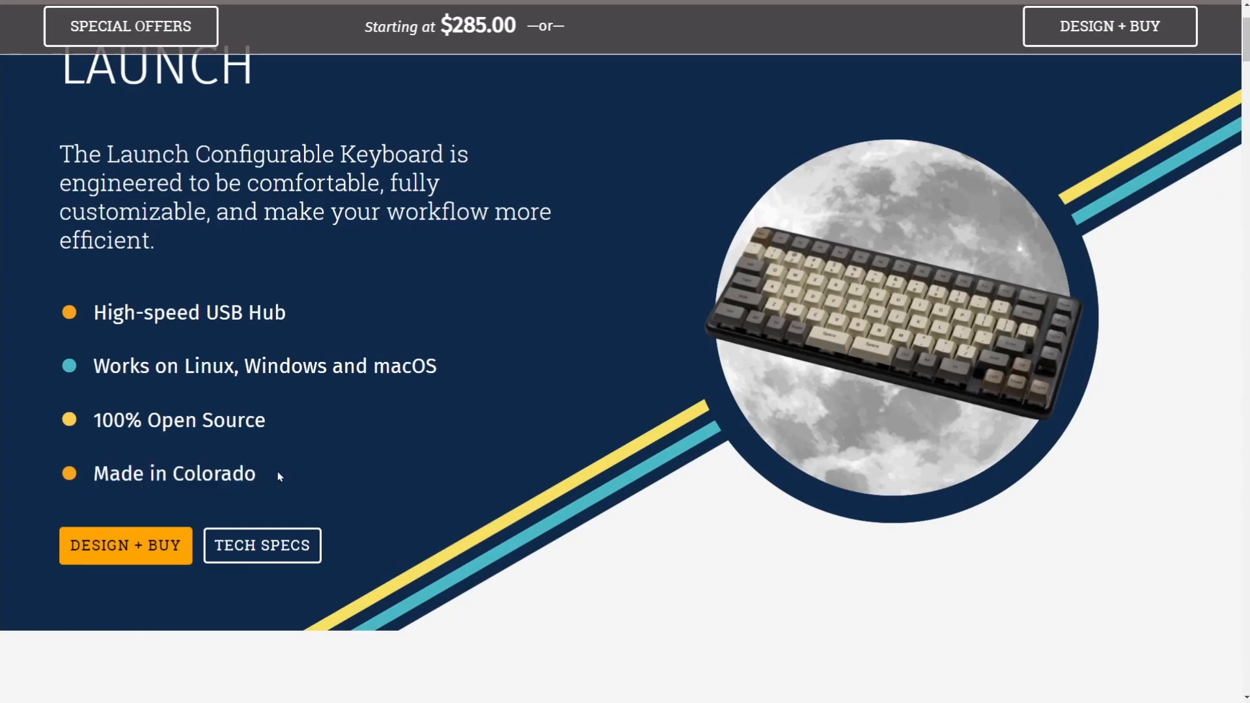
pyautogui.moveTo(278, 498)
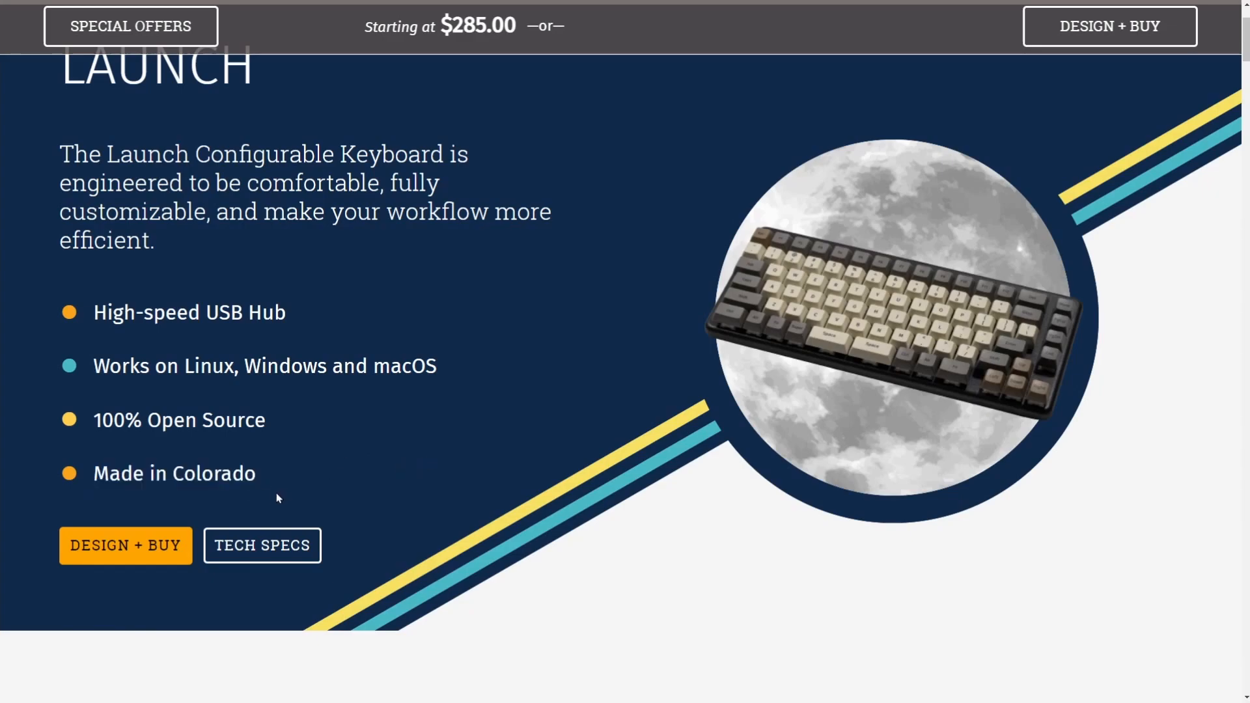
# Scroll down to the rainbow-backlit full keyboard photo above Layout and Ergonomics
pyautogui.scroll(-3)
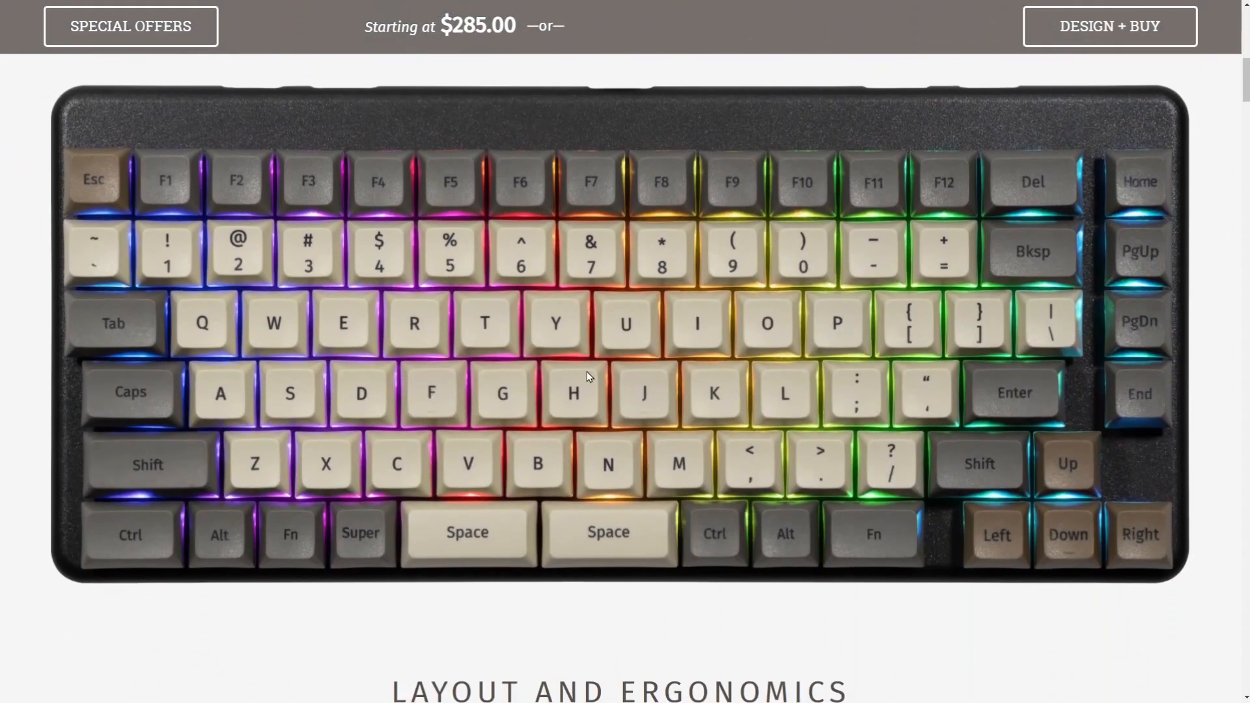
pyautogui.scroll(-3)
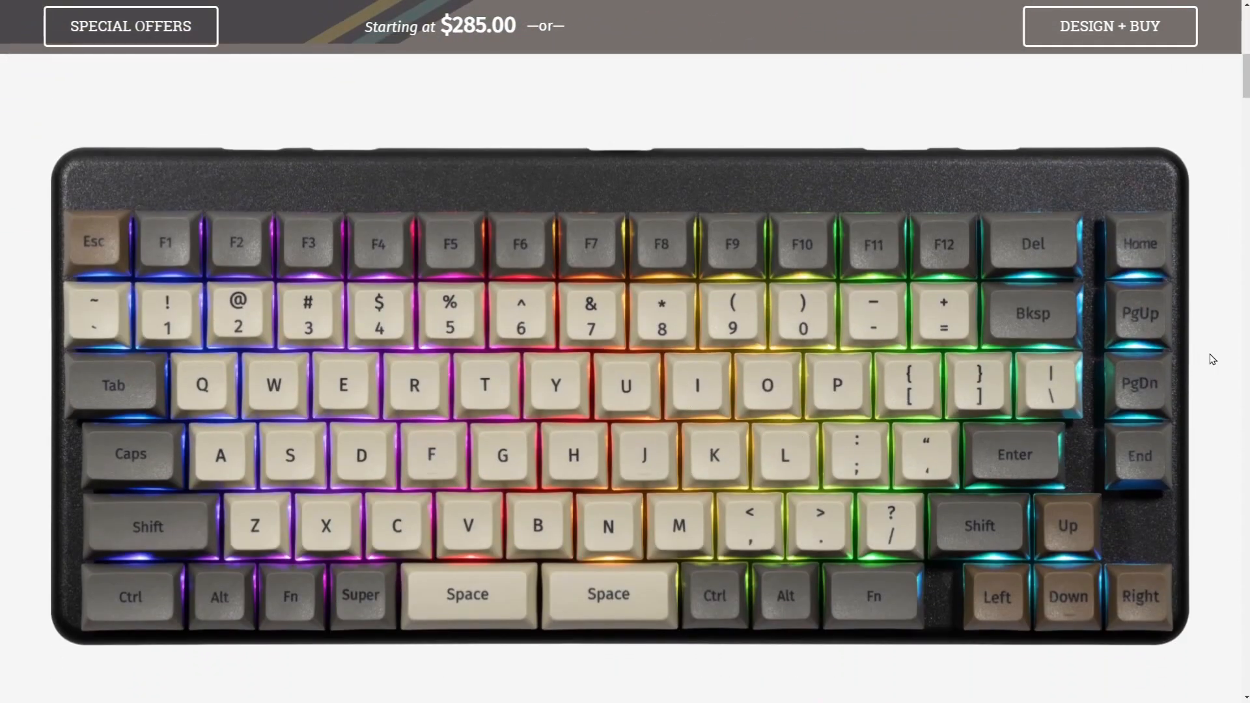
pyautogui.moveTo(895, 165)
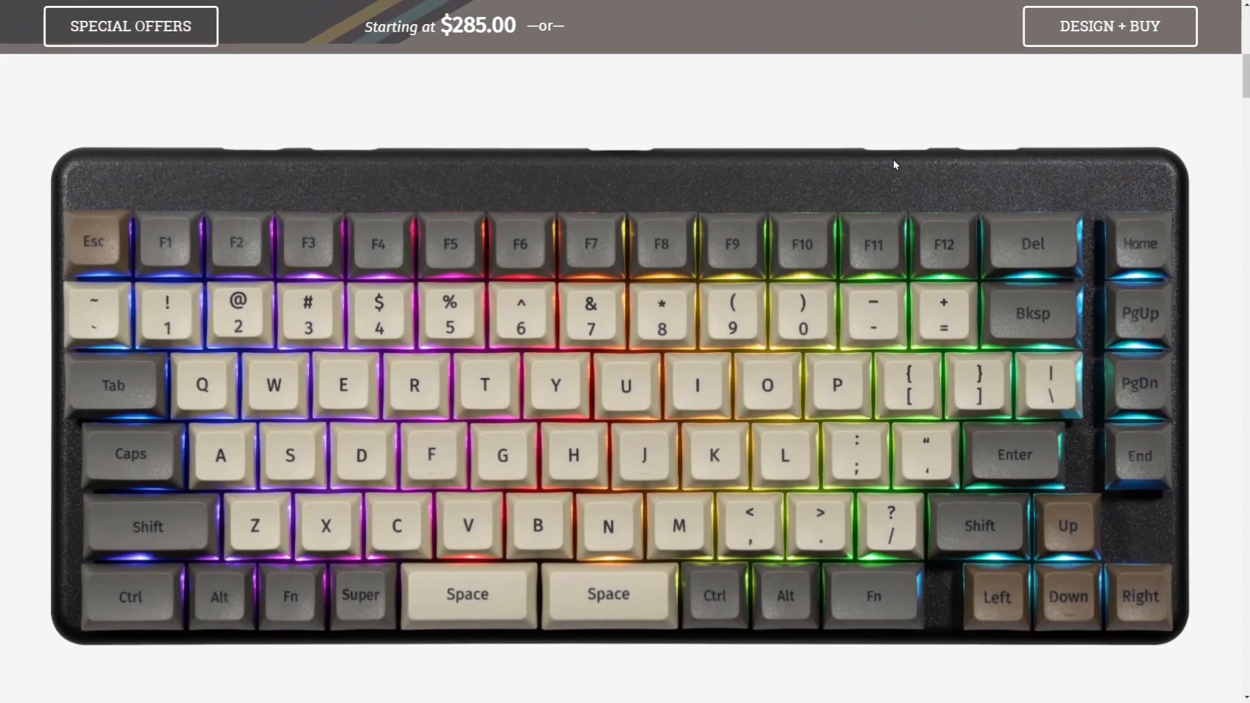
pyautogui.moveTo(472, 209)
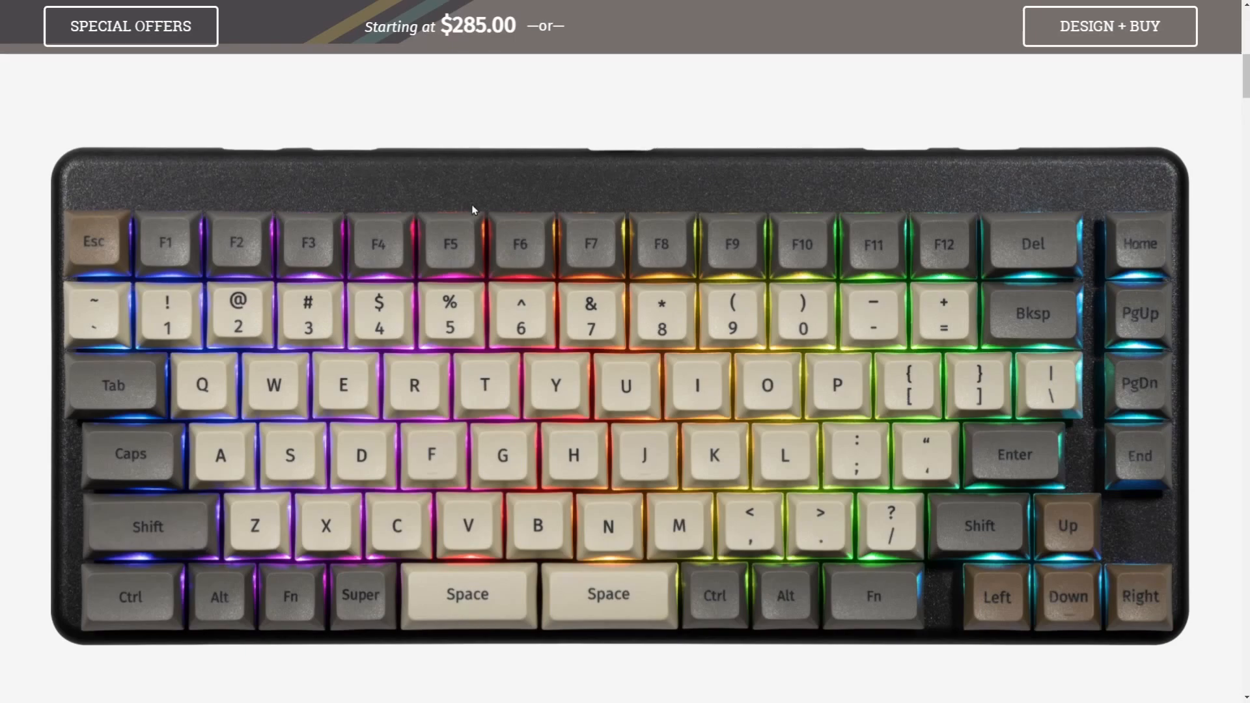
pyautogui.moveTo(713, 676)
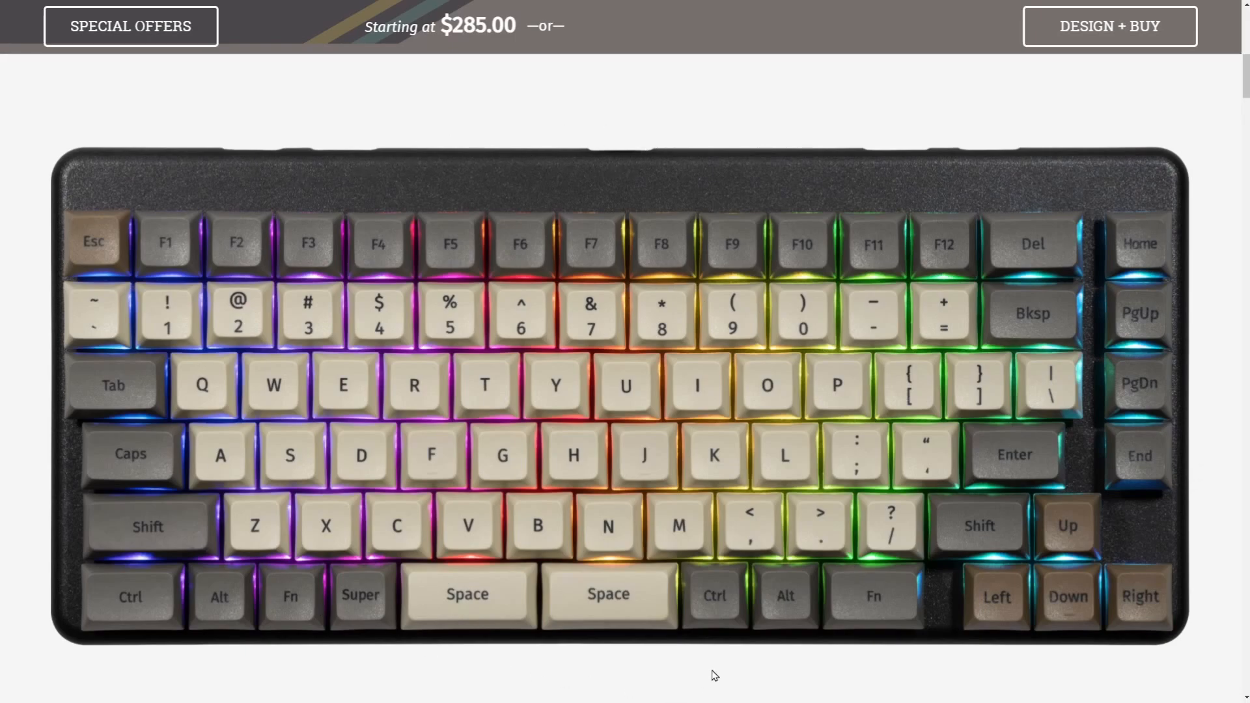
pyautogui.moveTo(226, 202)
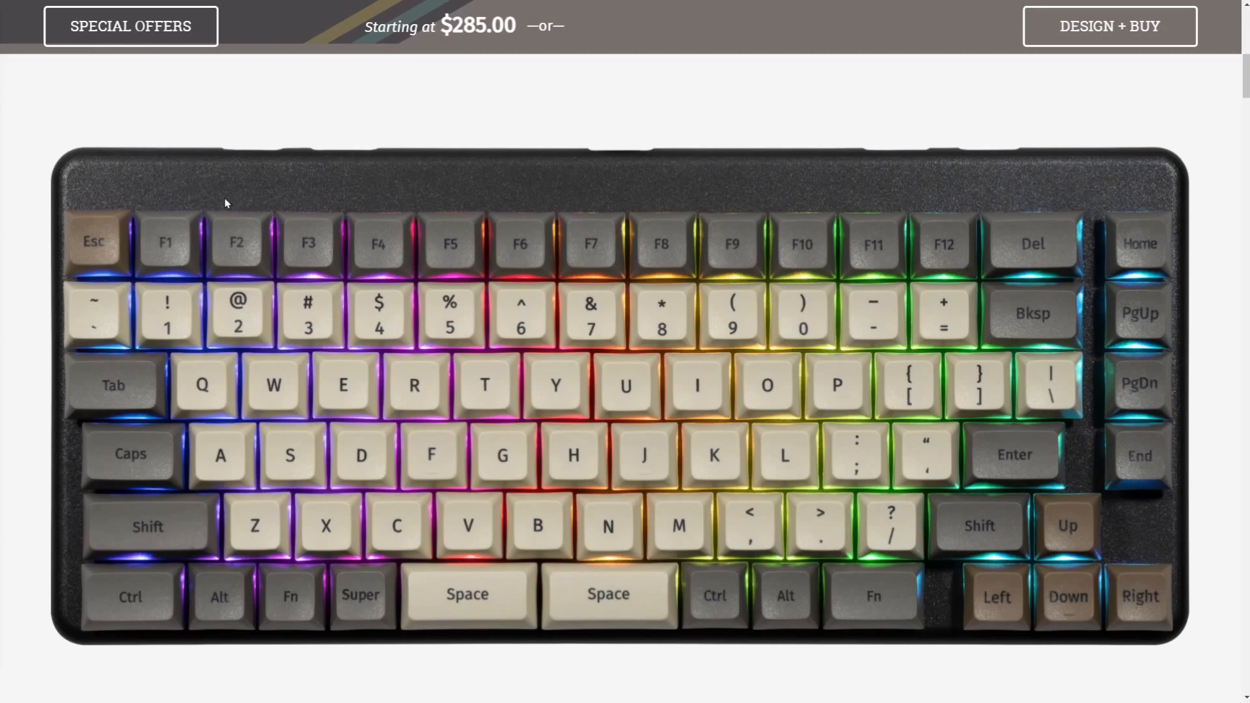
pyautogui.moveTo(20, 194)
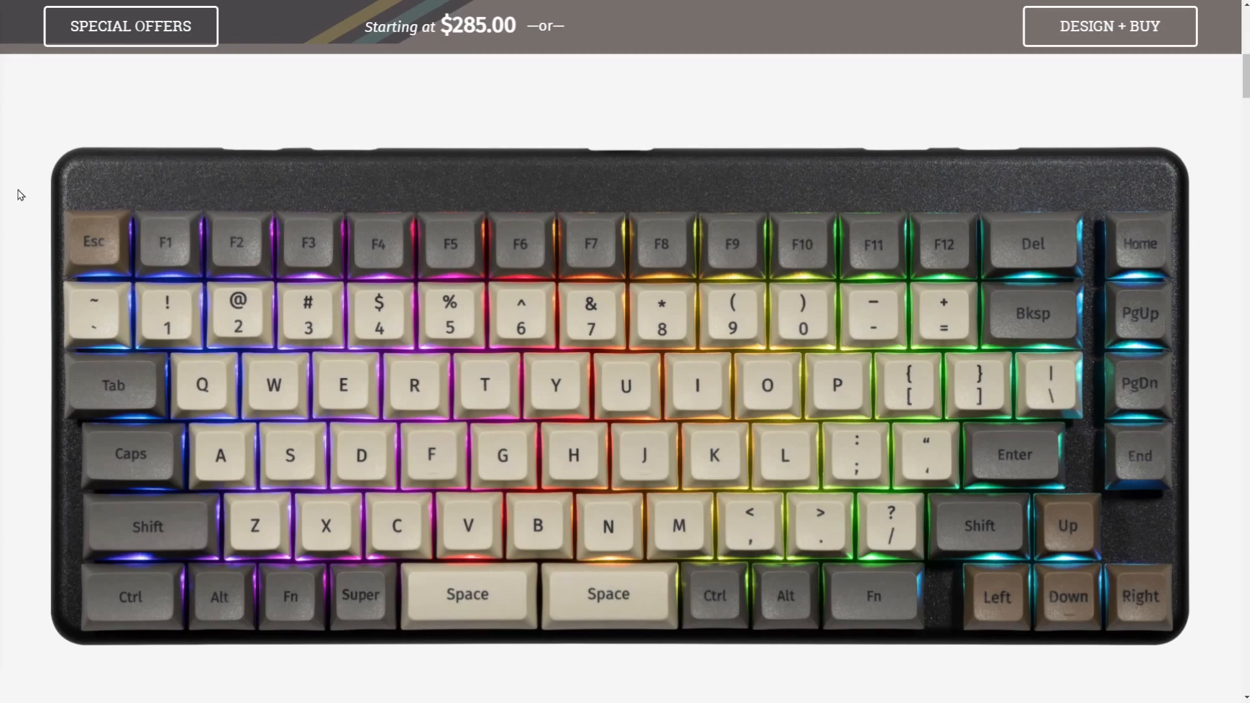
pyautogui.moveTo(923, 197)
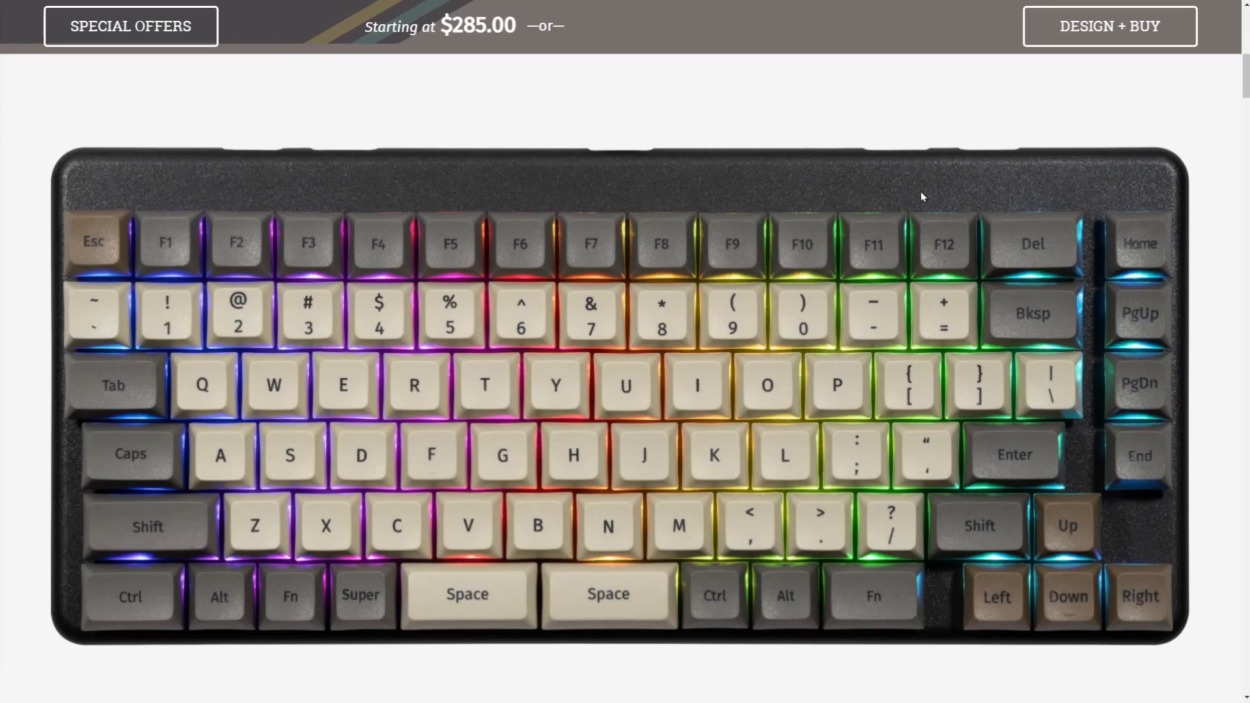
pyautogui.scroll(-3)
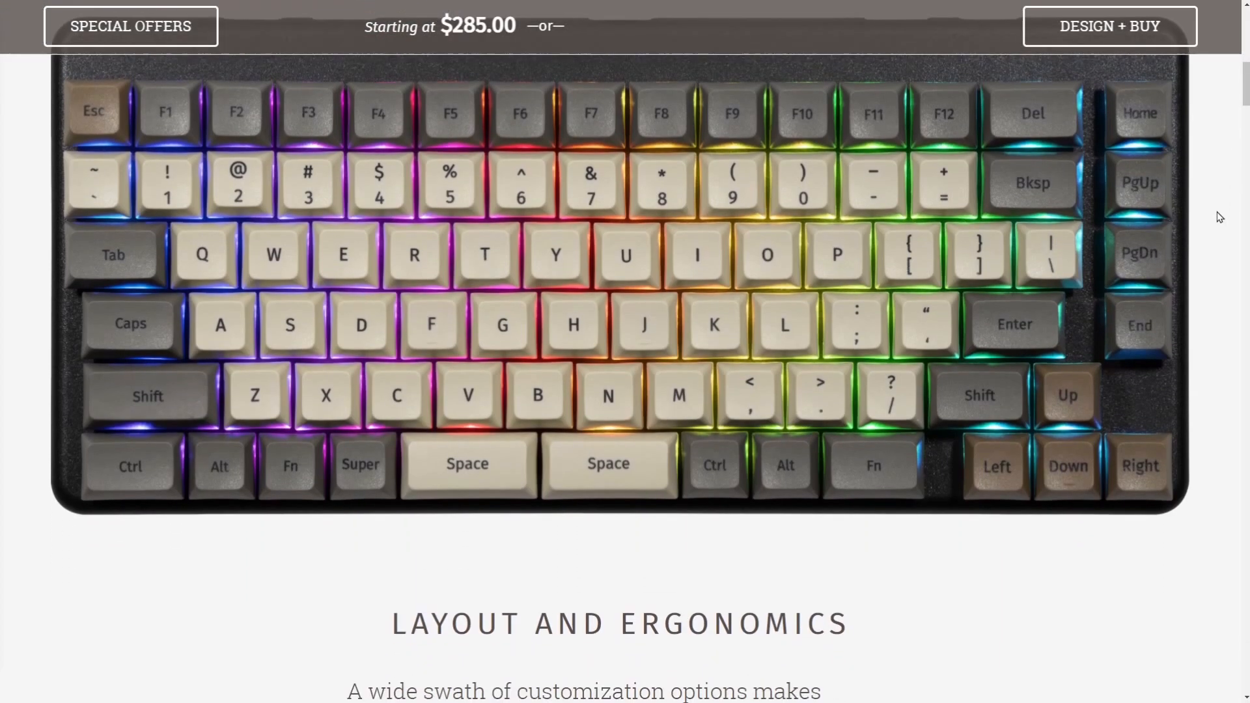
# Read the Comfort at Home, Split Space Bar and Closer Clicking cards
pyautogui.scroll(-3)
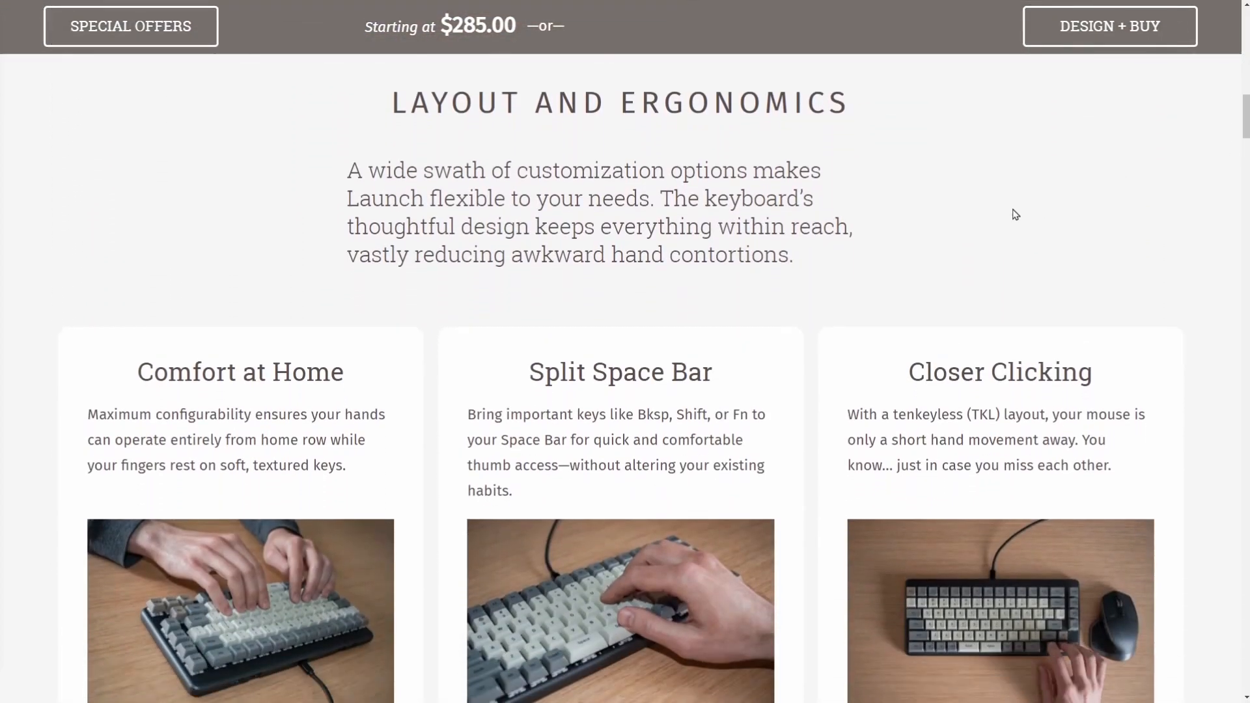
pyautogui.moveTo(391, 142)
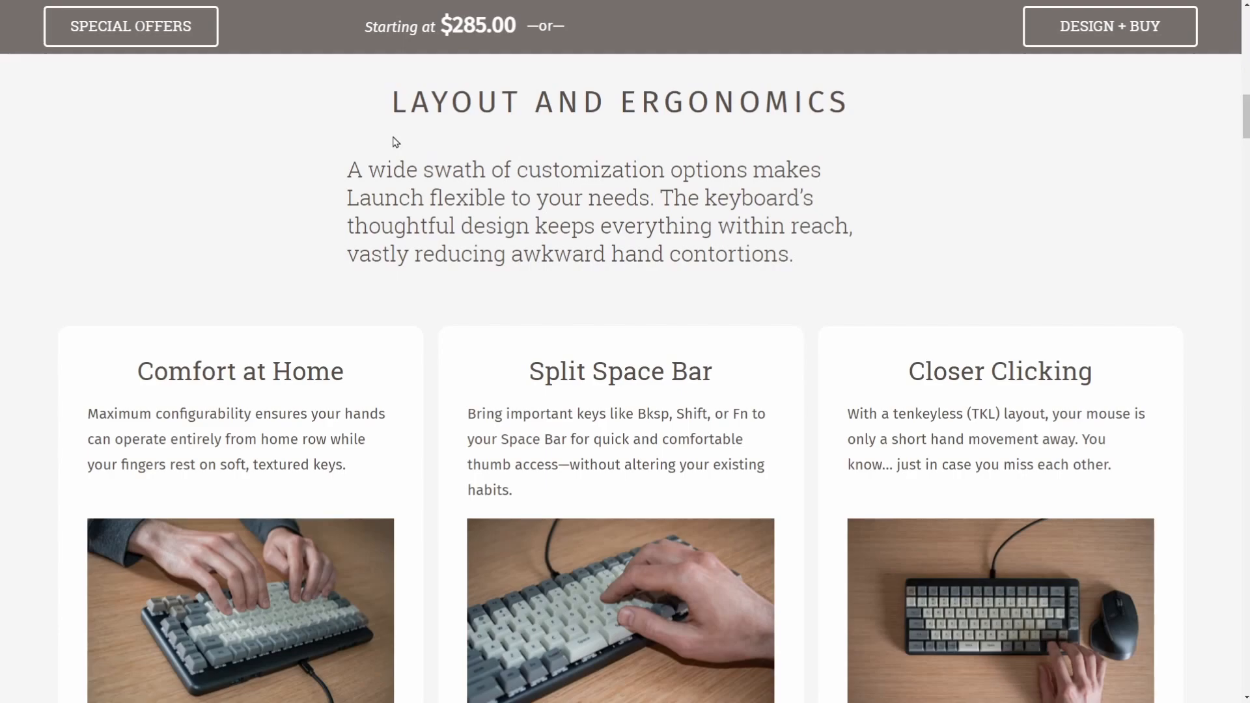
pyautogui.doubleClick(591, 170)
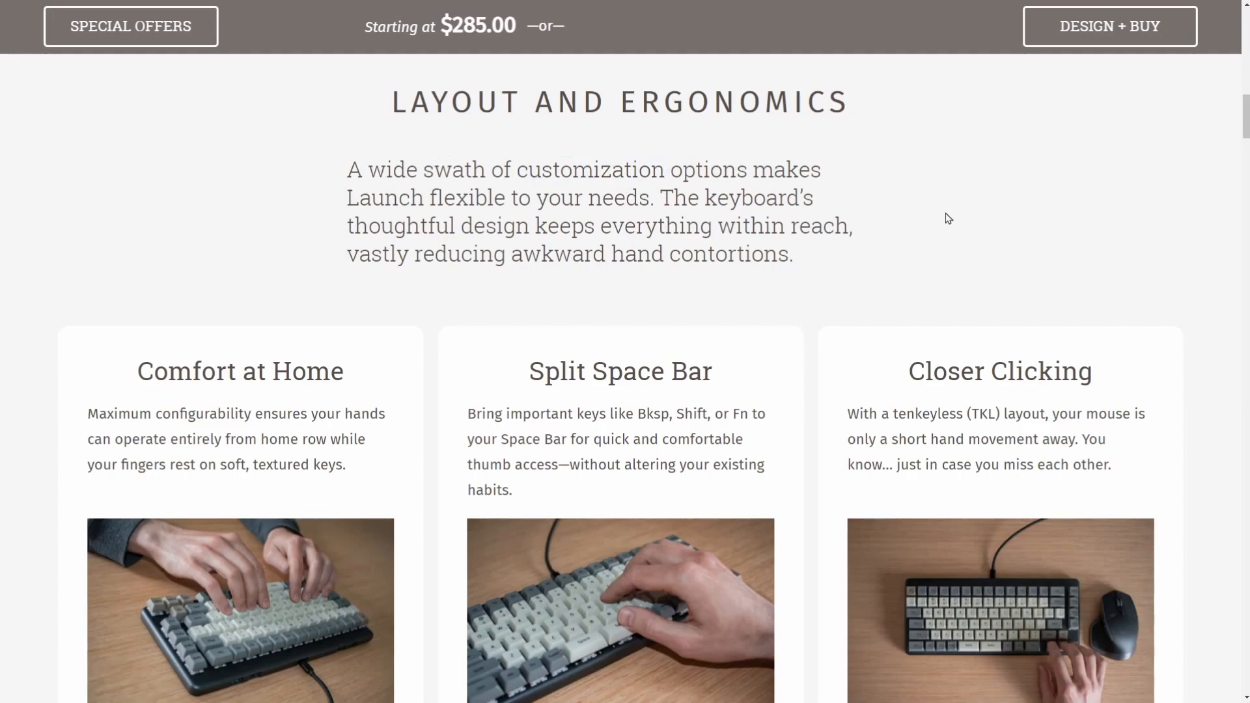
pyautogui.moveTo(1012, 297)
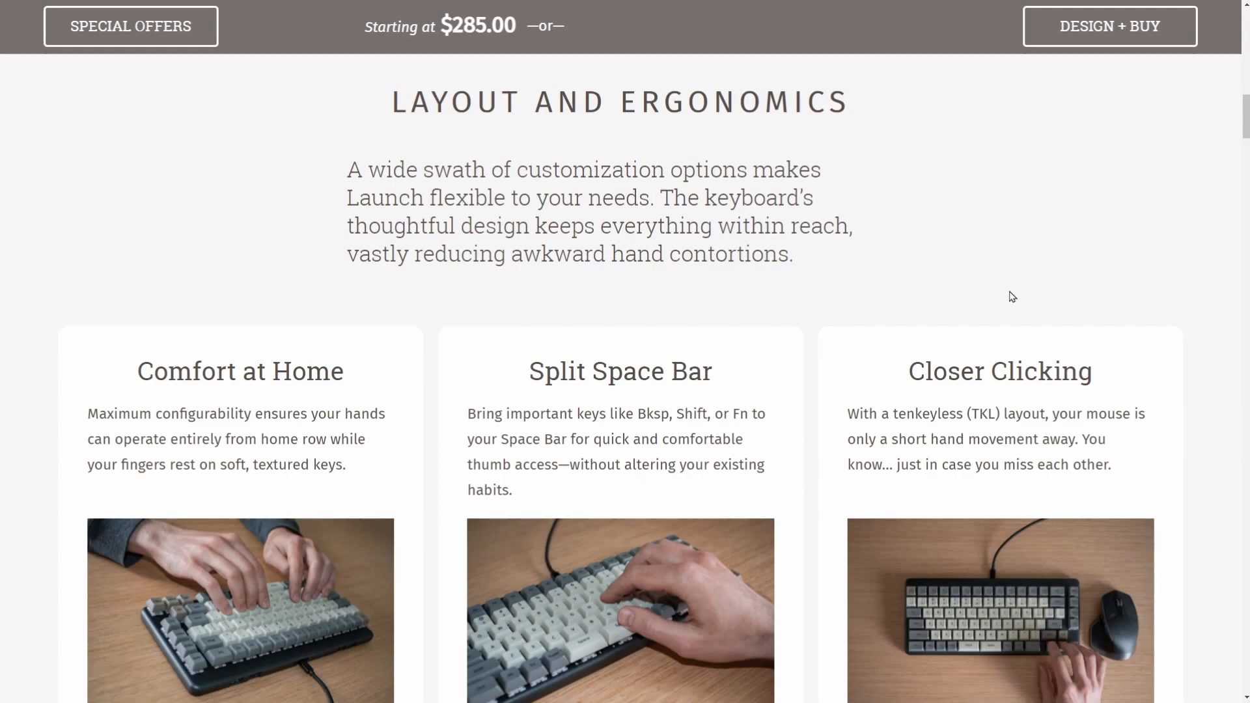
pyautogui.moveTo(1187, 278)
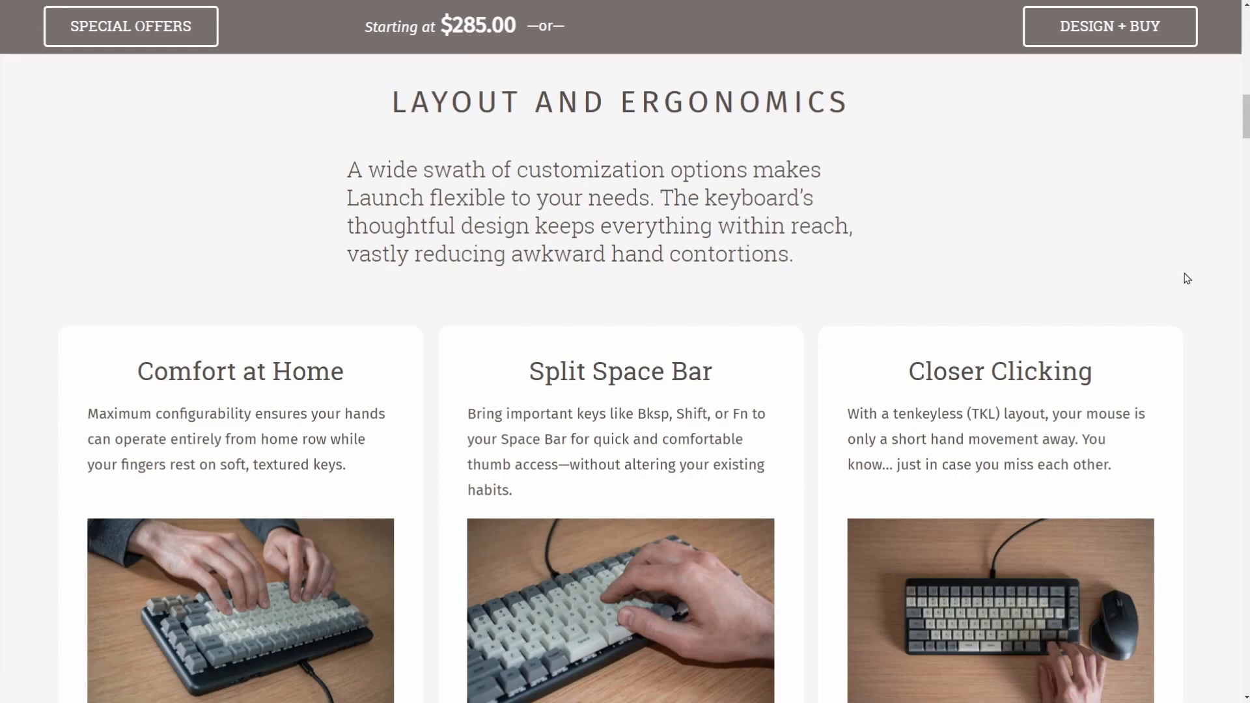
pyautogui.scroll(-3)
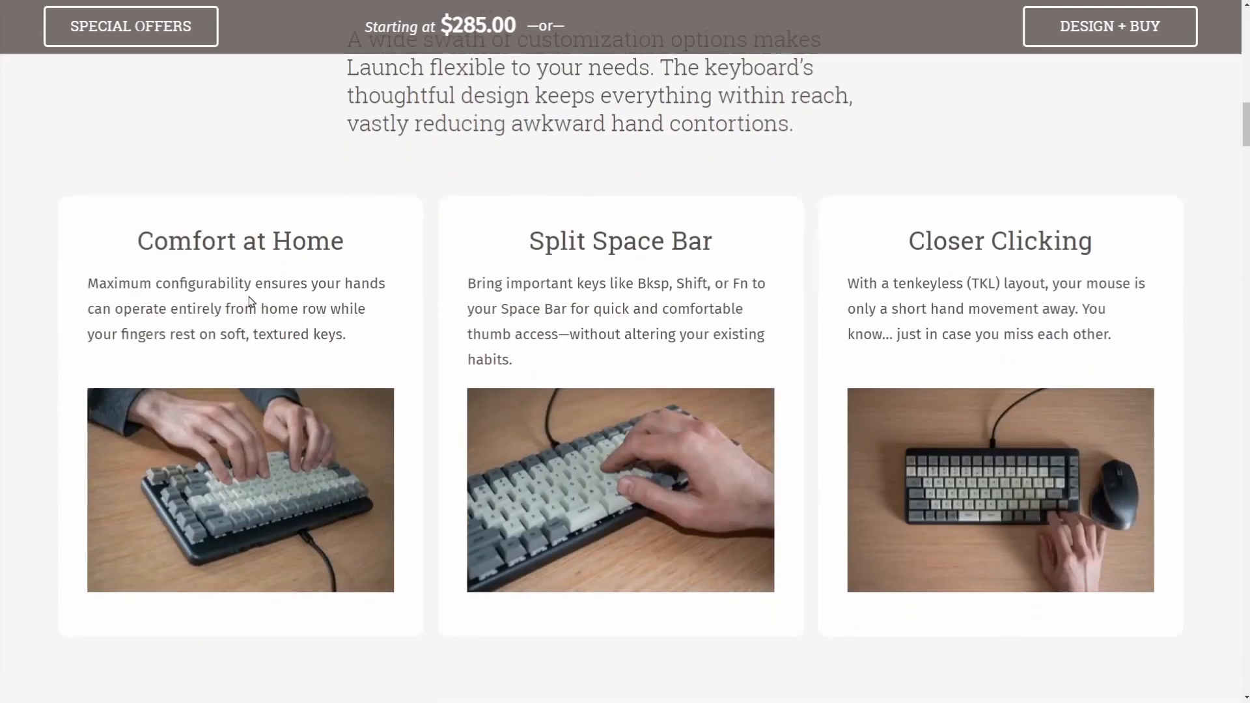
pyautogui.moveTo(1210, 311)
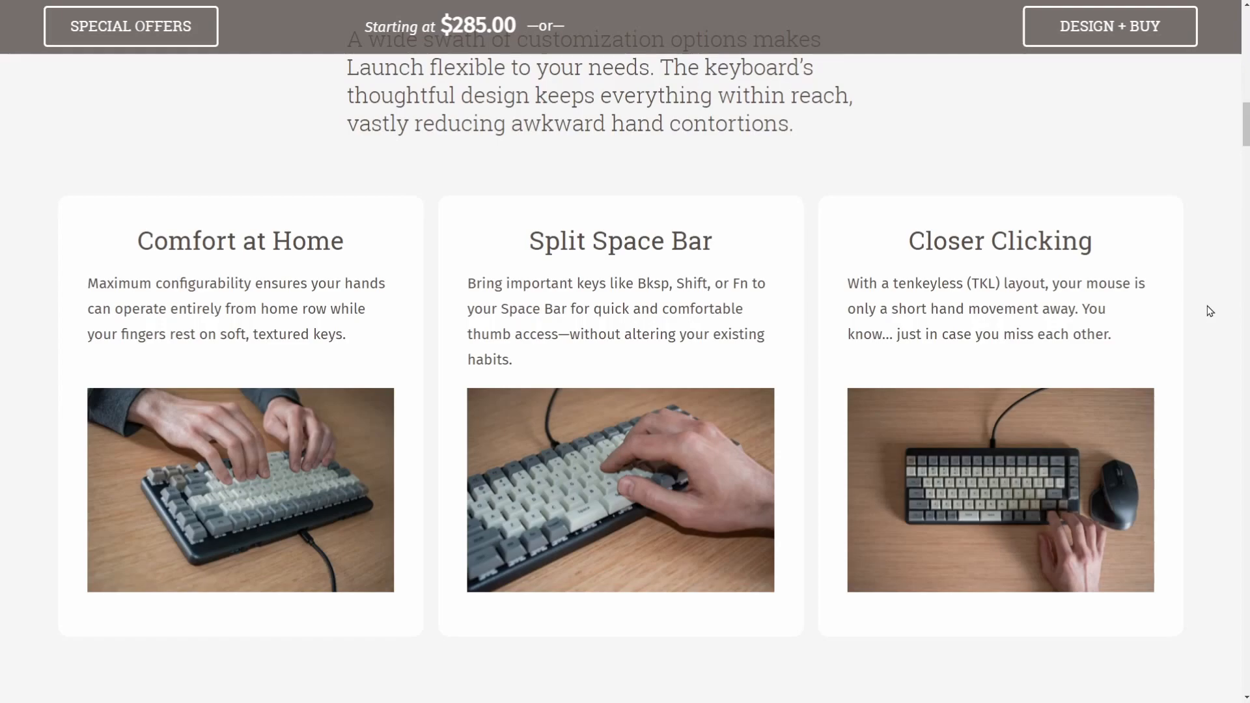
pyautogui.moveTo(64, 623)
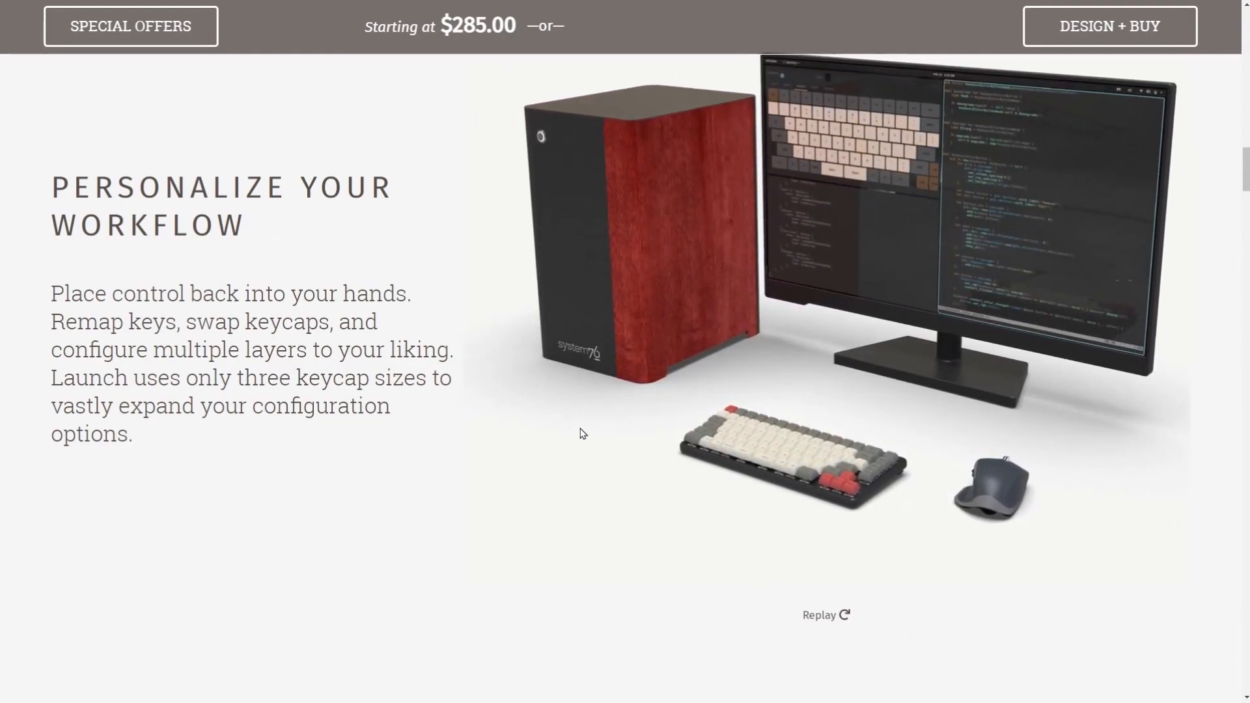
pyautogui.moveTo(718, 344)
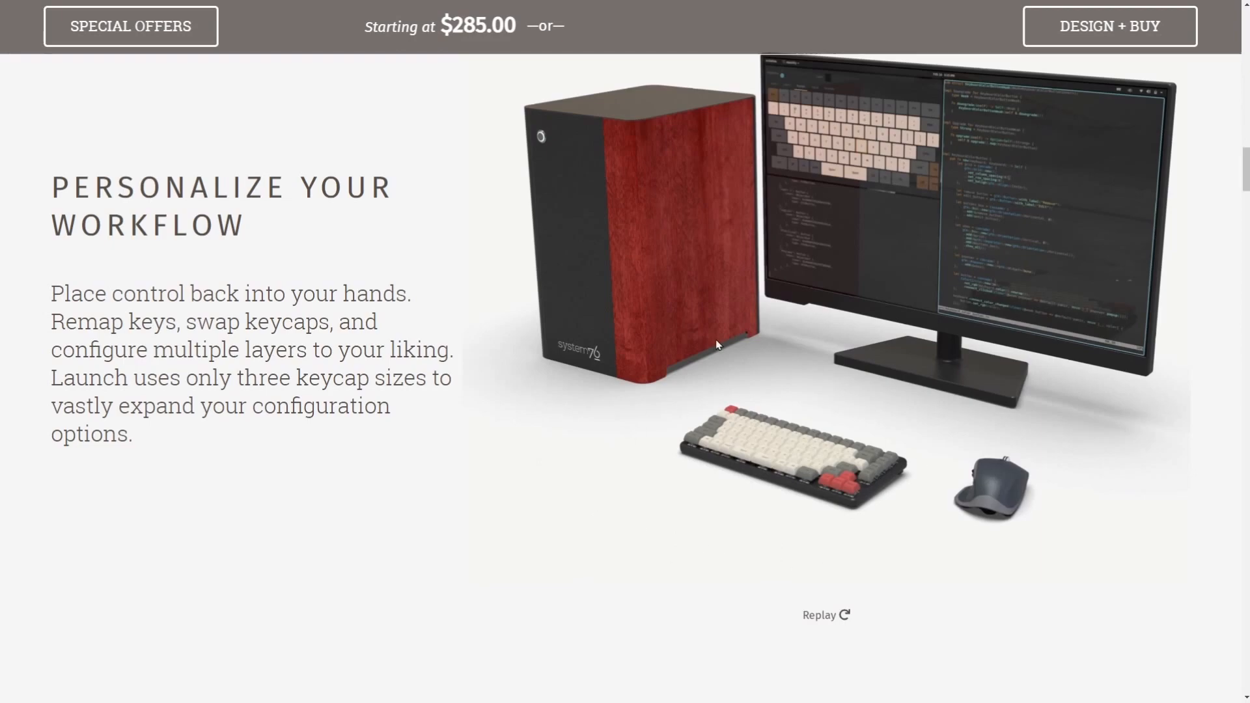
pyautogui.moveTo(743, 412)
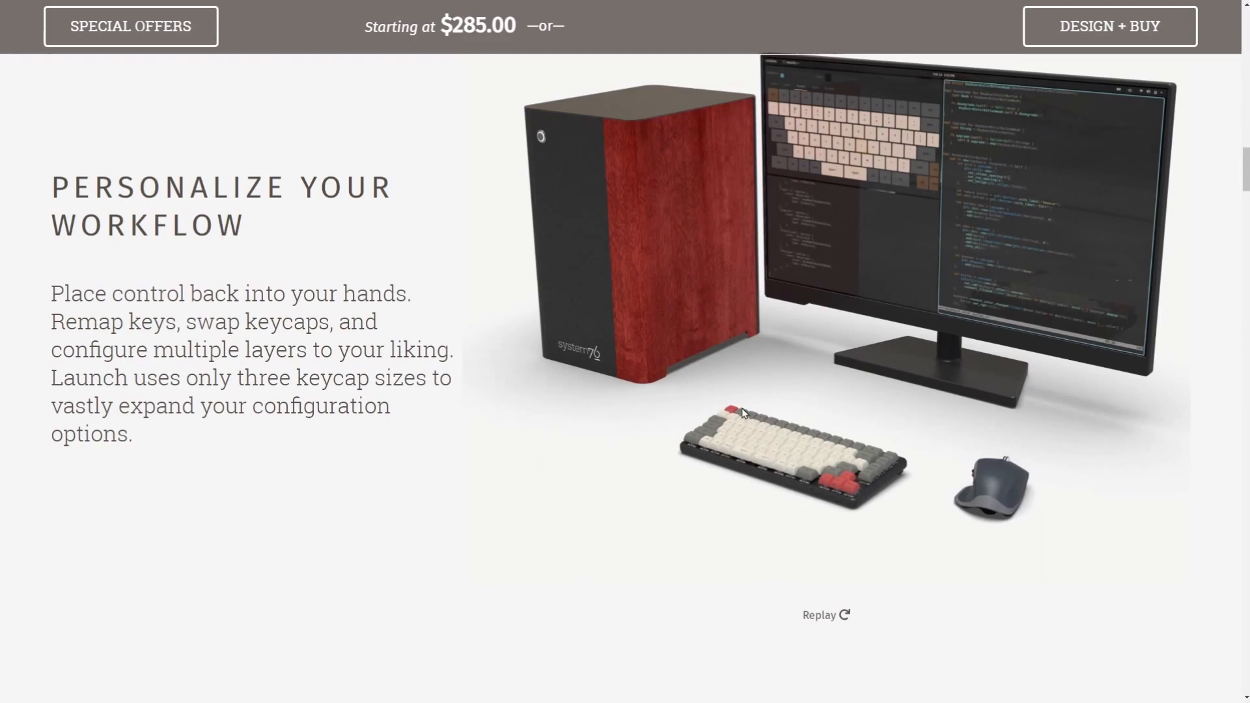
pyautogui.moveTo(334, 466)
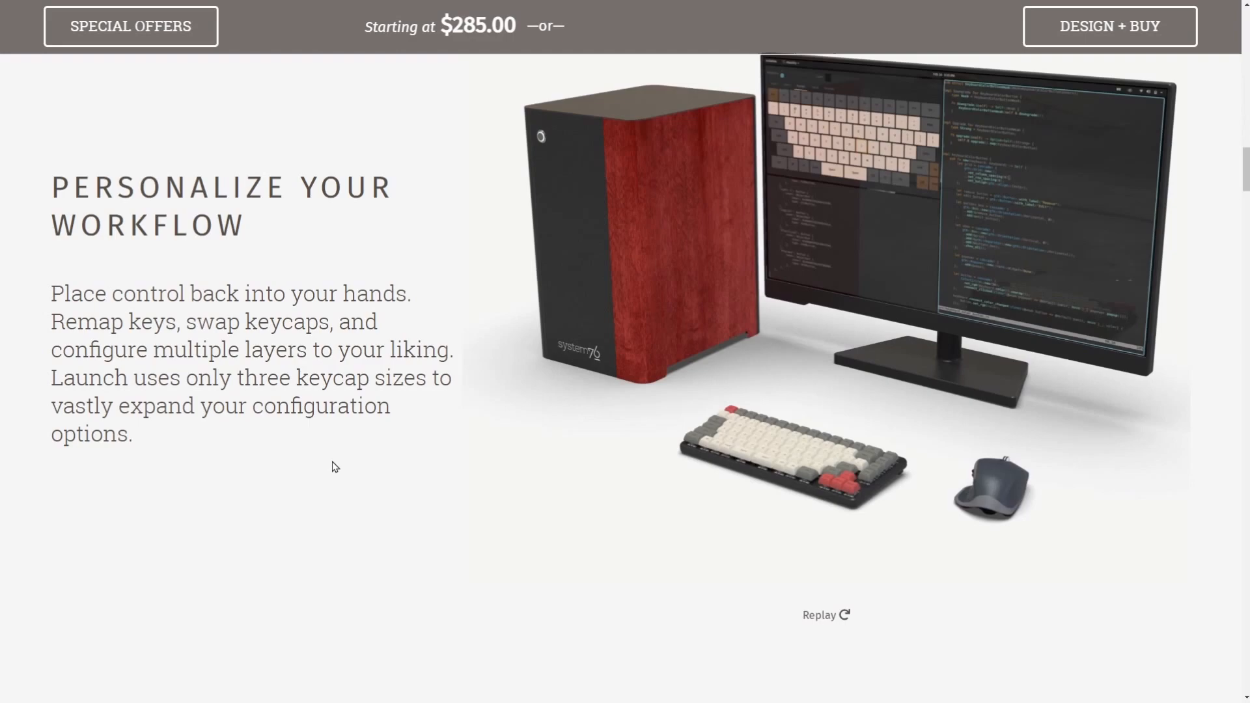
pyautogui.moveTo(267, 447)
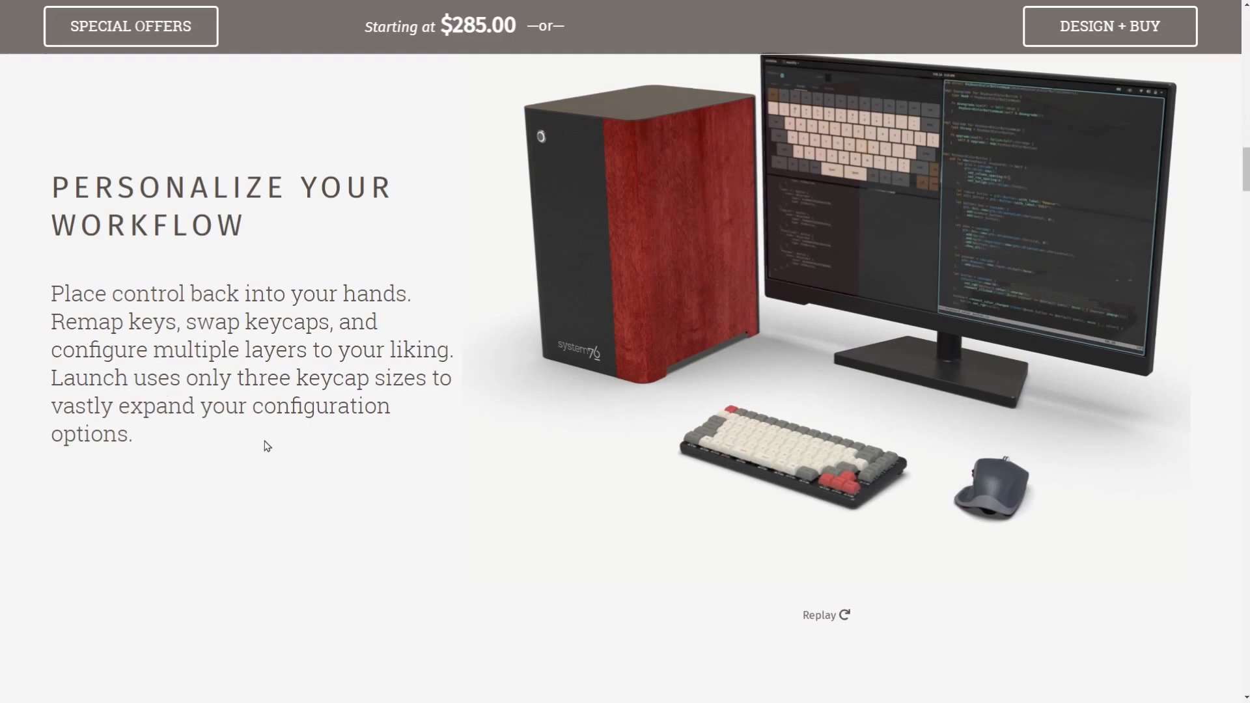
pyautogui.moveTo(302, 470)
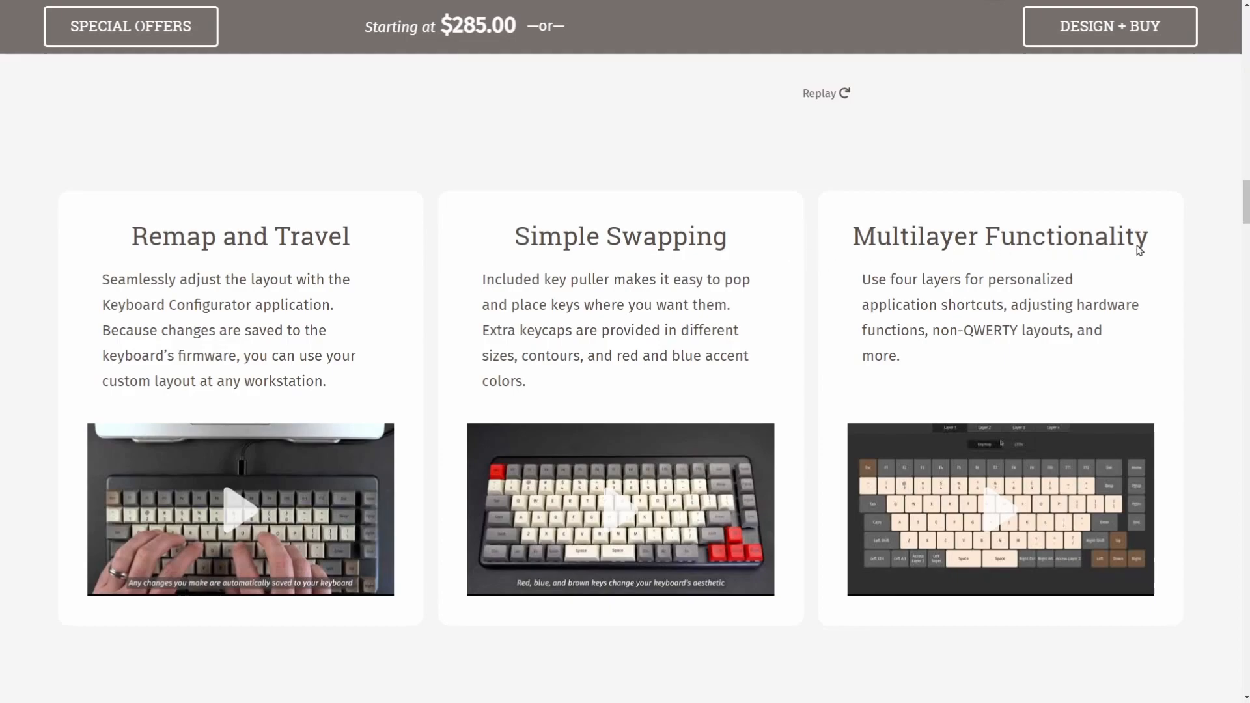
pyautogui.moveTo(429, 301)
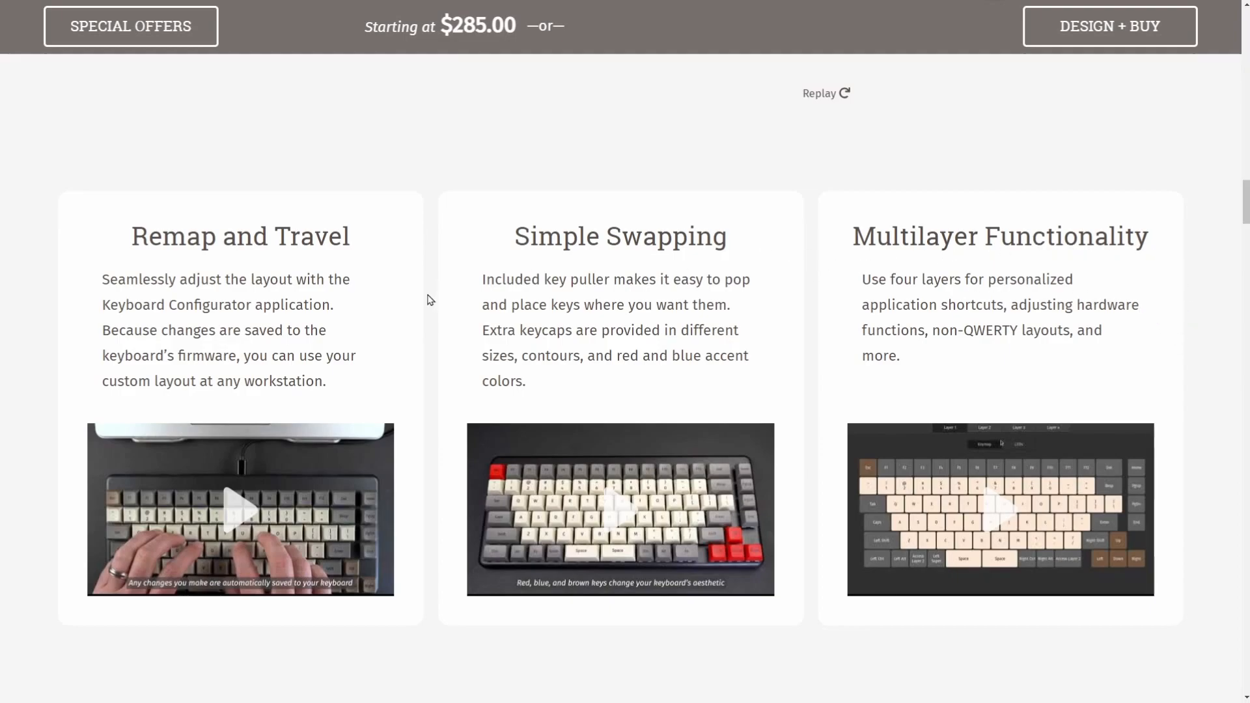
pyautogui.moveTo(110, 311)
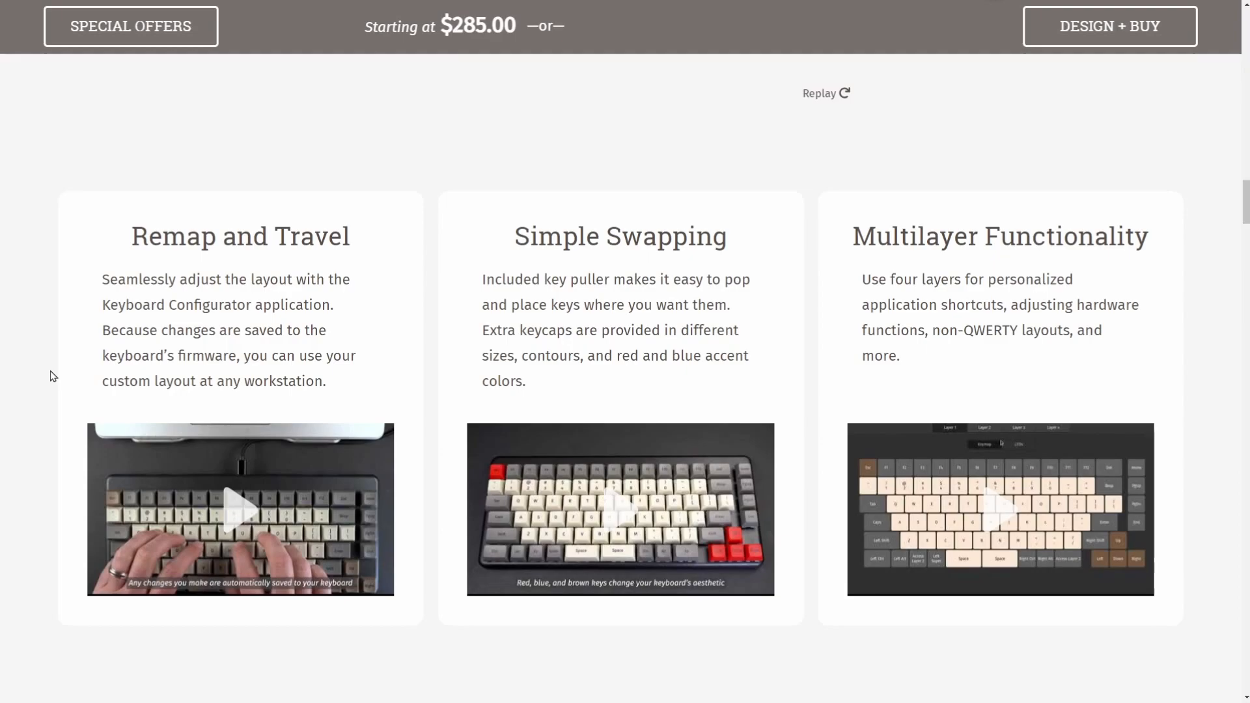
pyautogui.moveTo(1200, 556)
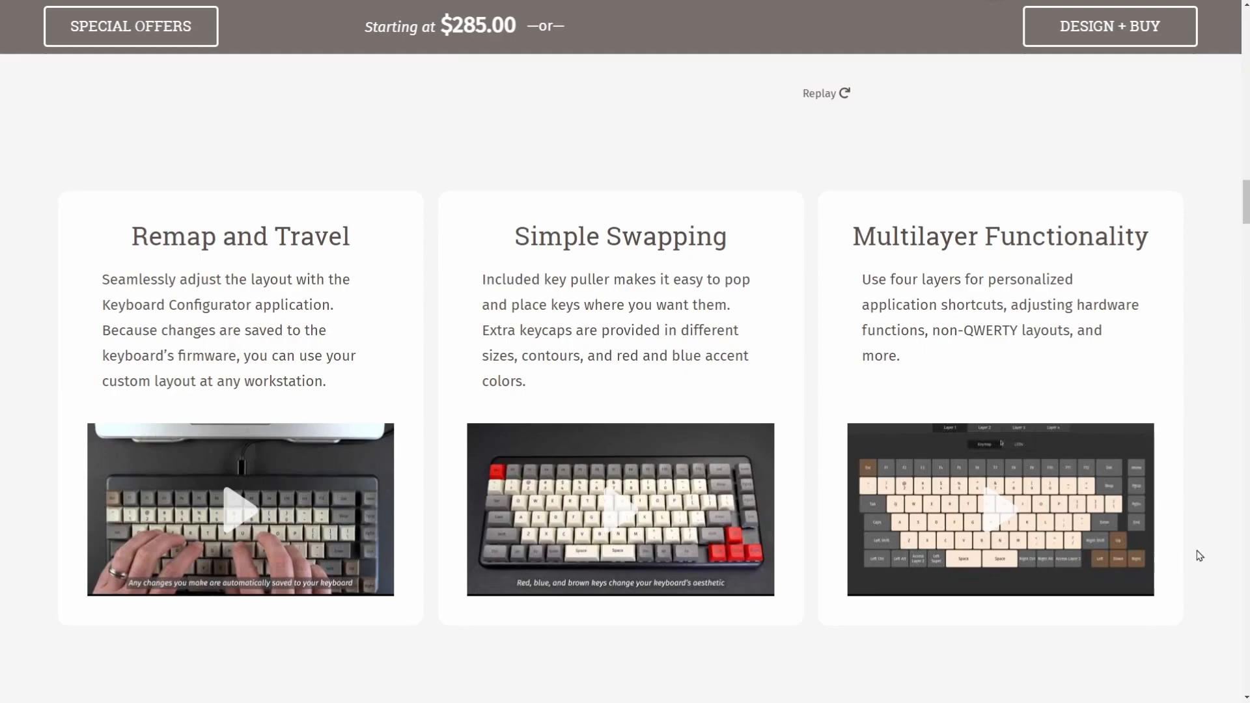
pyautogui.moveTo(1127, 452)
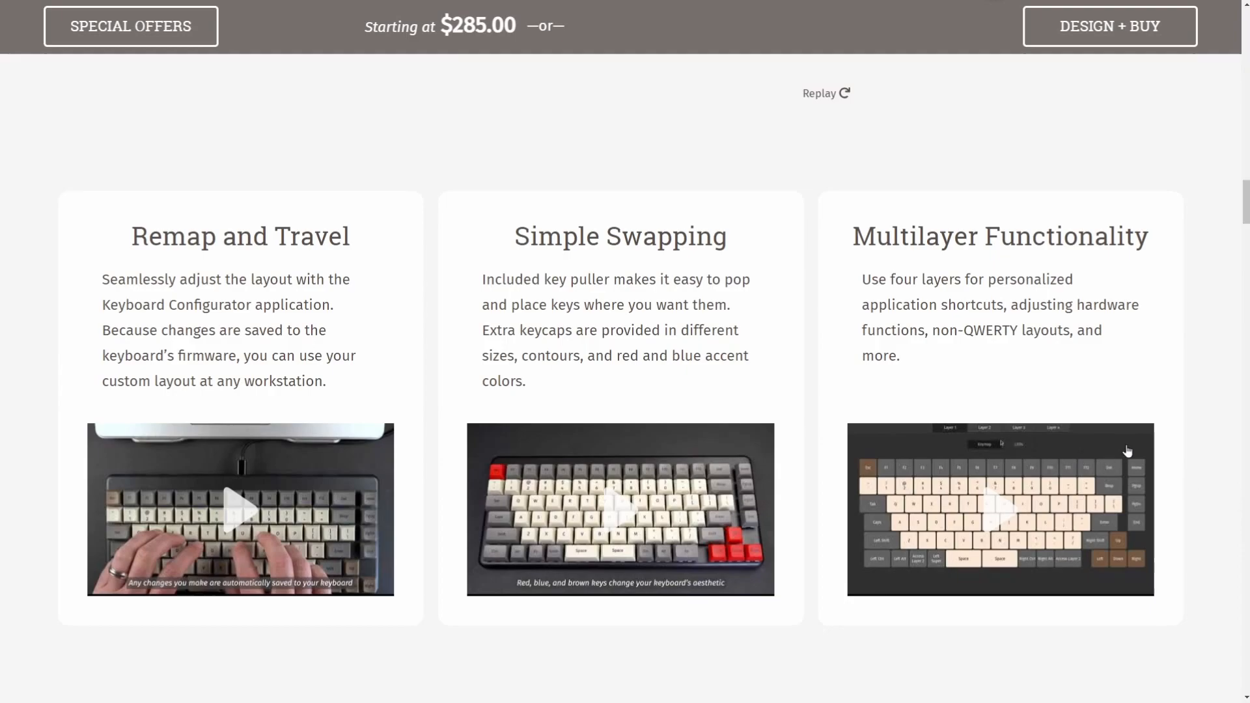
pyautogui.moveTo(1184, 480)
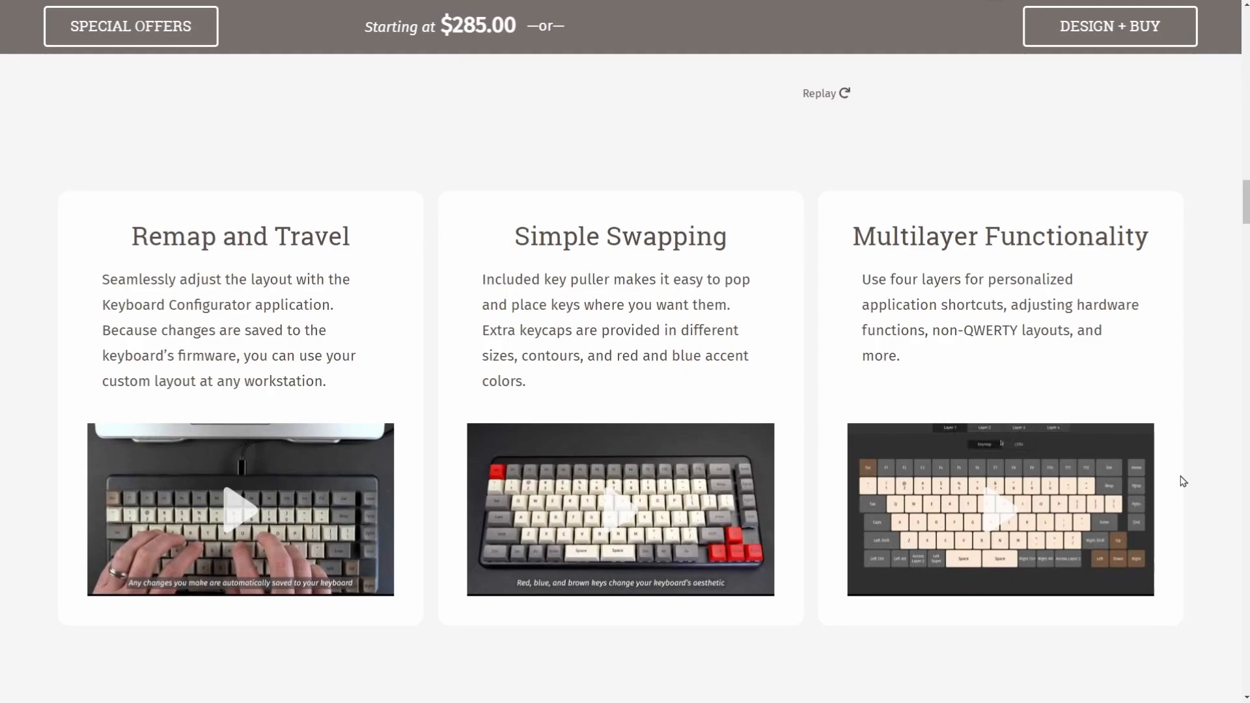
pyautogui.moveTo(1179, 471)
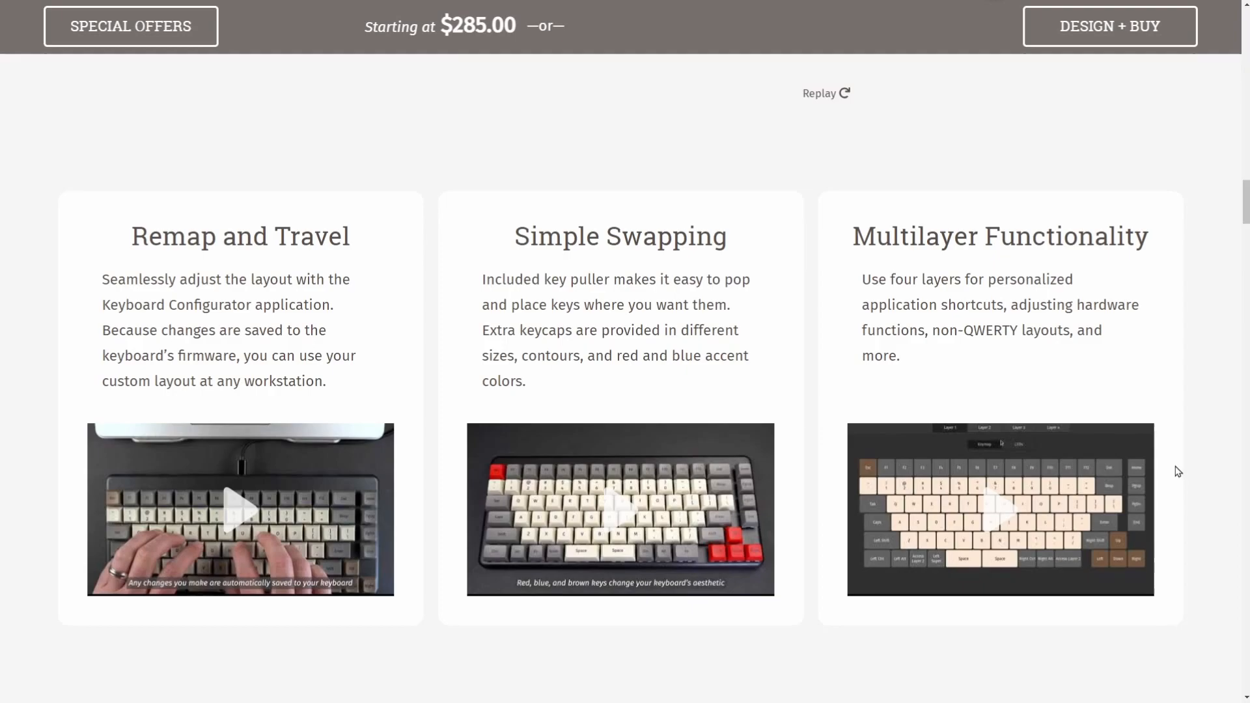
pyautogui.moveTo(1170, 471)
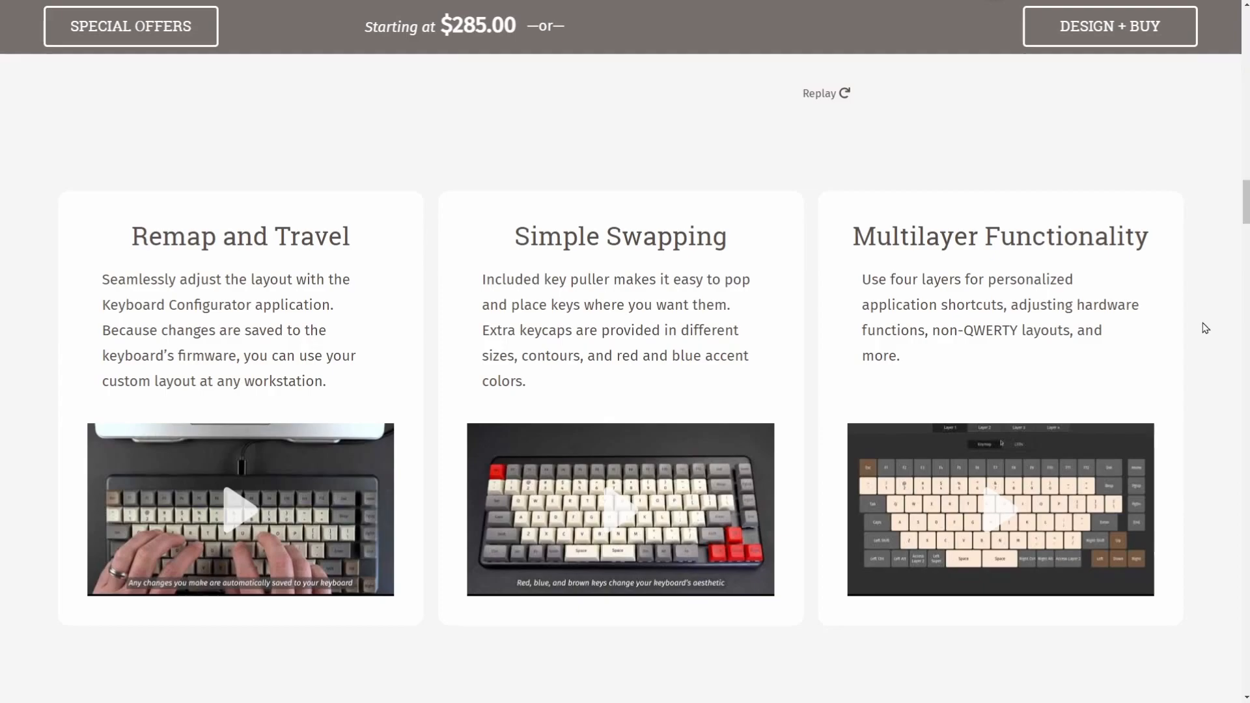
pyautogui.moveTo(1187, 337)
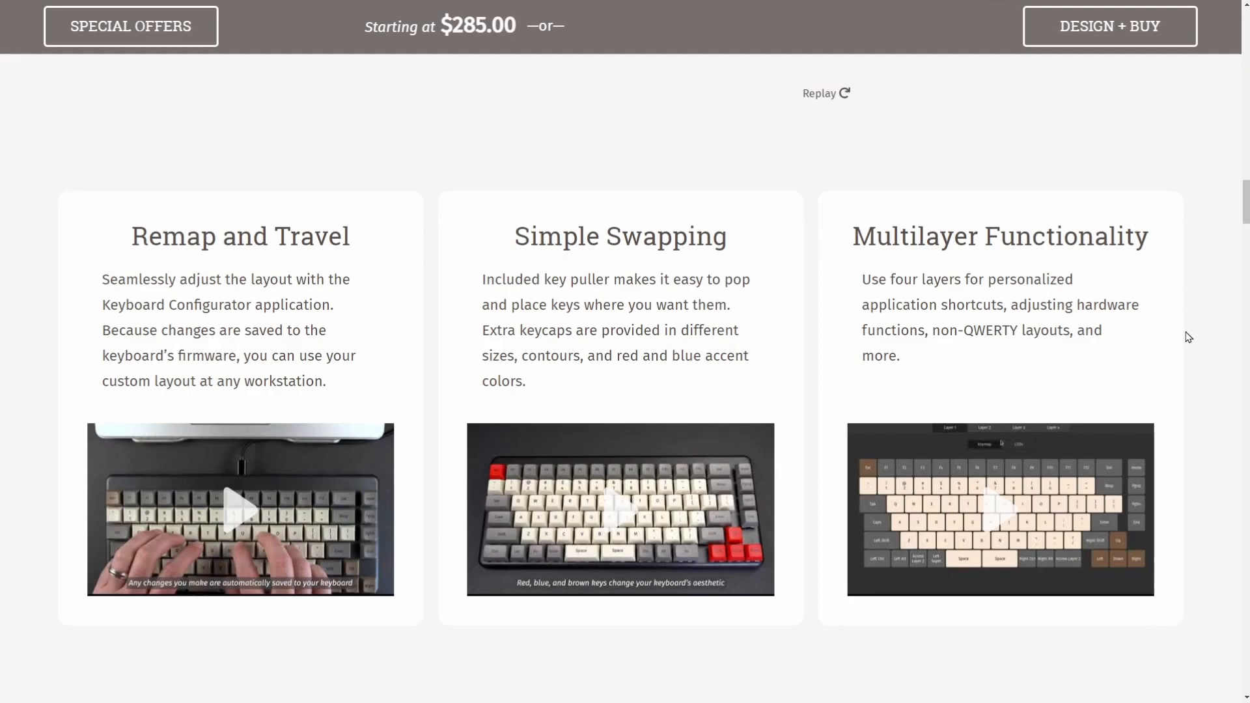
# Scroll past the High-Speed USB Hub section to Handcrafted in Denver
pyautogui.scroll(-3)
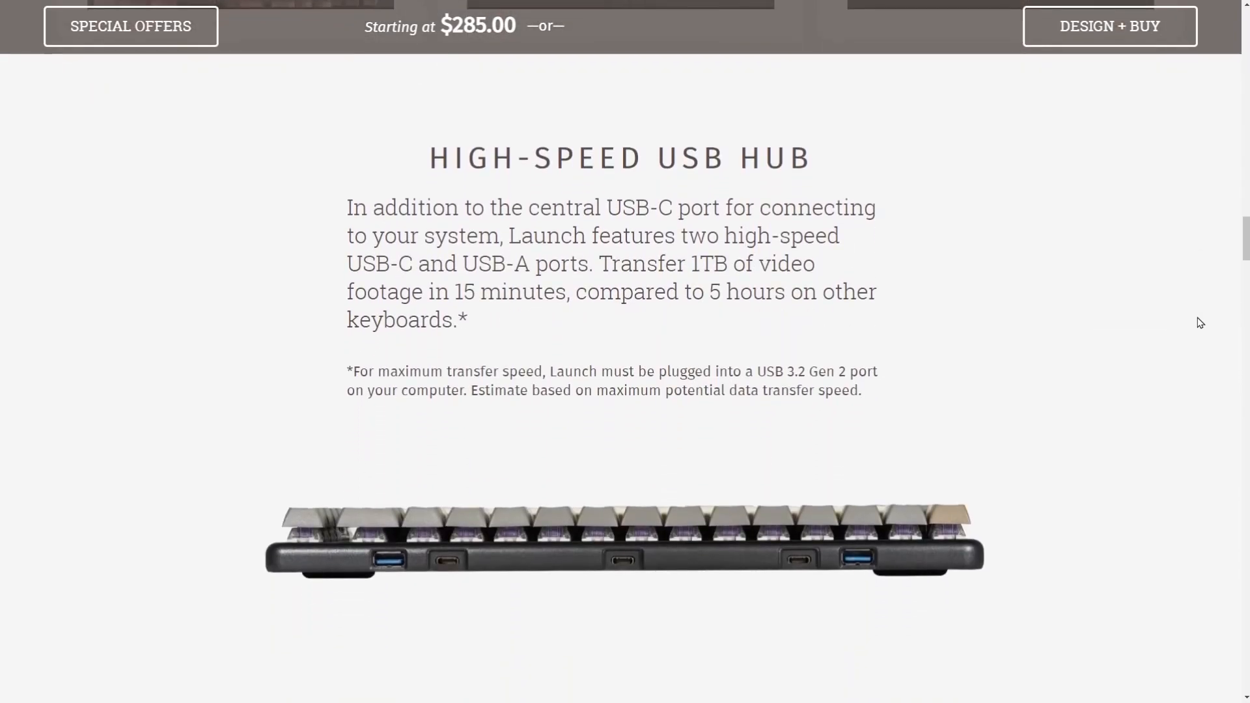
pyautogui.moveTo(383, 579)
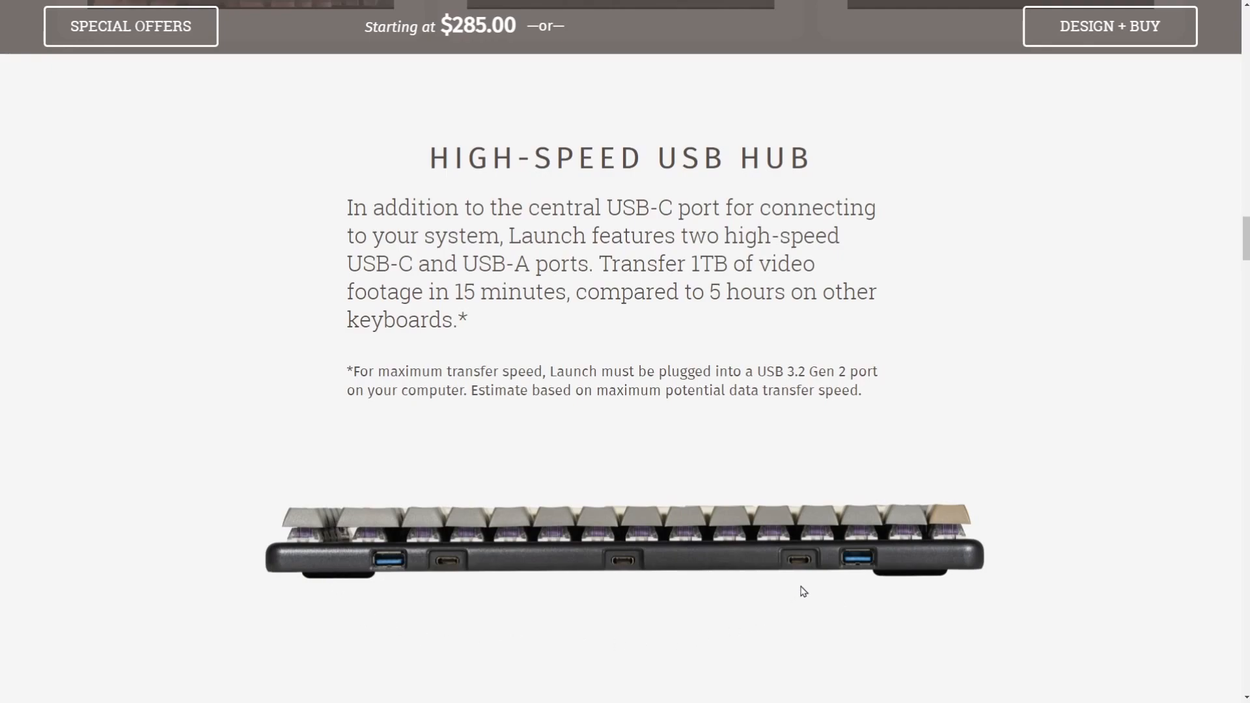
pyautogui.moveTo(859, 585)
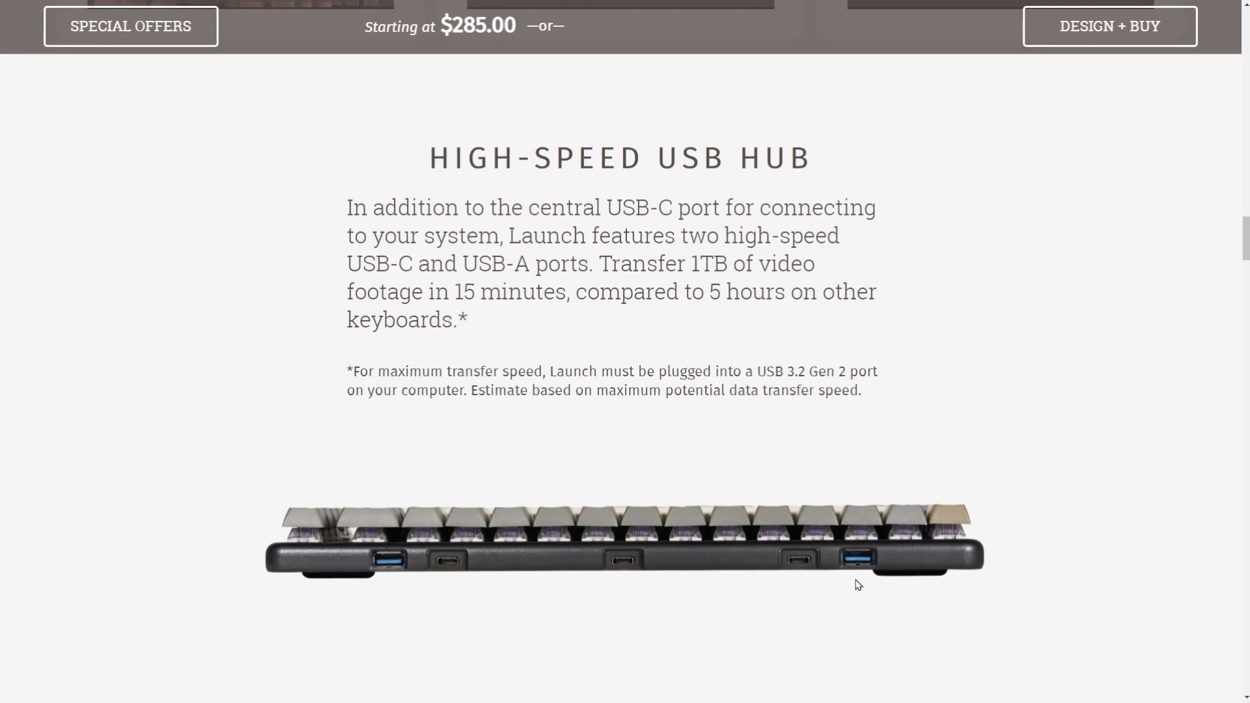
pyautogui.moveTo(466, 597)
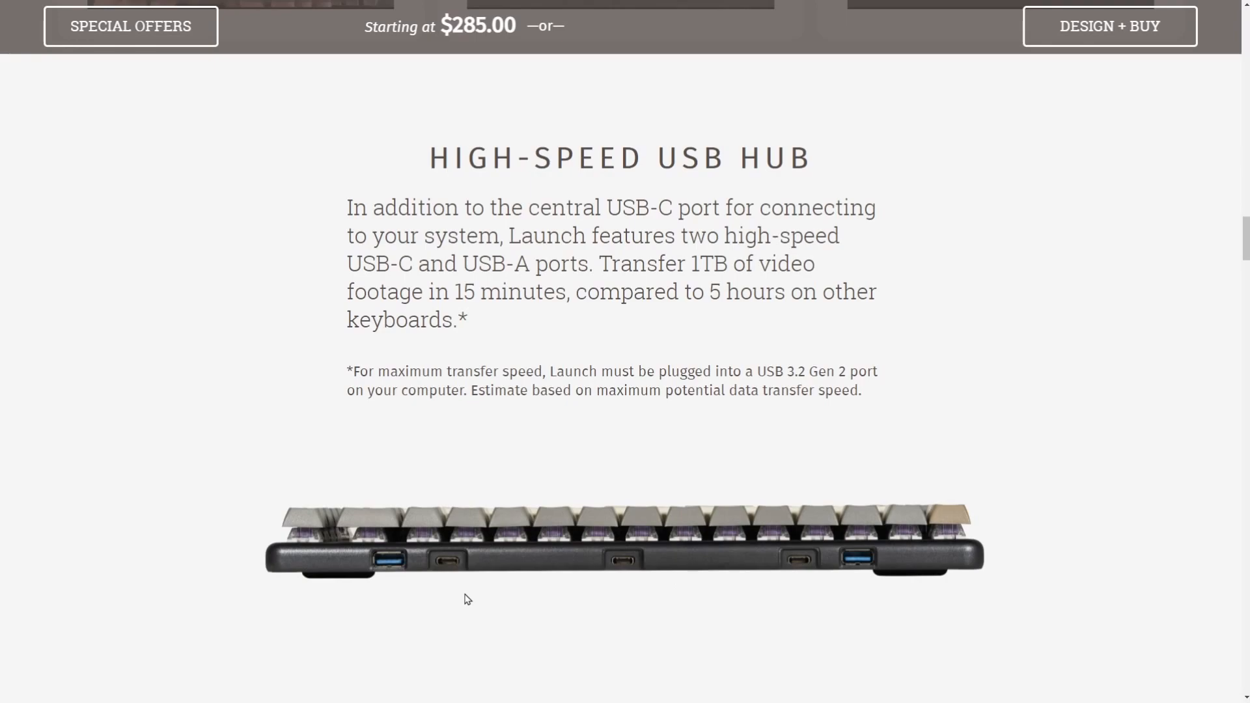
pyautogui.moveTo(957, 459)
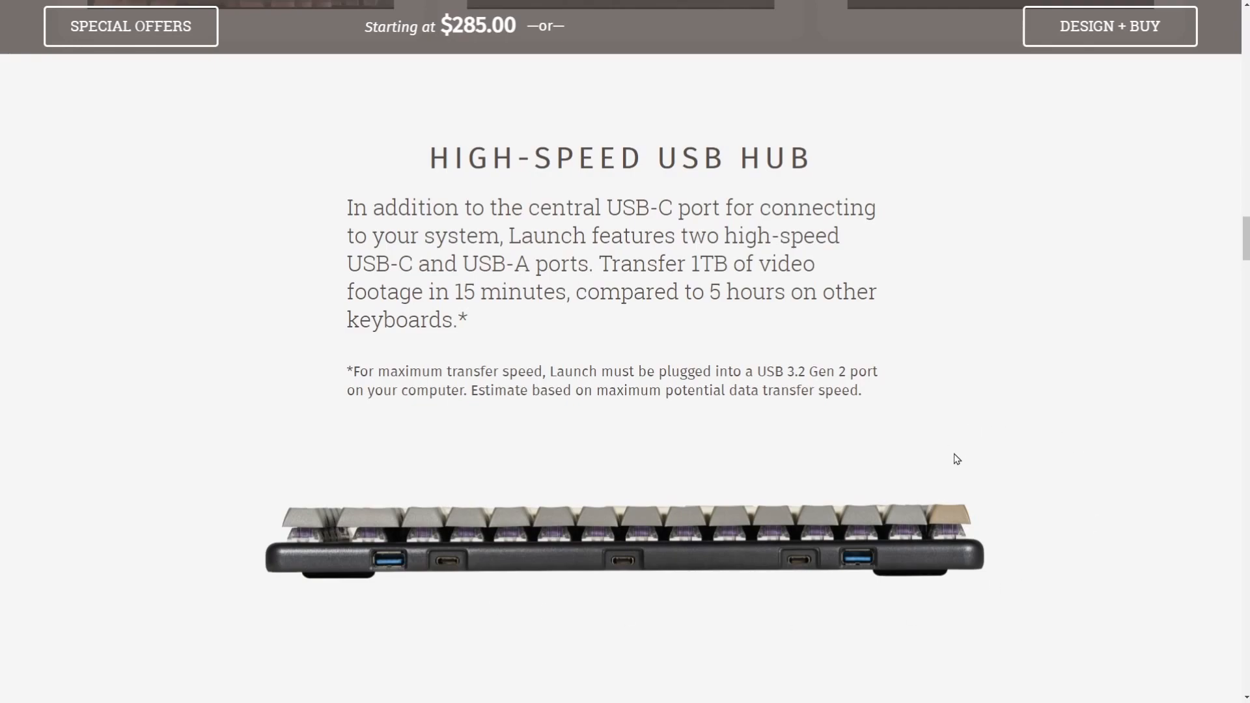
pyautogui.moveTo(984, 445)
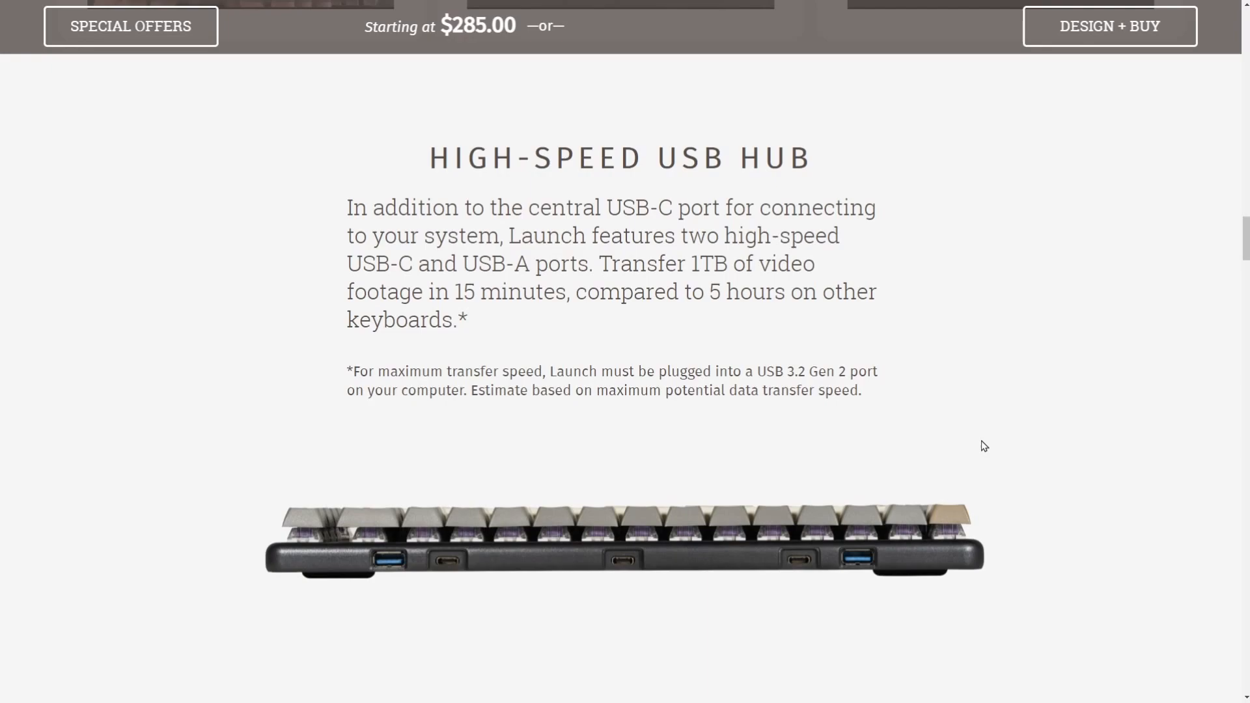
pyautogui.moveTo(966, 610)
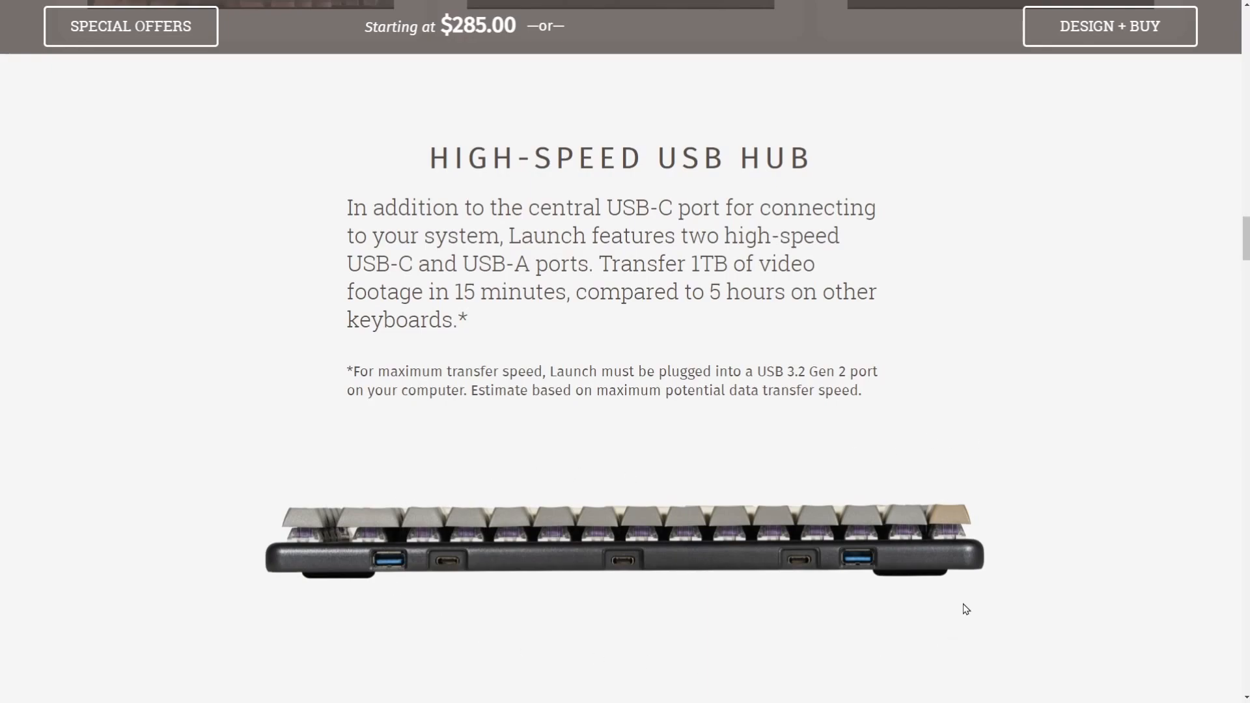
pyautogui.moveTo(582, 615)
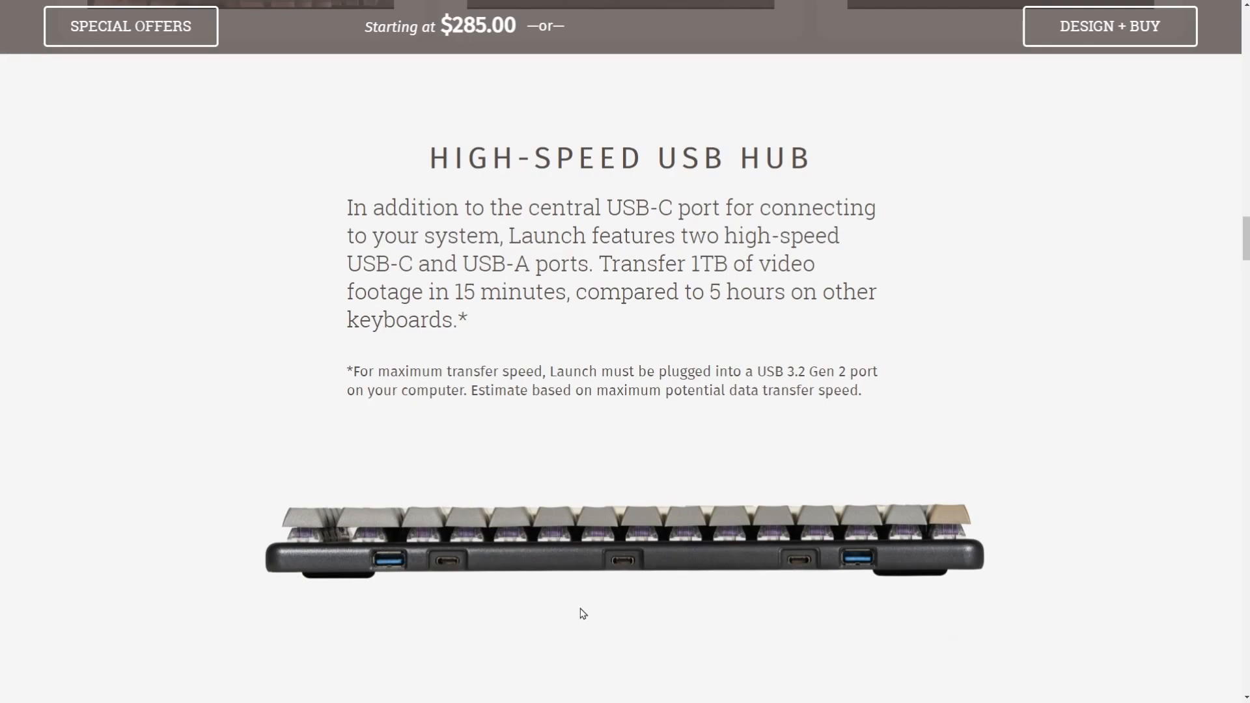
pyautogui.moveTo(1180, 537)
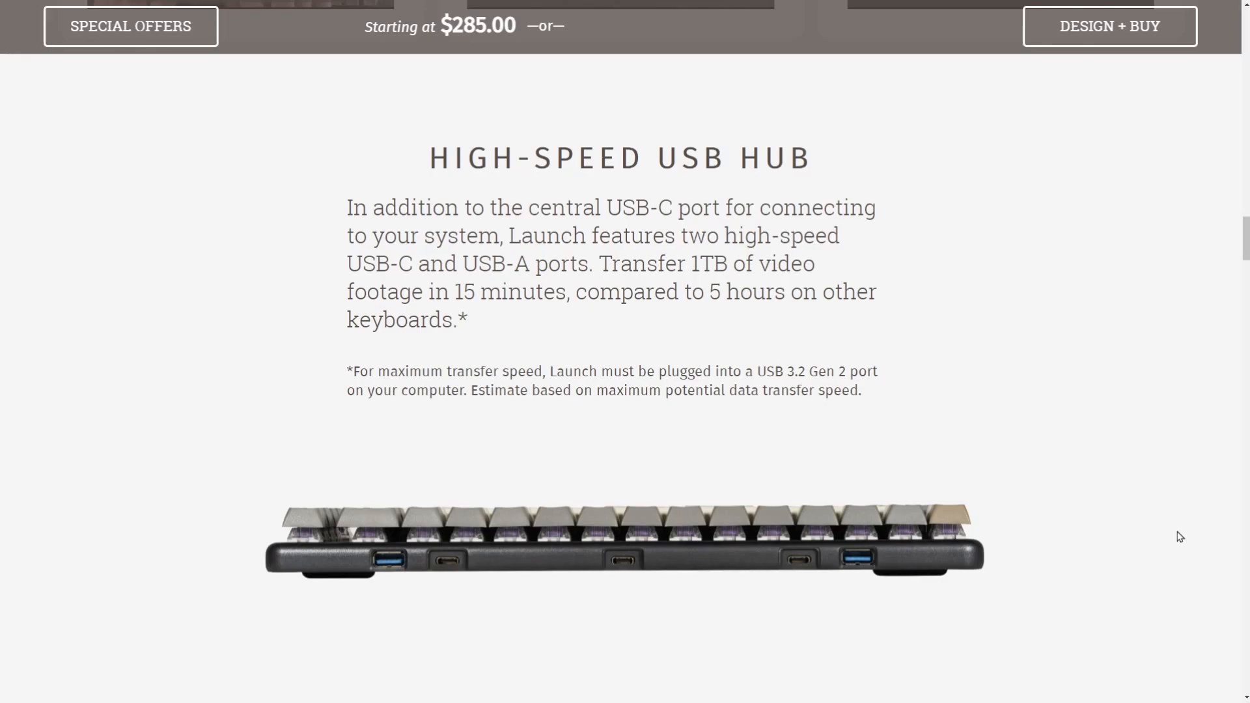
pyautogui.scroll(-3)
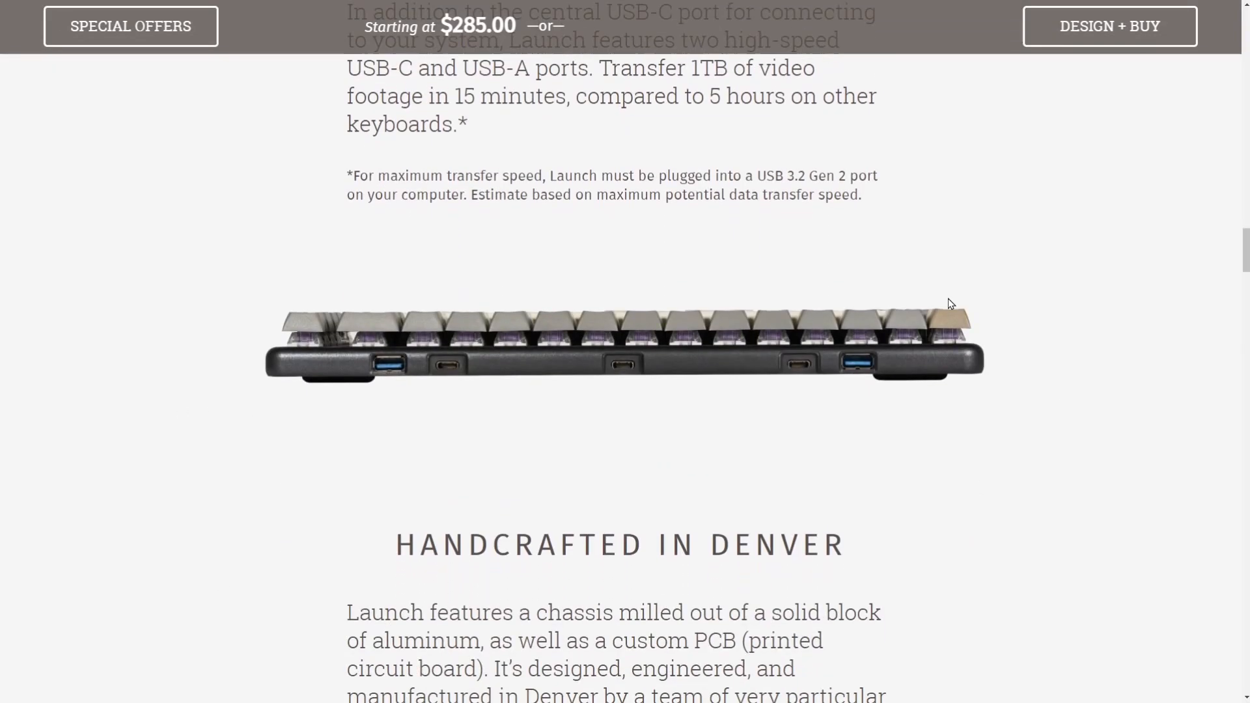
# Scroll to the exploded view showing keycaps, switches, stabilizers, chassis, PCB and feet
pyautogui.scroll(-3)
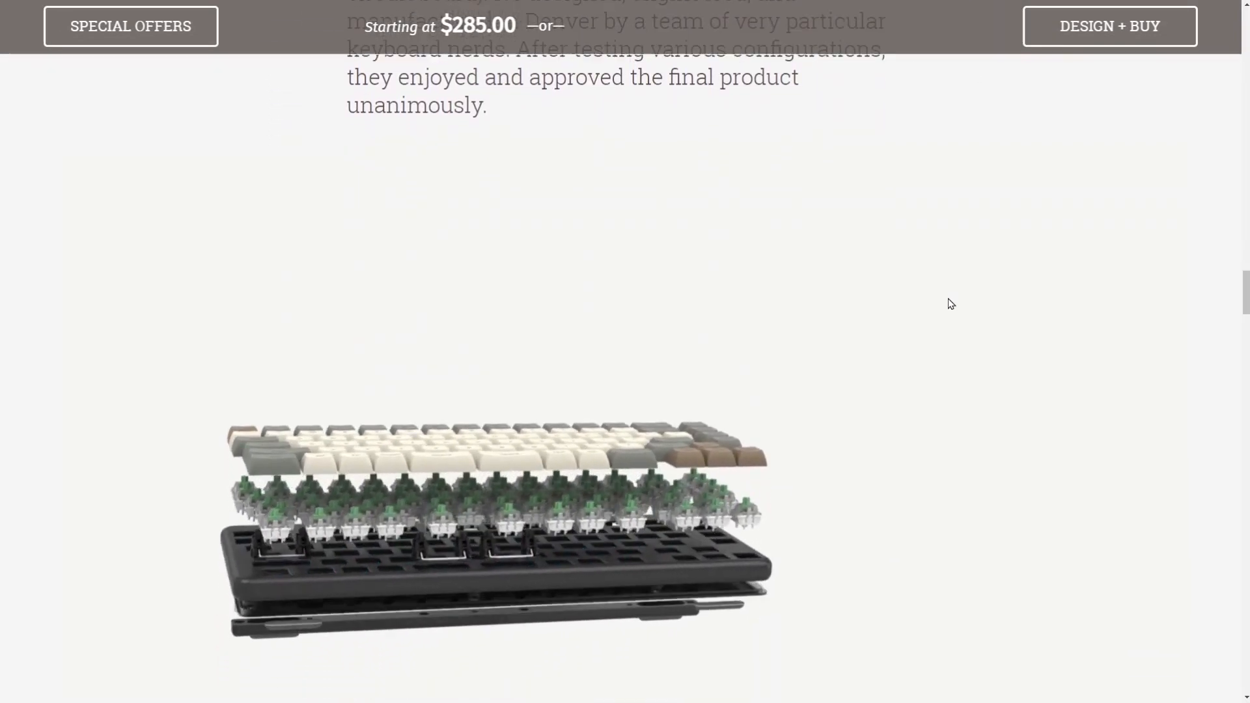
pyautogui.scroll(-3)
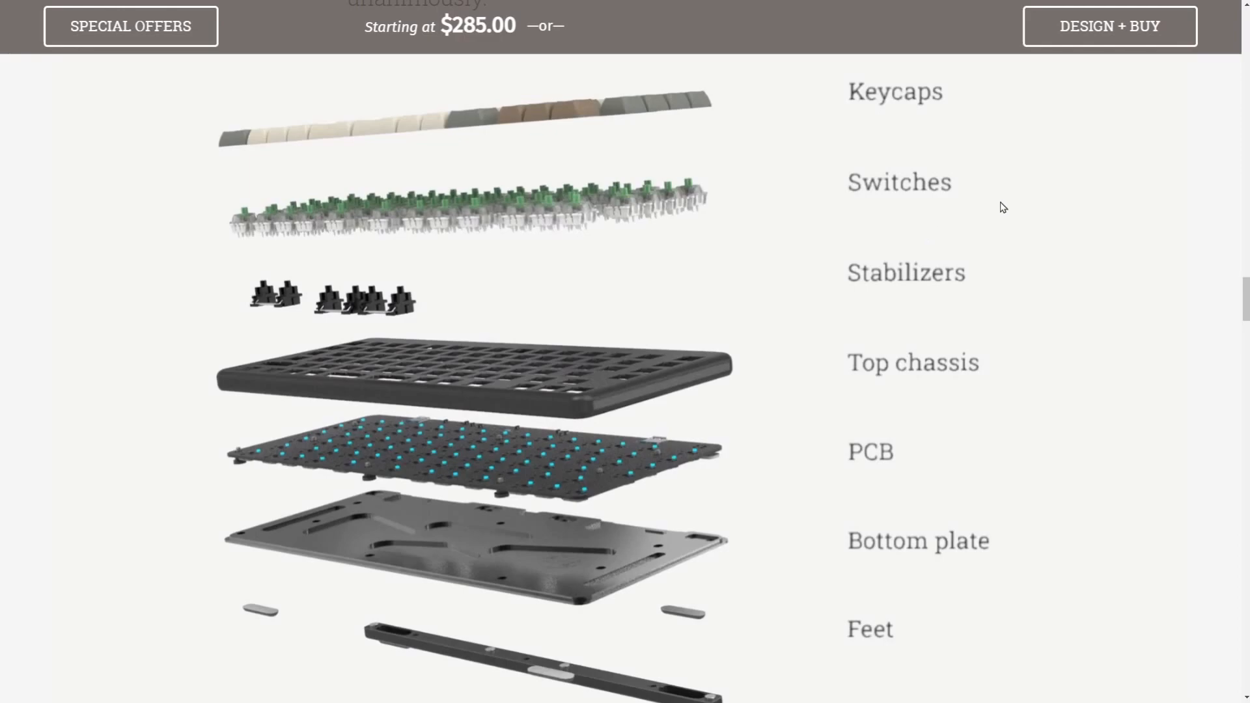
pyautogui.moveTo(203, 261)
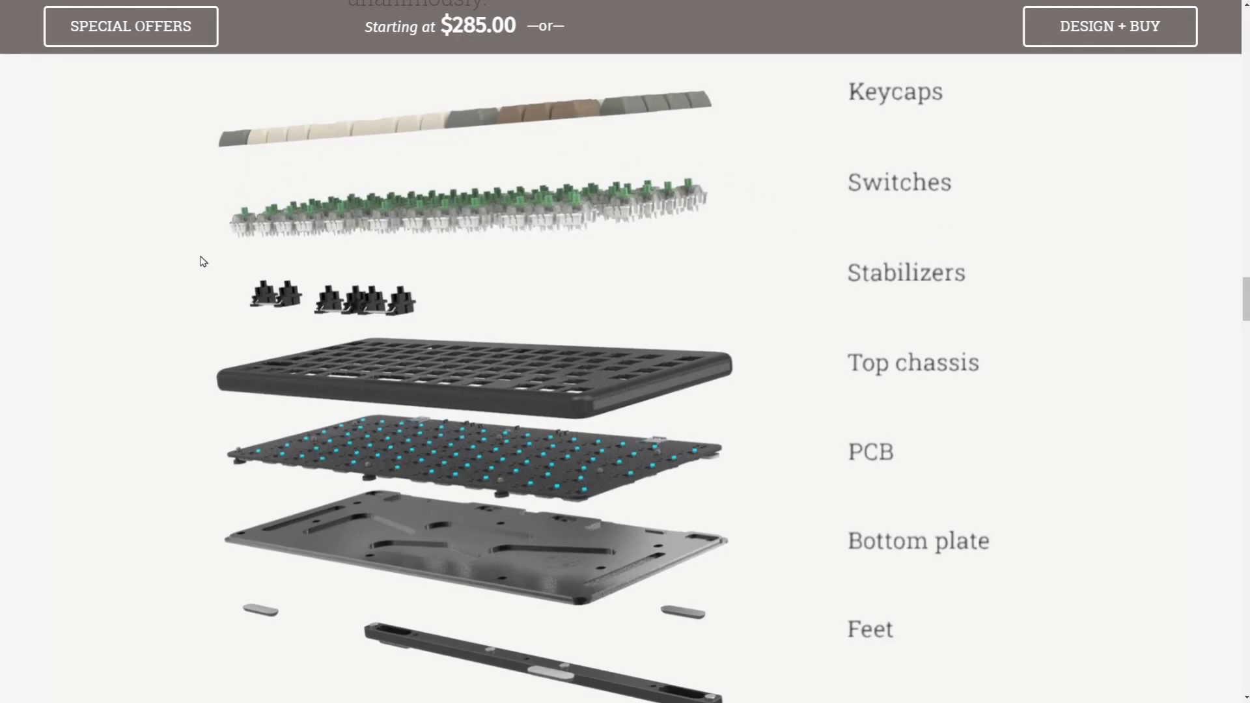
pyautogui.moveTo(576, 377)
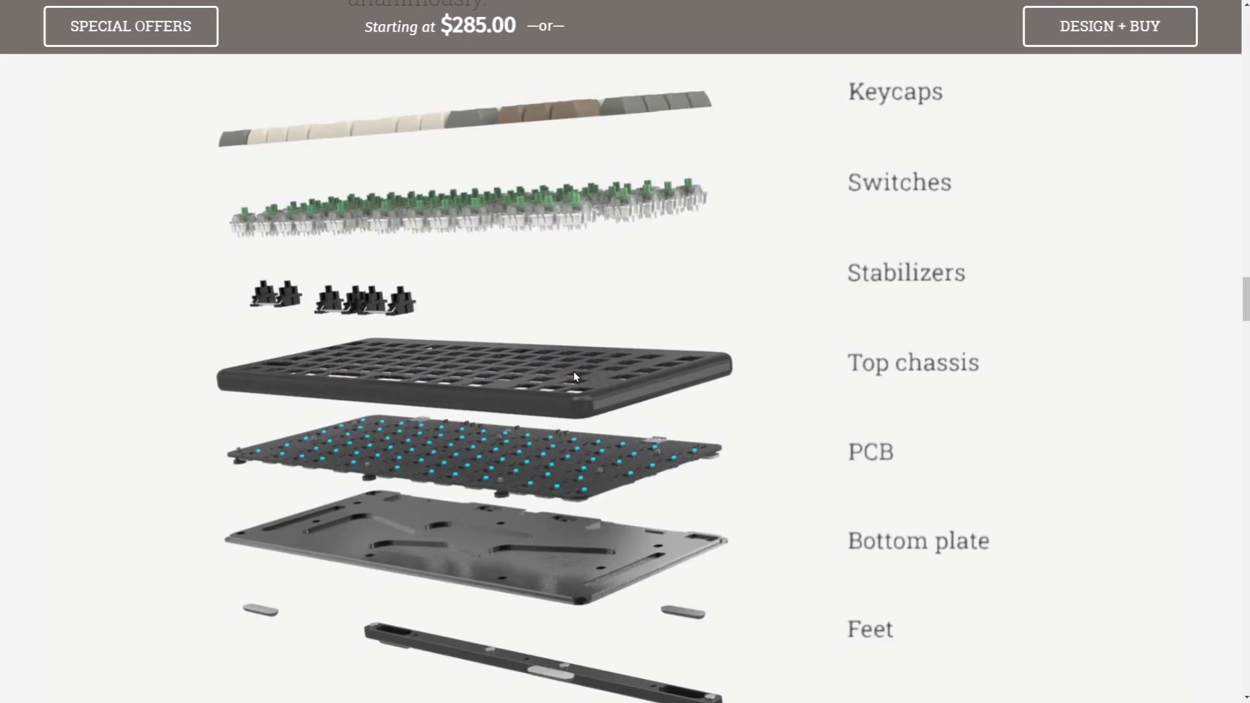
pyautogui.moveTo(732, 511)
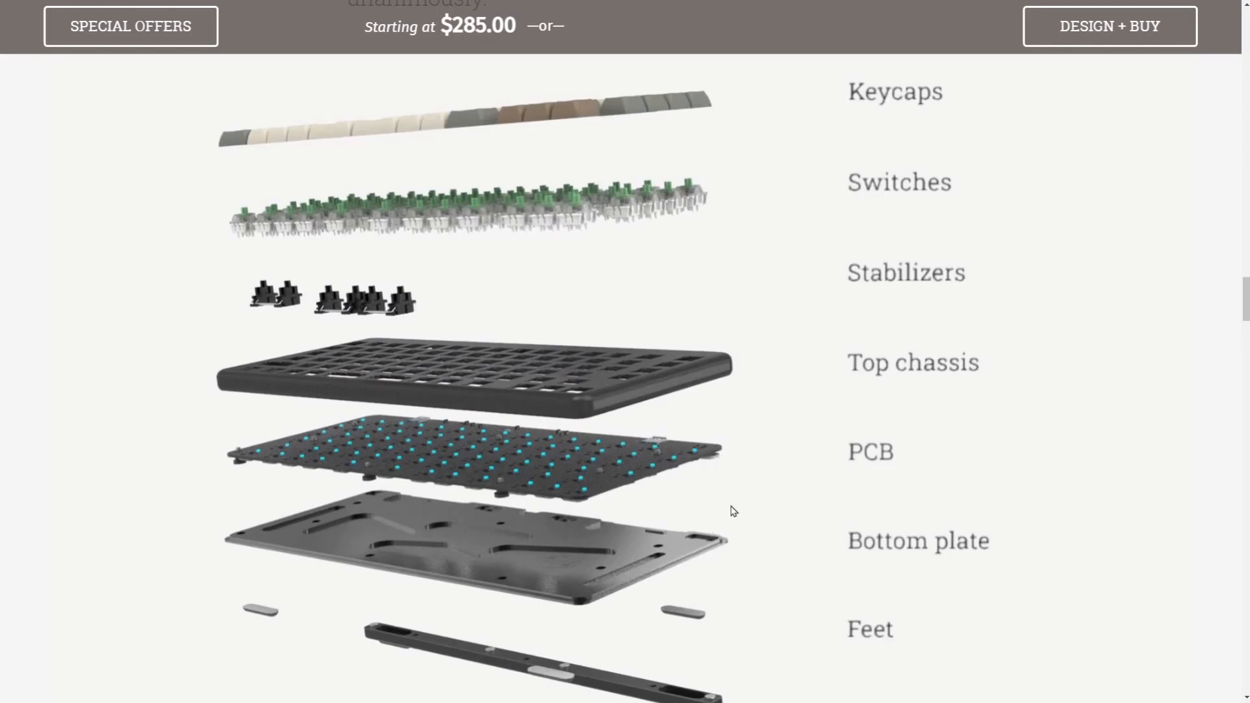
pyautogui.moveTo(585, 608)
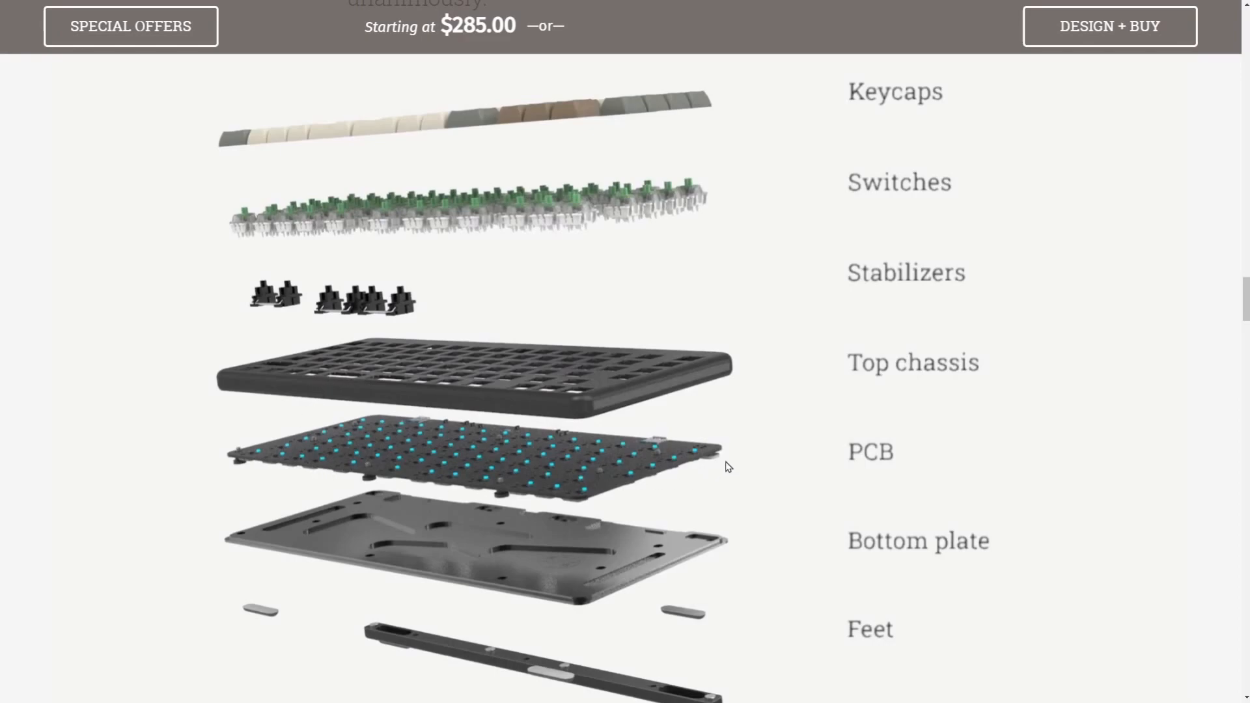
pyautogui.moveTo(1087, 458)
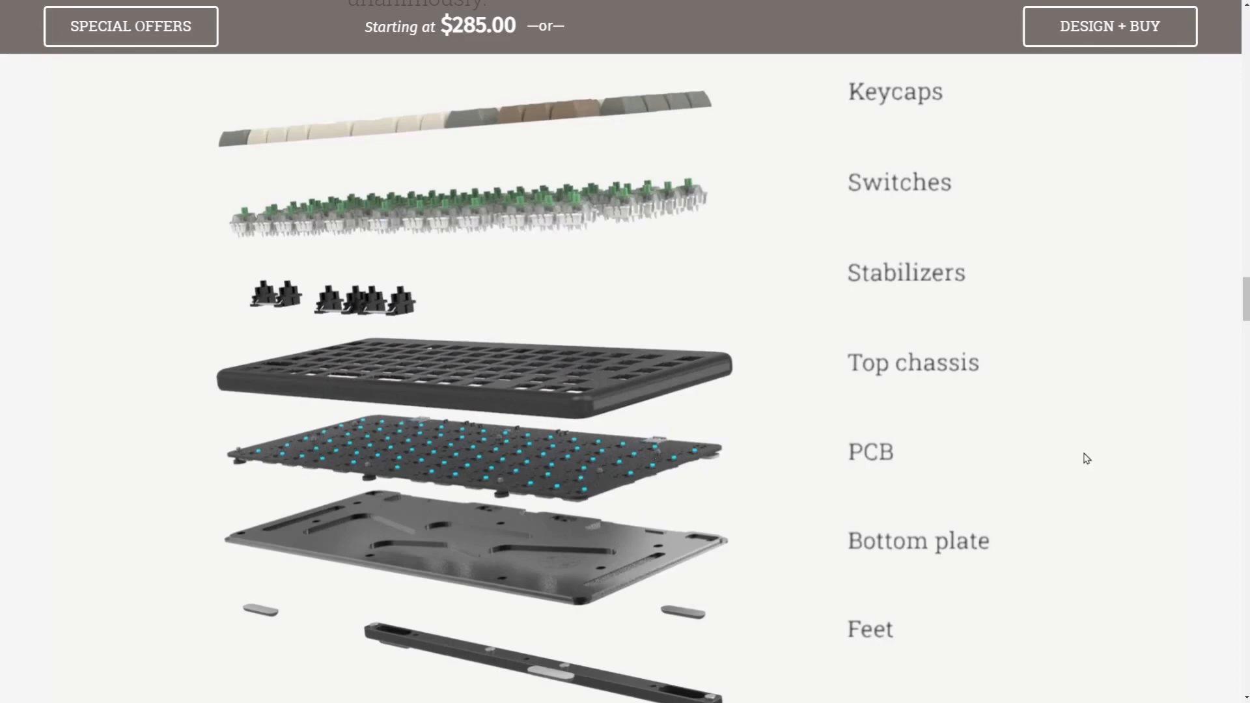
# Play and stop the Jades and Royals switch sound samples in Pleasing Switches
pyautogui.scroll(-3)
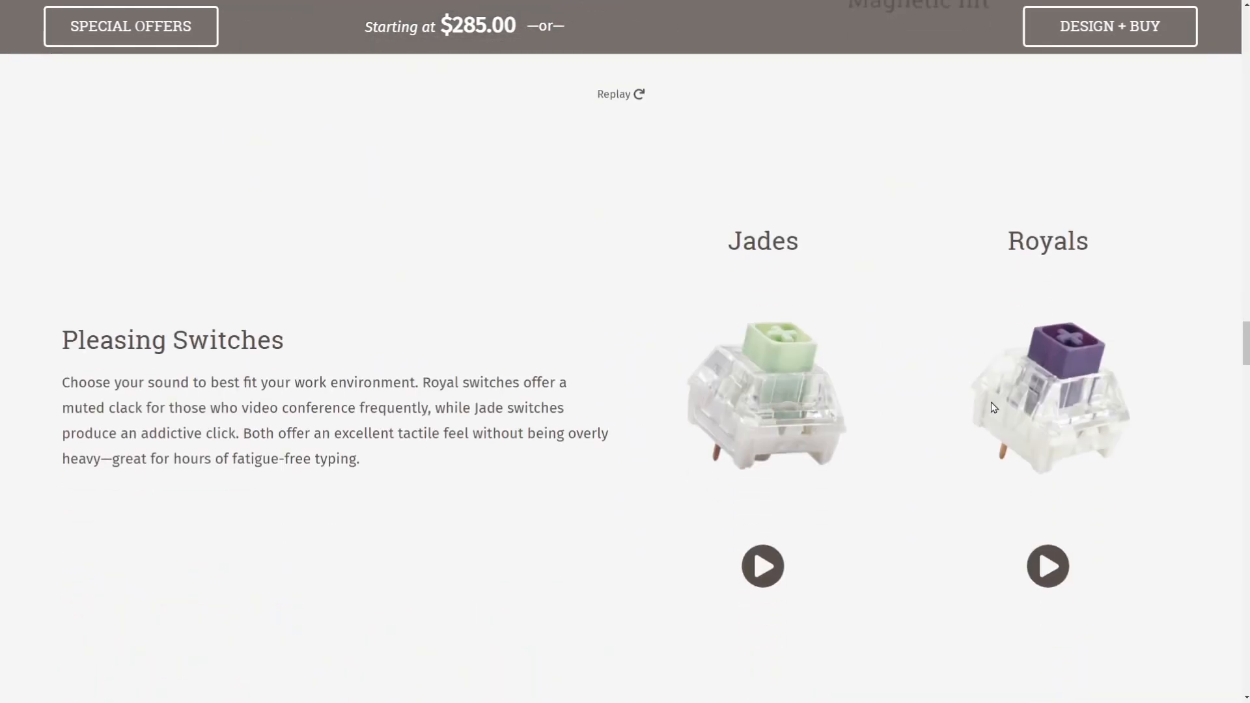
pyautogui.moveTo(529, 366)
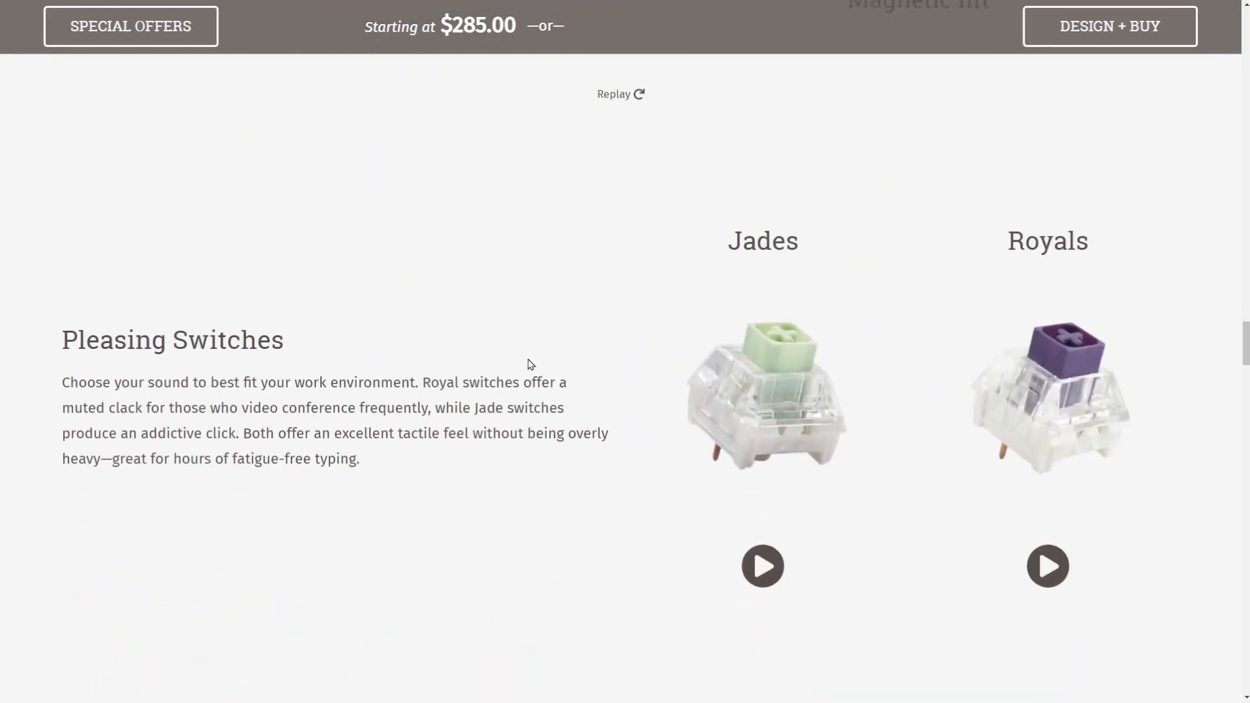
pyautogui.moveTo(933, 327)
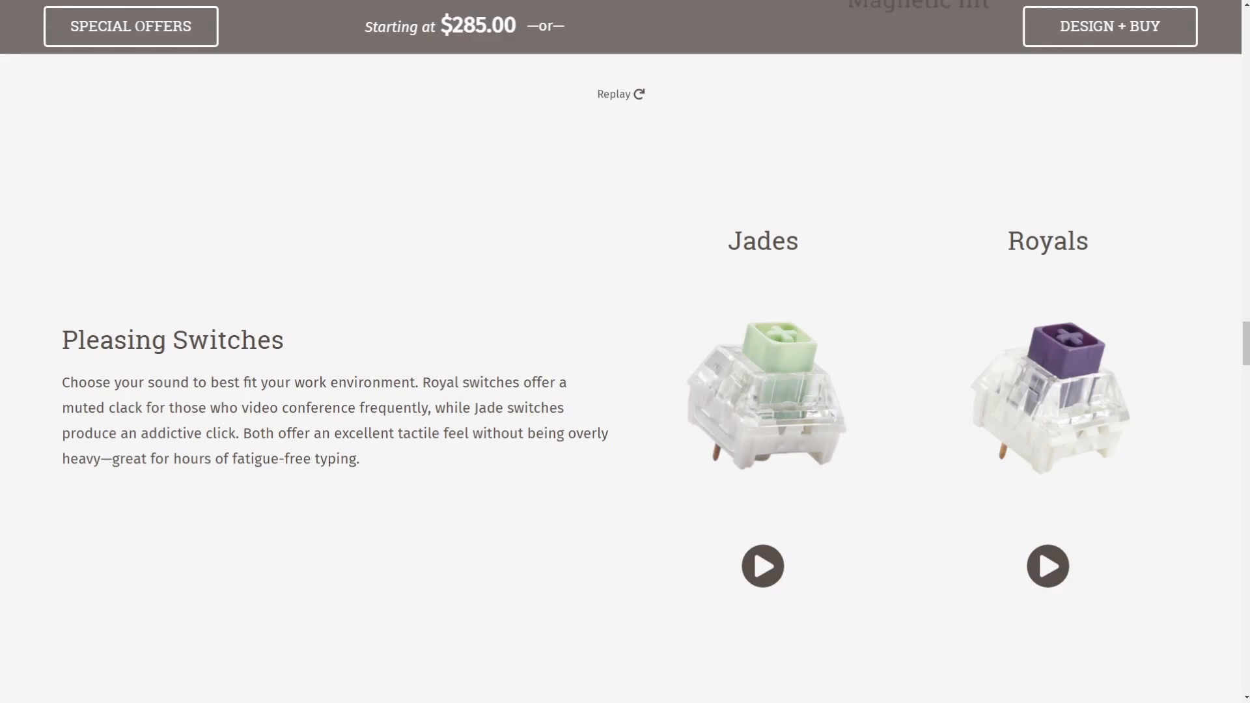
pyautogui.click(762, 566)
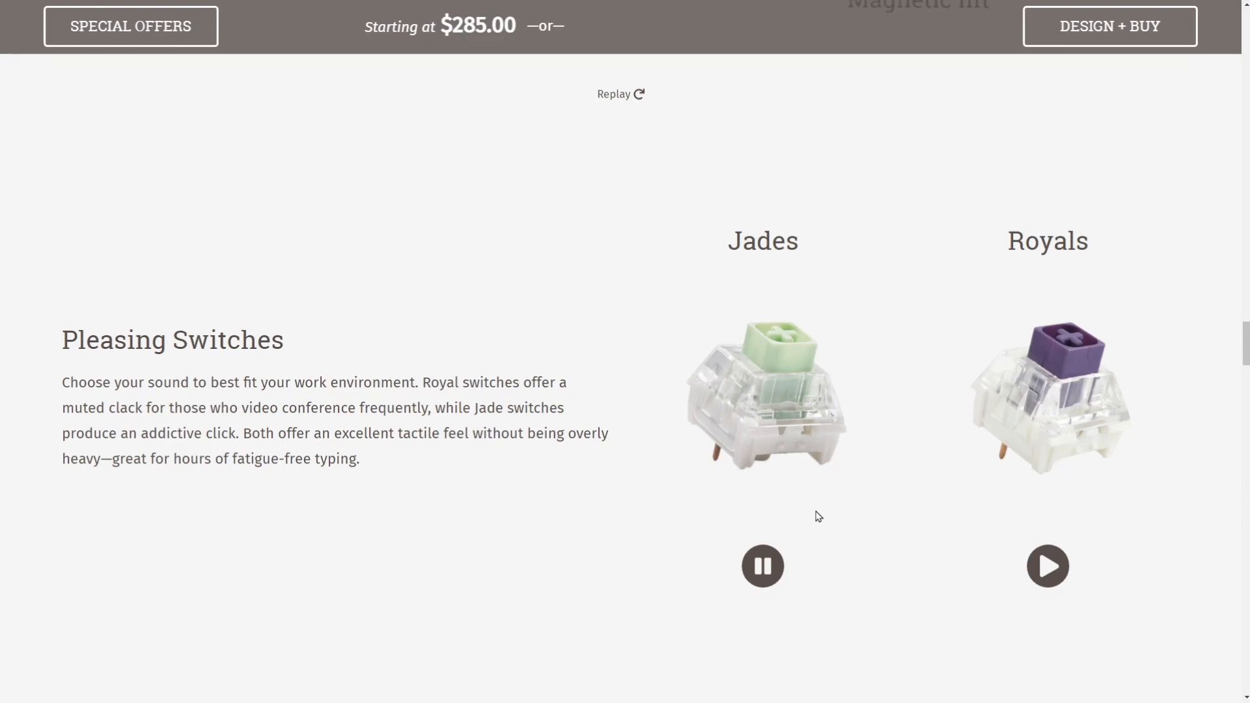
pyautogui.click(762, 566)
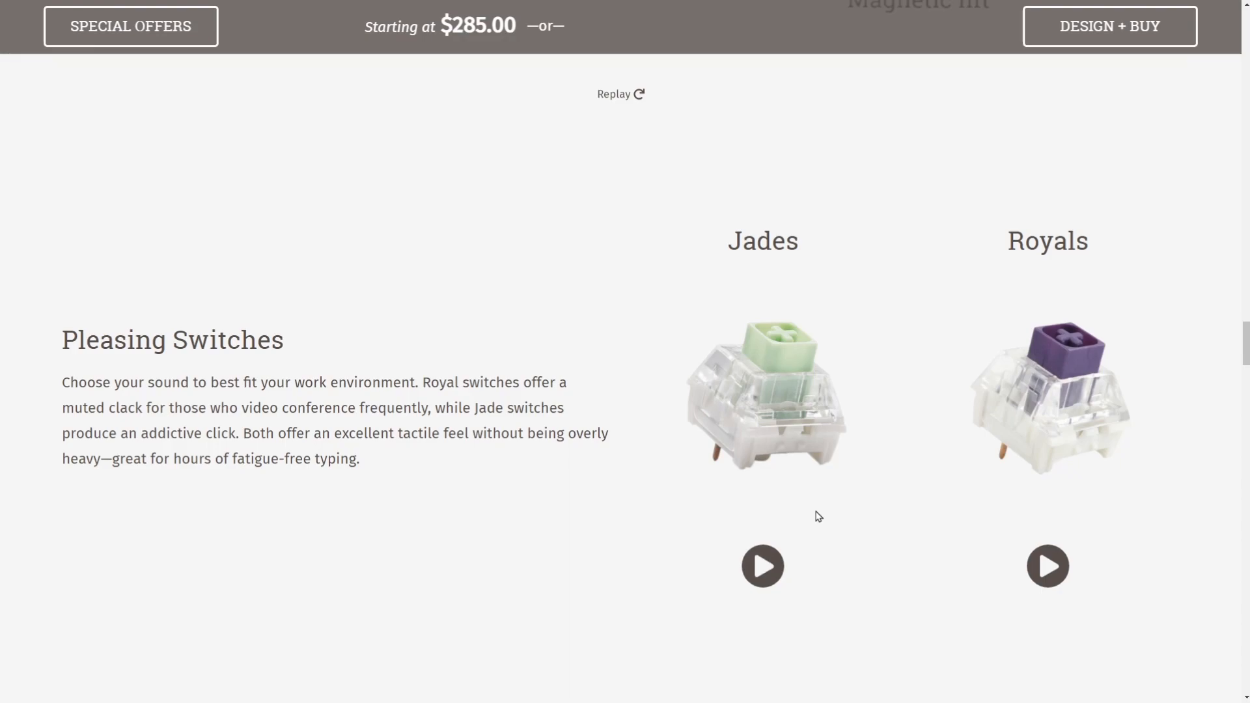
pyautogui.click(1048, 566)
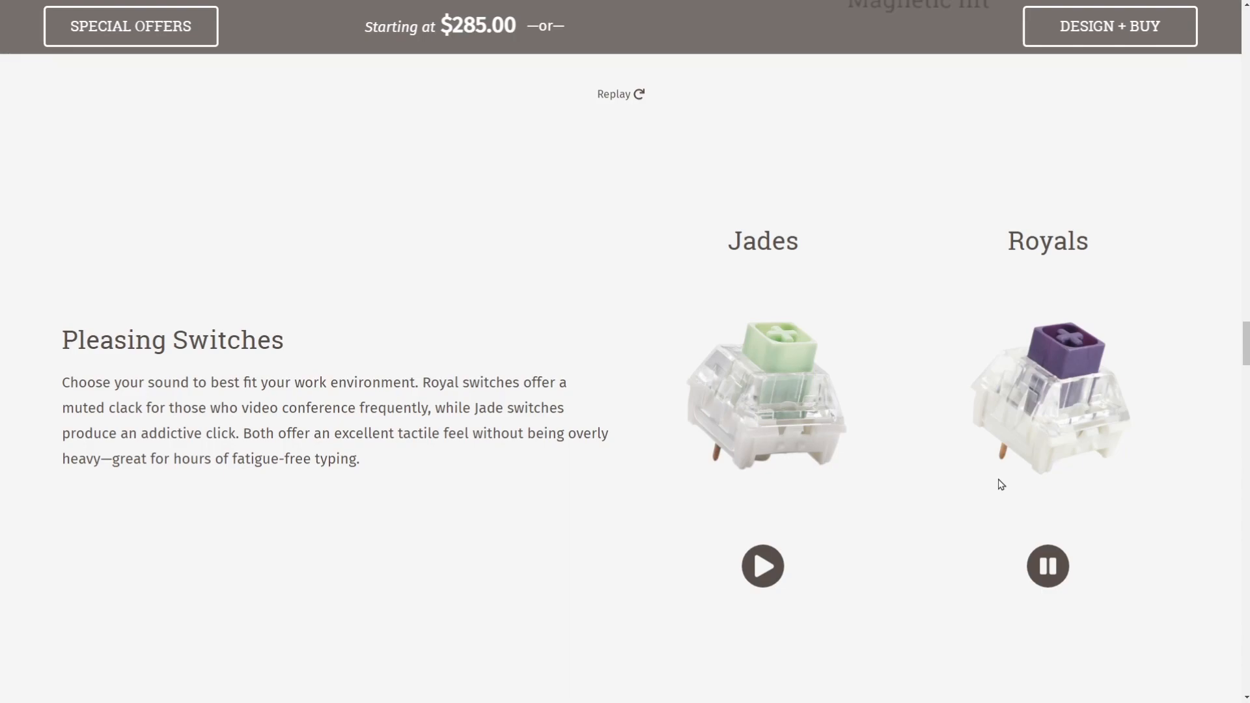
pyautogui.click(1047, 566)
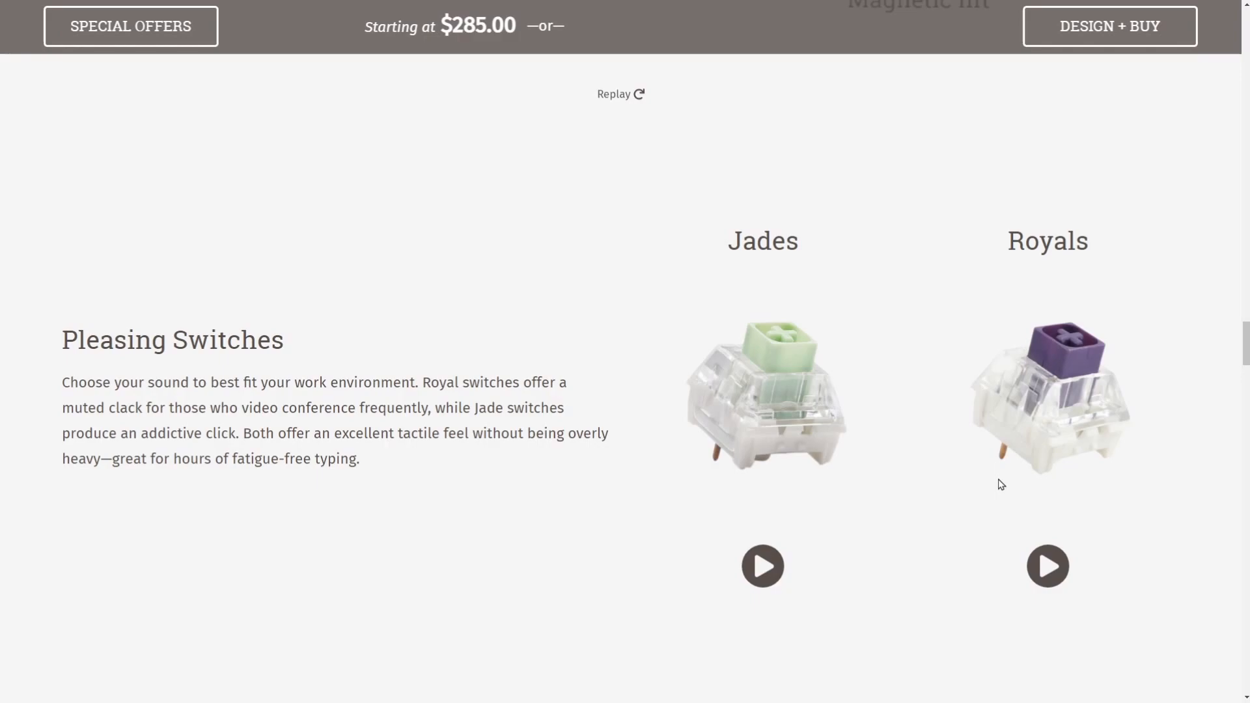
pyautogui.moveTo(891, 347)
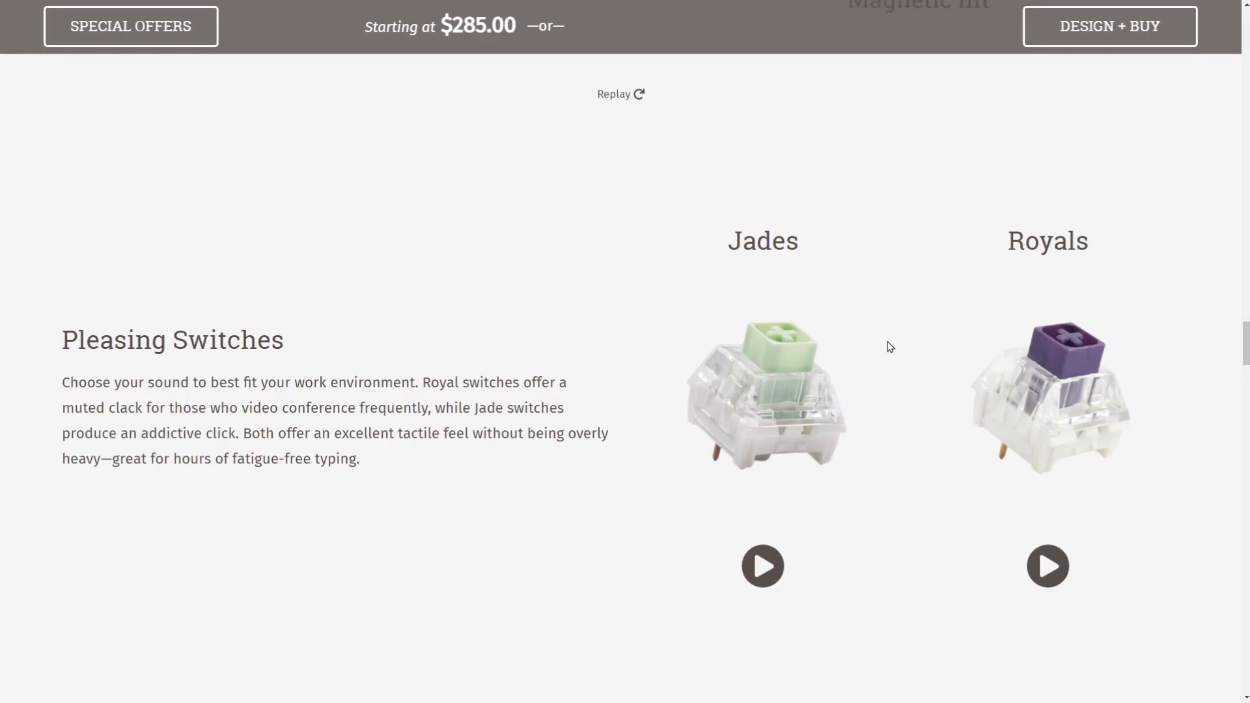
pyautogui.moveTo(915, 470)
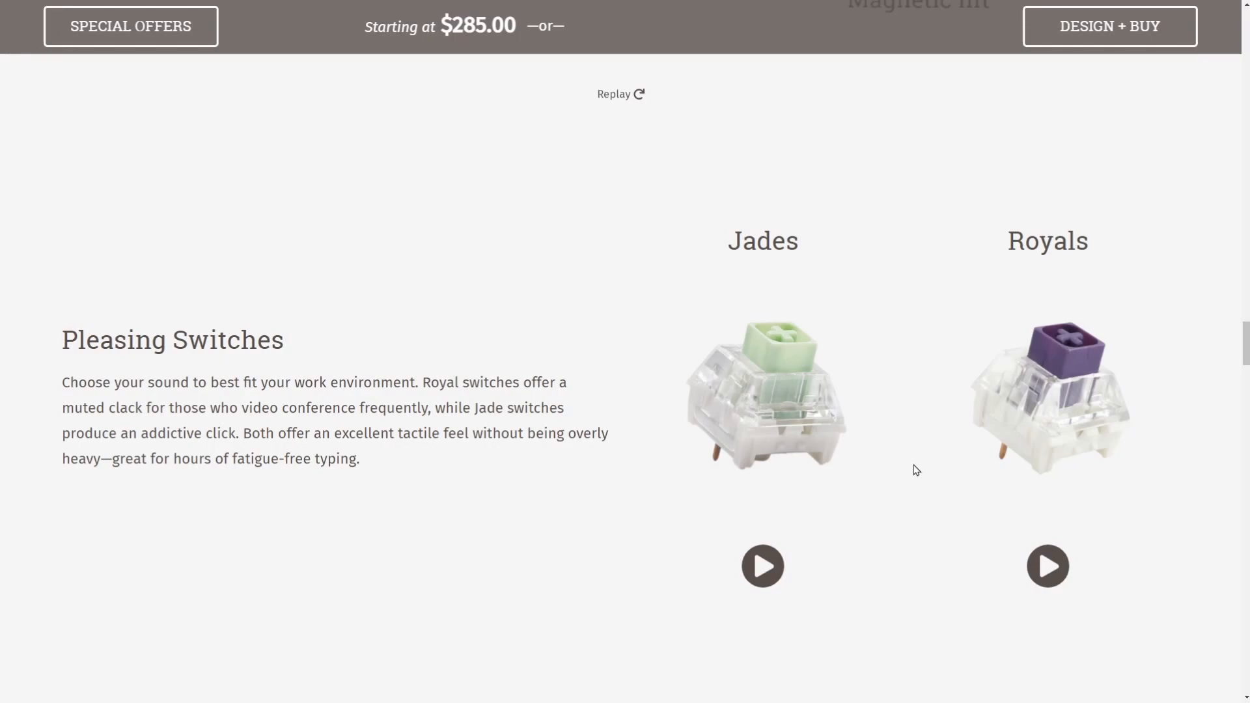
pyautogui.moveTo(917, 532)
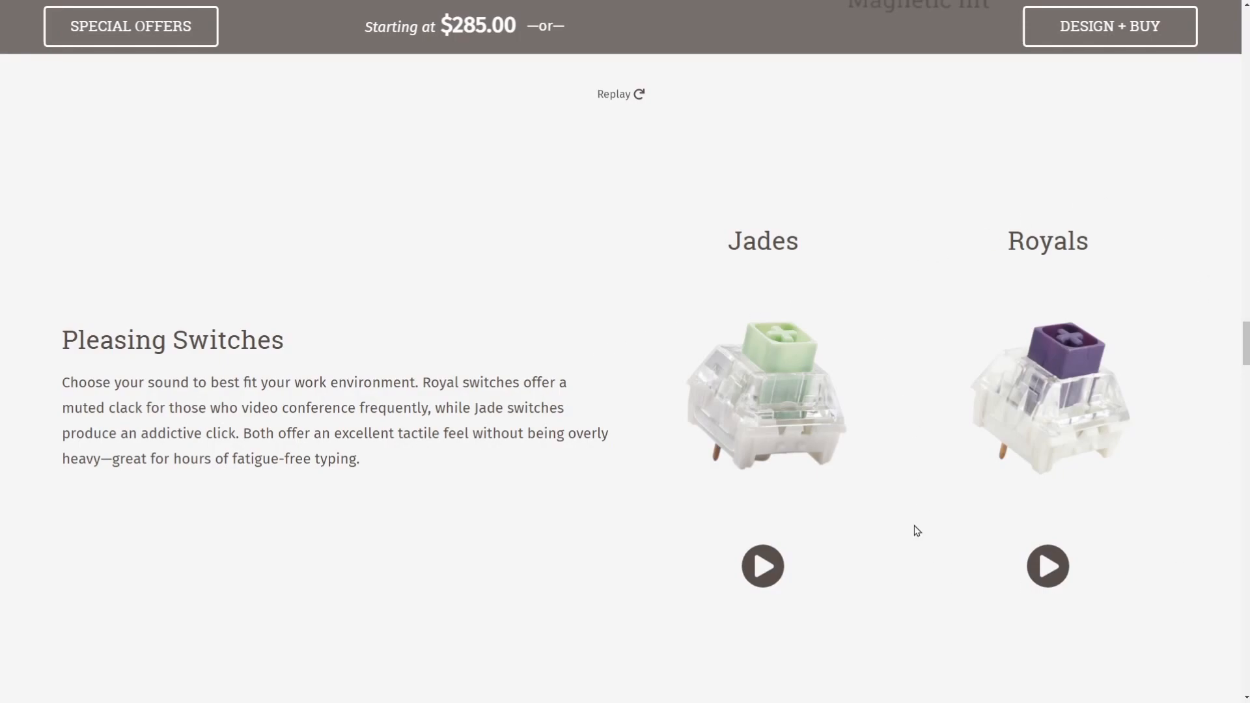
pyautogui.moveTo(407, 520)
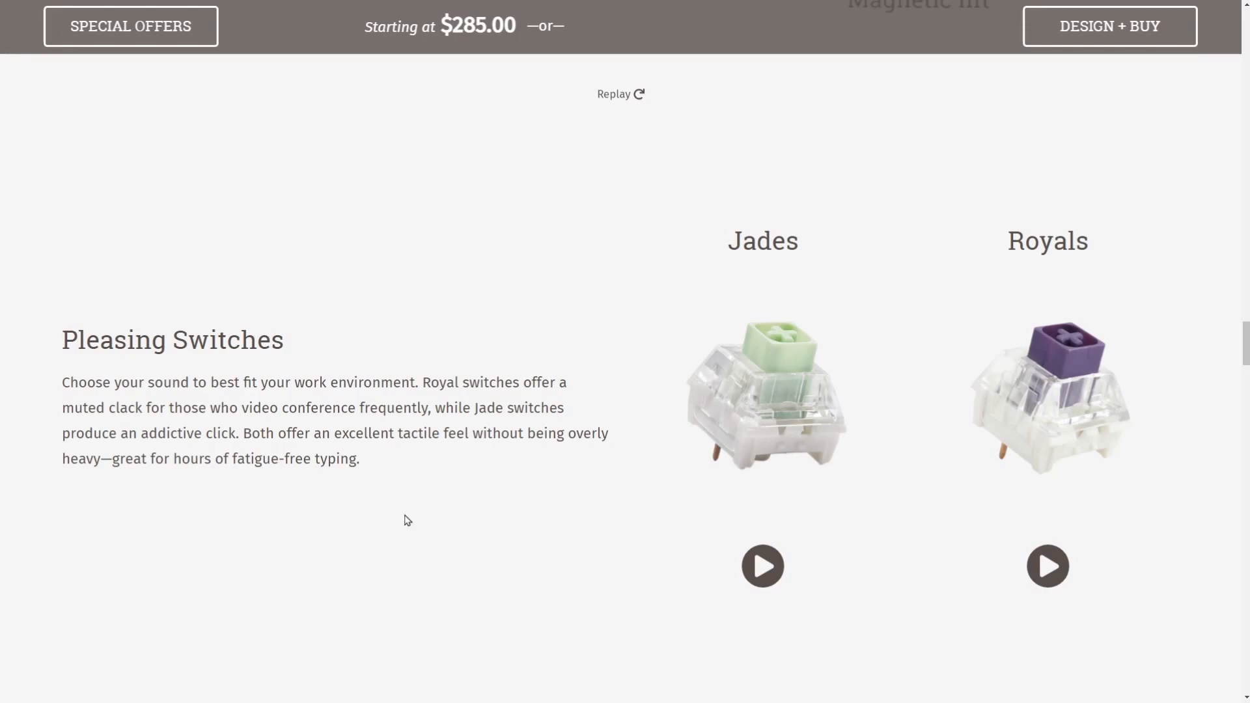
pyautogui.moveTo(427, 493)
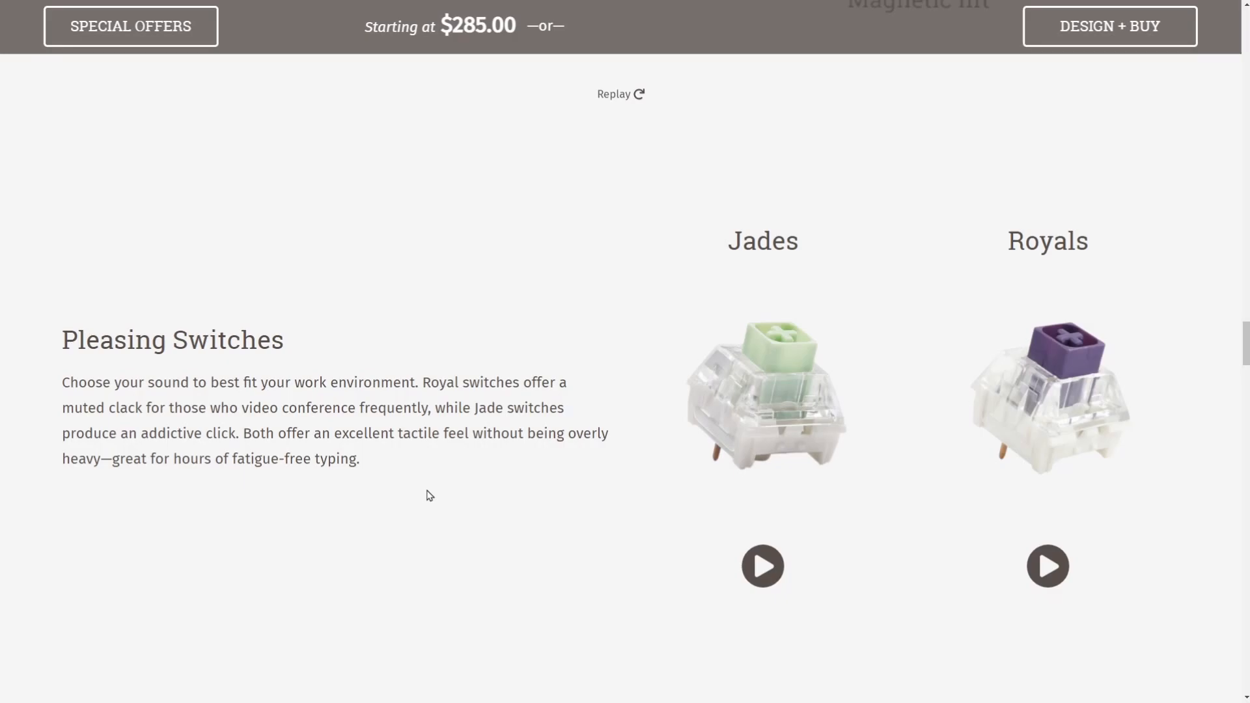
pyautogui.moveTo(437, 485)
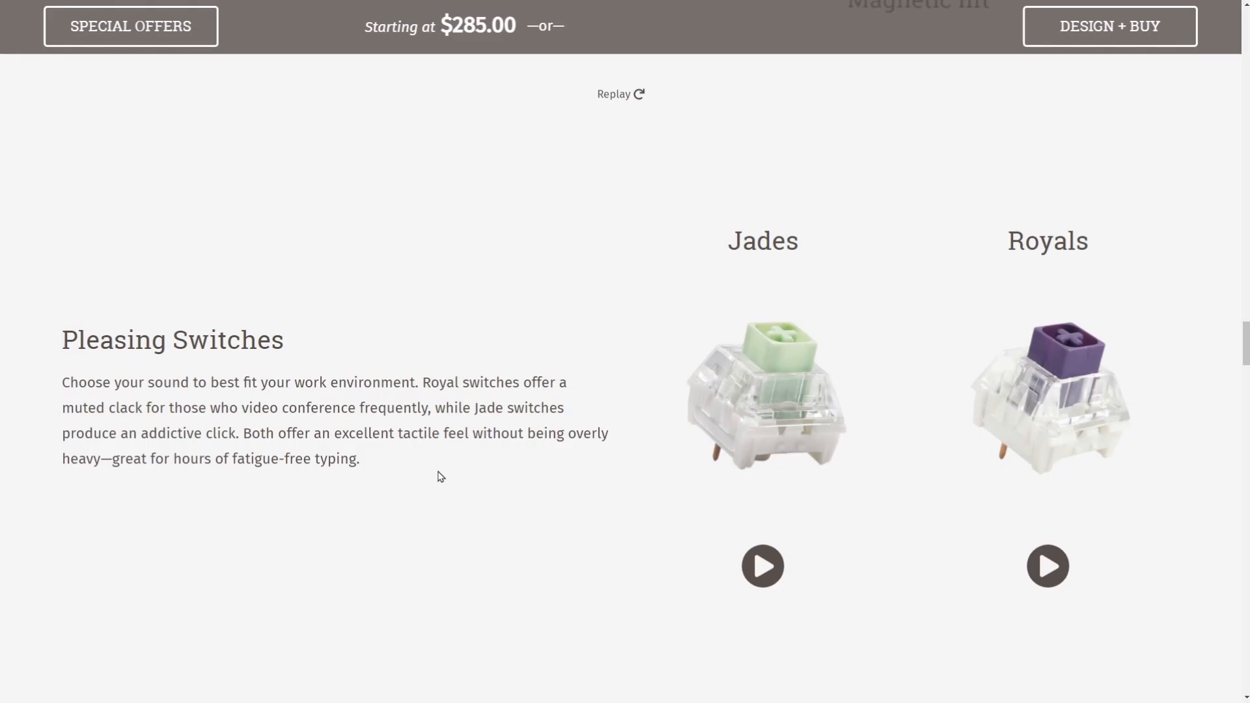
# Scroll past Soothing LEDs to the Inert Design section on aluminum chassis and rubber feet
pyautogui.scroll(-3)
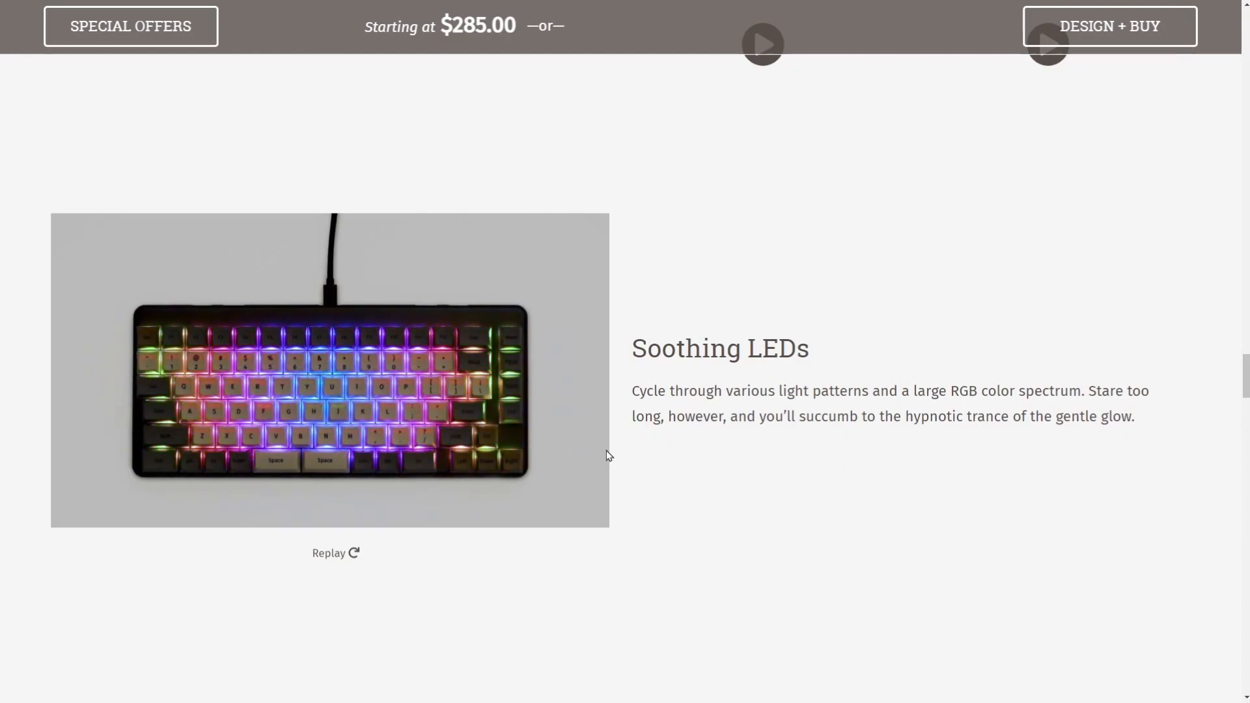
pyautogui.moveTo(963, 511)
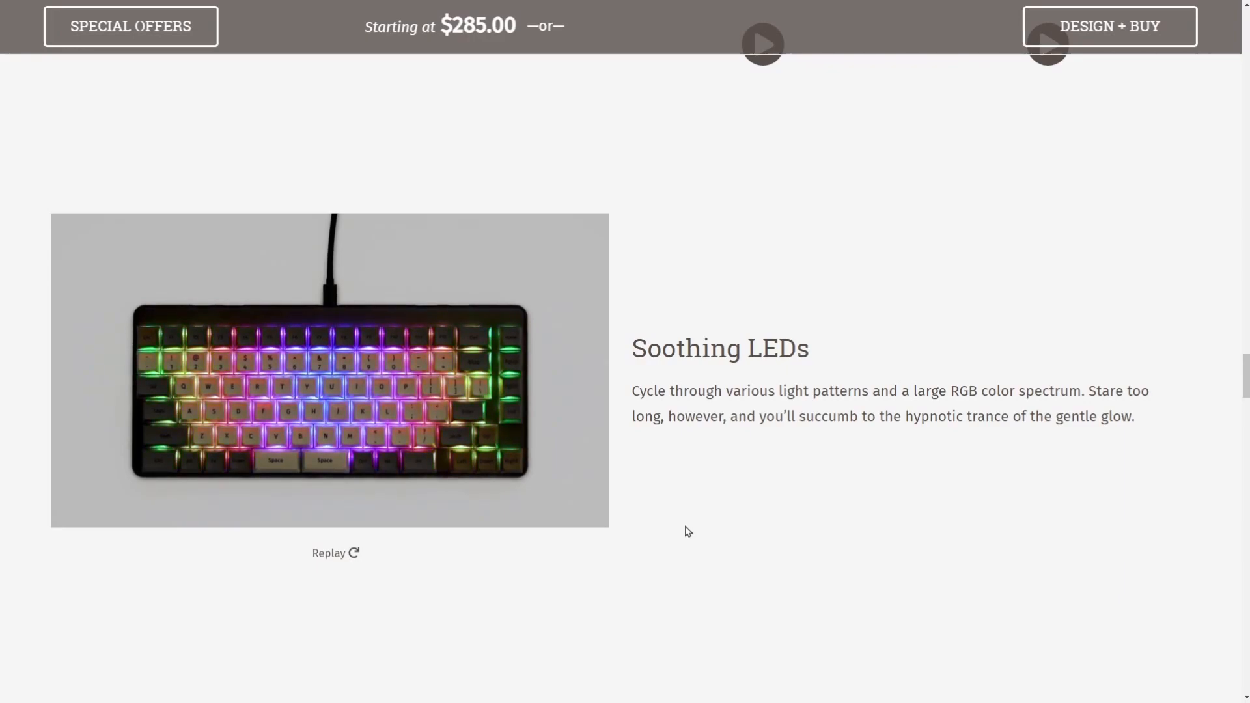
pyautogui.scroll(-3)
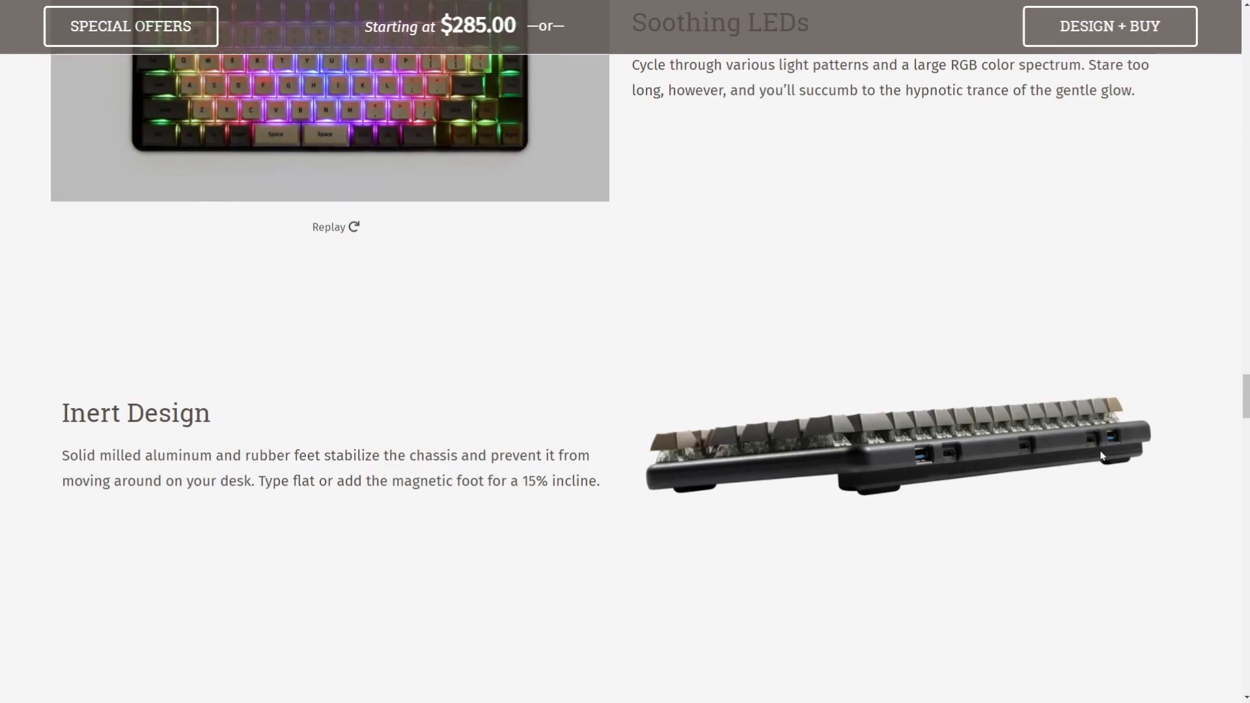
pyautogui.moveTo(881, 498)
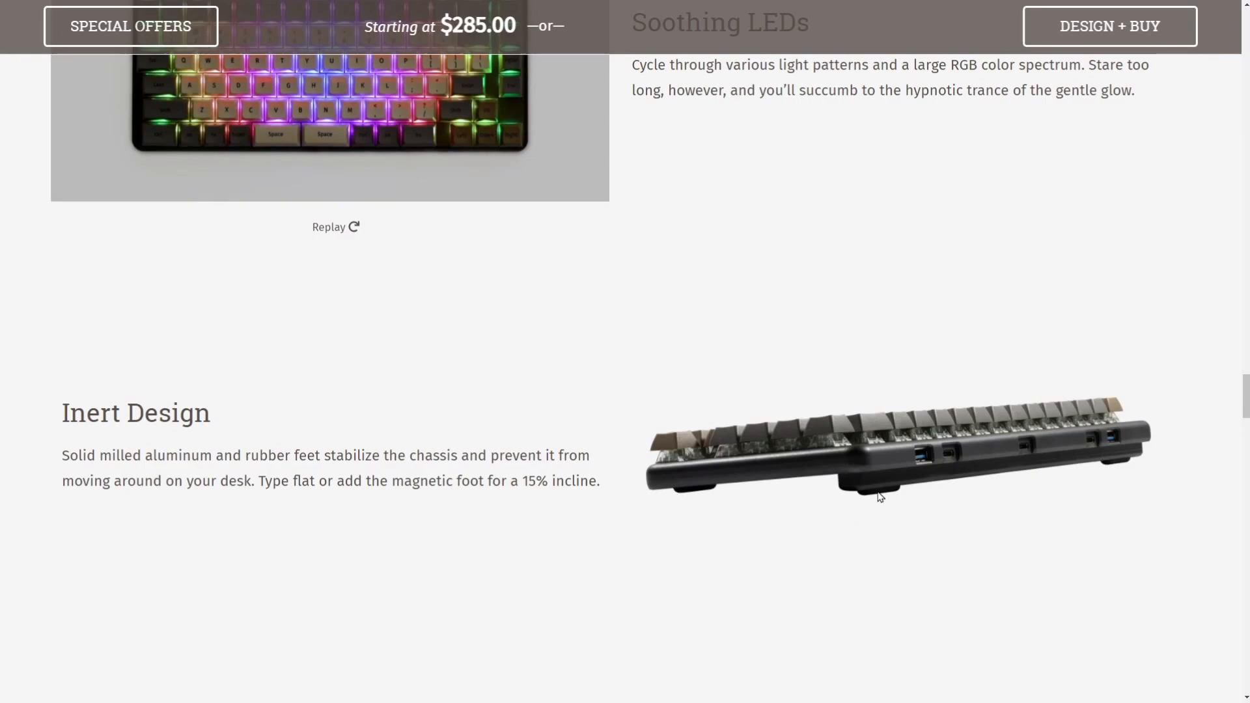
pyautogui.moveTo(691, 486)
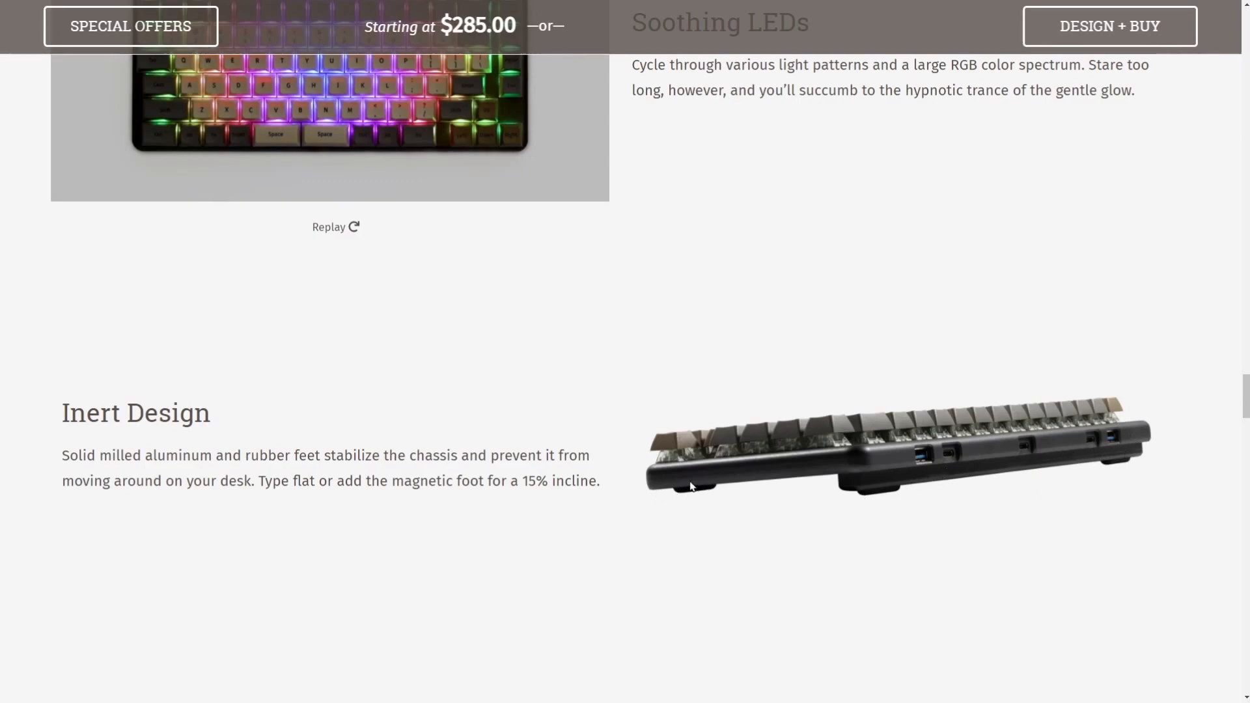
pyautogui.moveTo(923, 522)
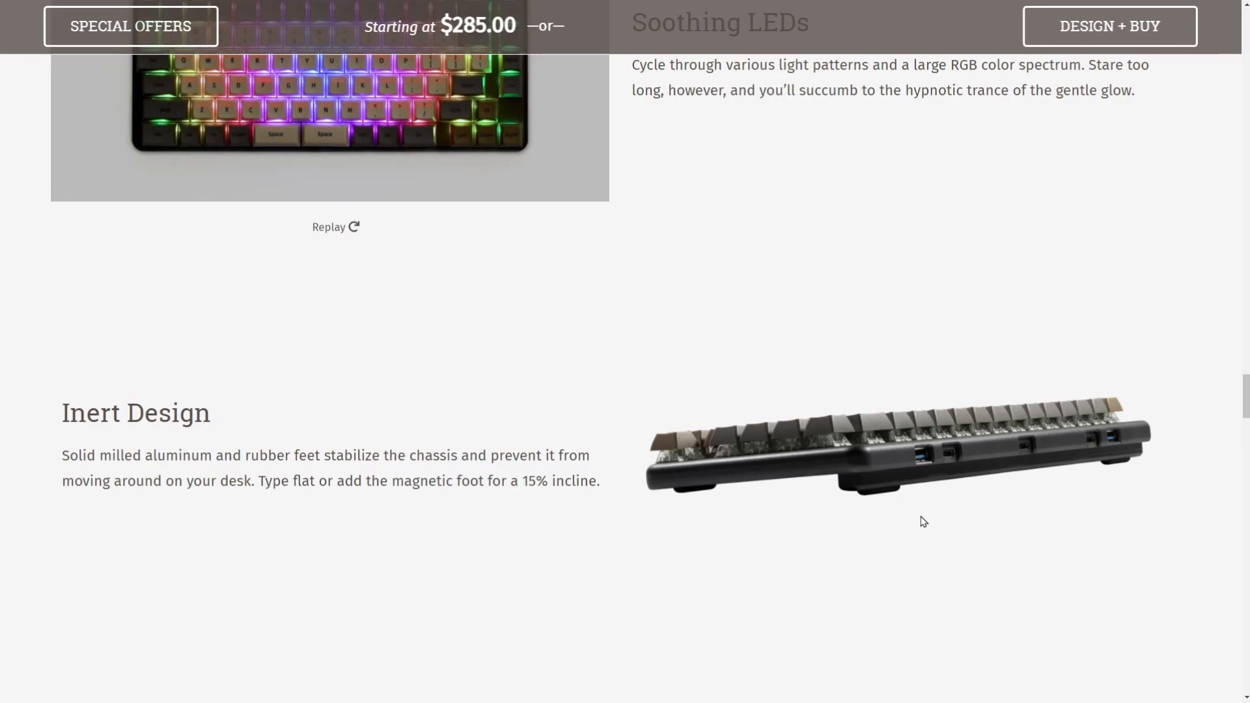
pyautogui.moveTo(853, 507)
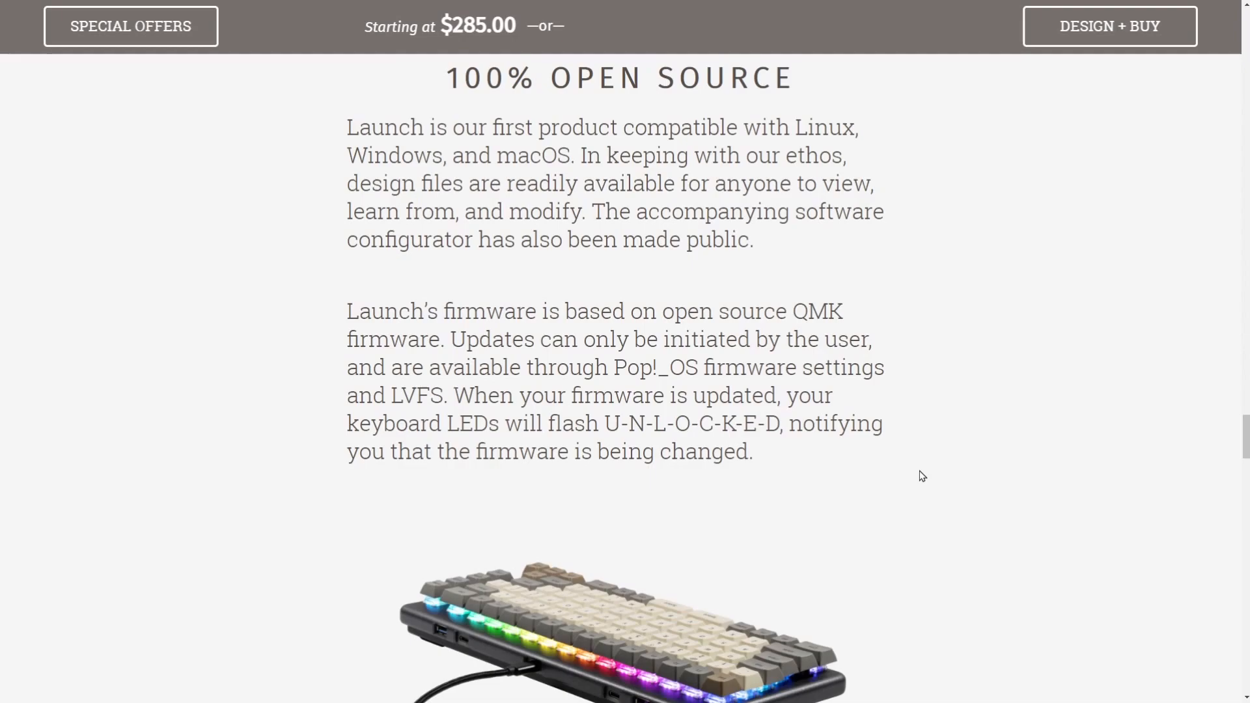
pyautogui.moveTo(975, 437)
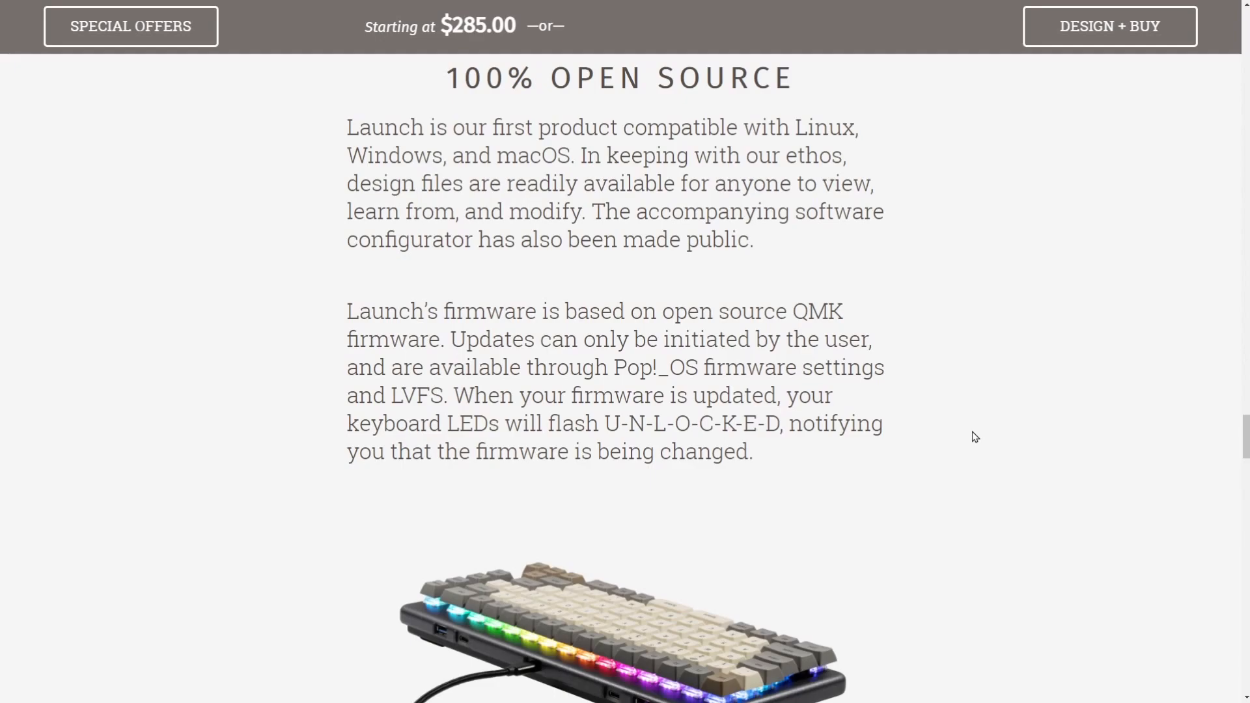
# Scroll past 100% Open Source to Unleash Your Potential on Pop!_OS
pyautogui.scroll(-3)
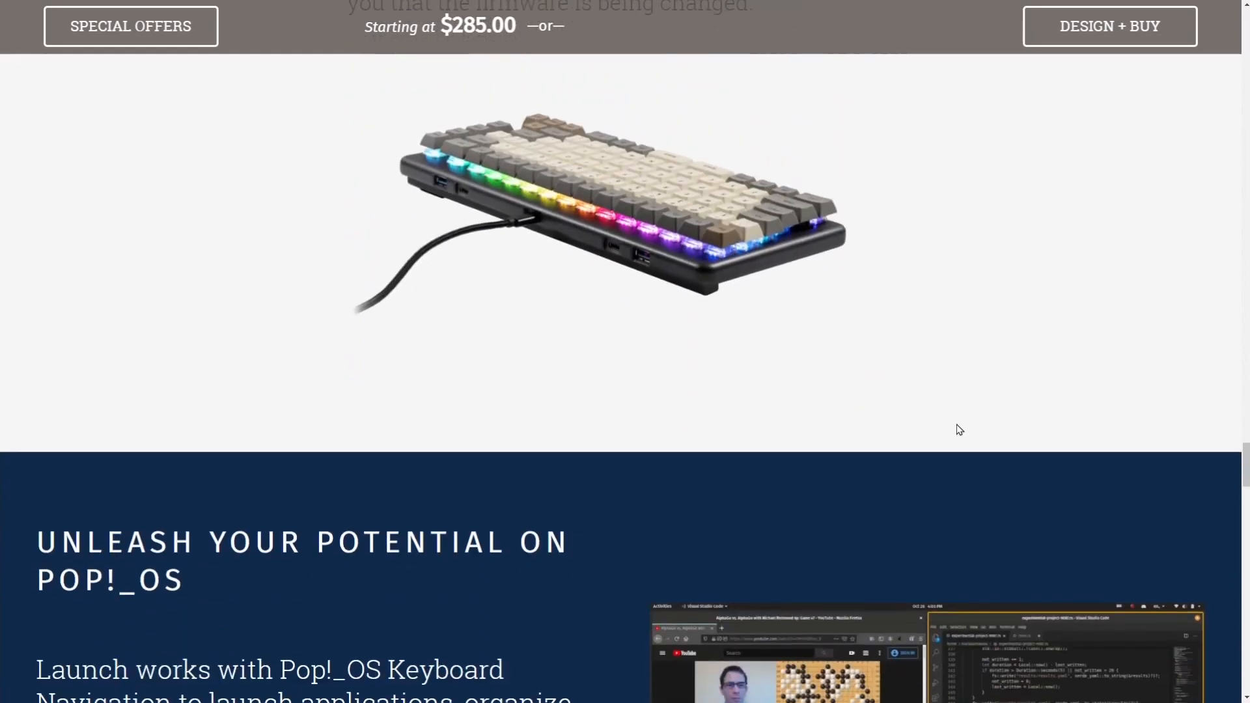
# Scroll past the box contents and keycap set to the Launch $285.00 Tech Specs
pyautogui.scroll(-3)
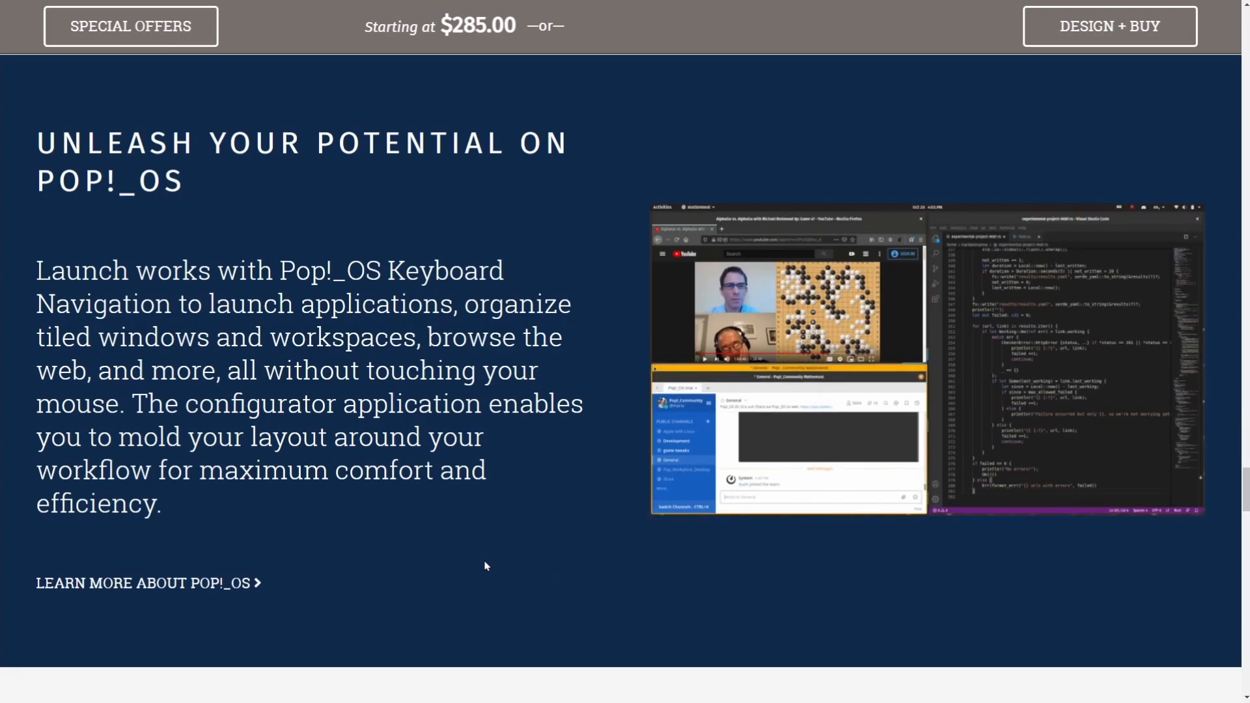
pyautogui.scroll(-3)
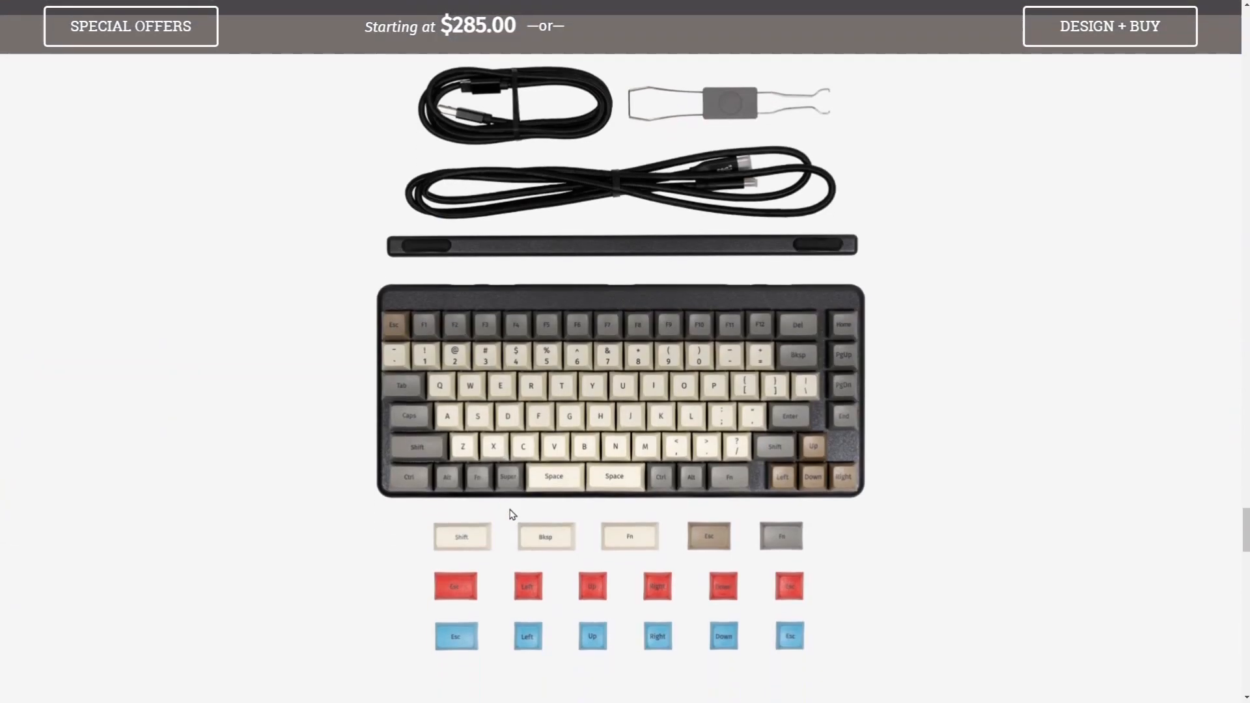
pyautogui.moveTo(999, 147)
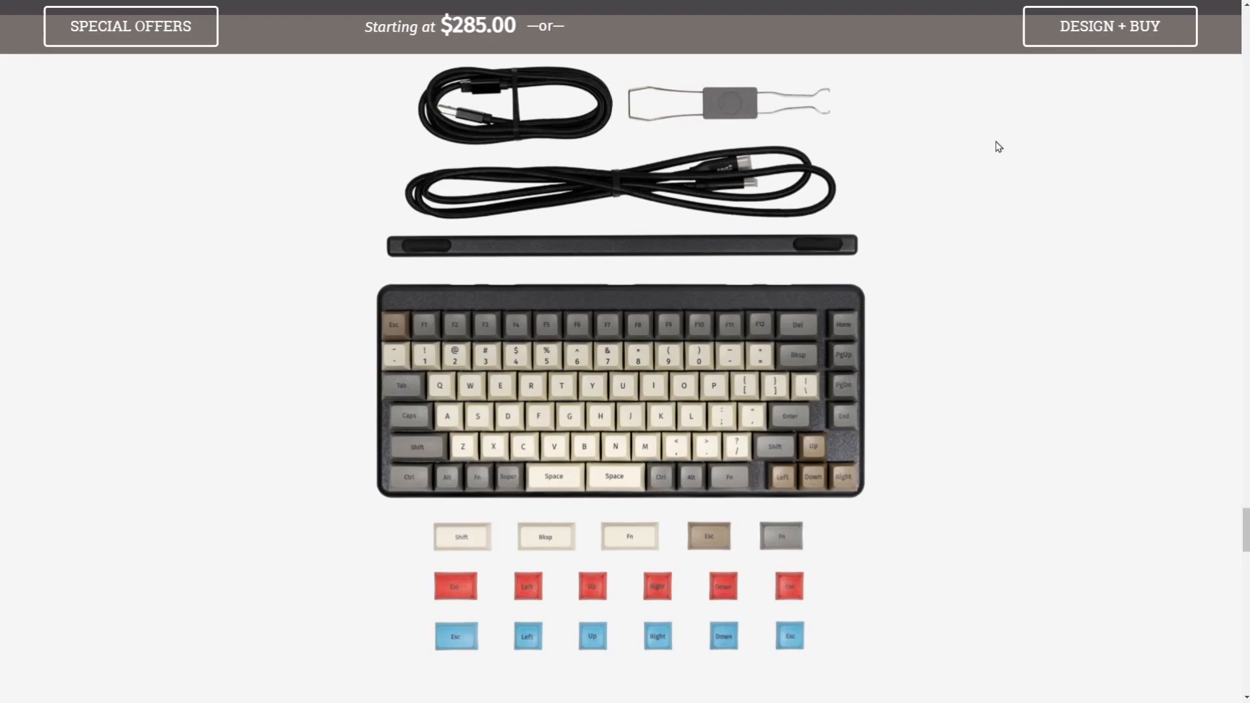
pyautogui.moveTo(825, 622)
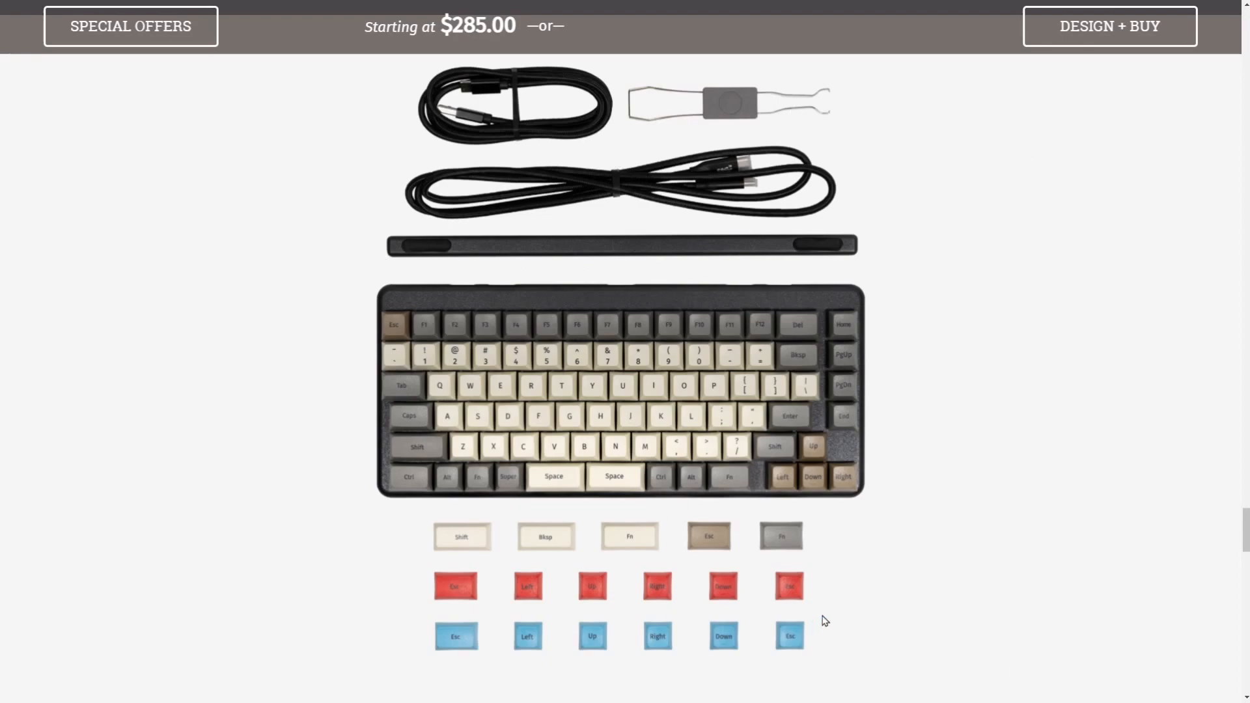
pyautogui.moveTo(374, 281)
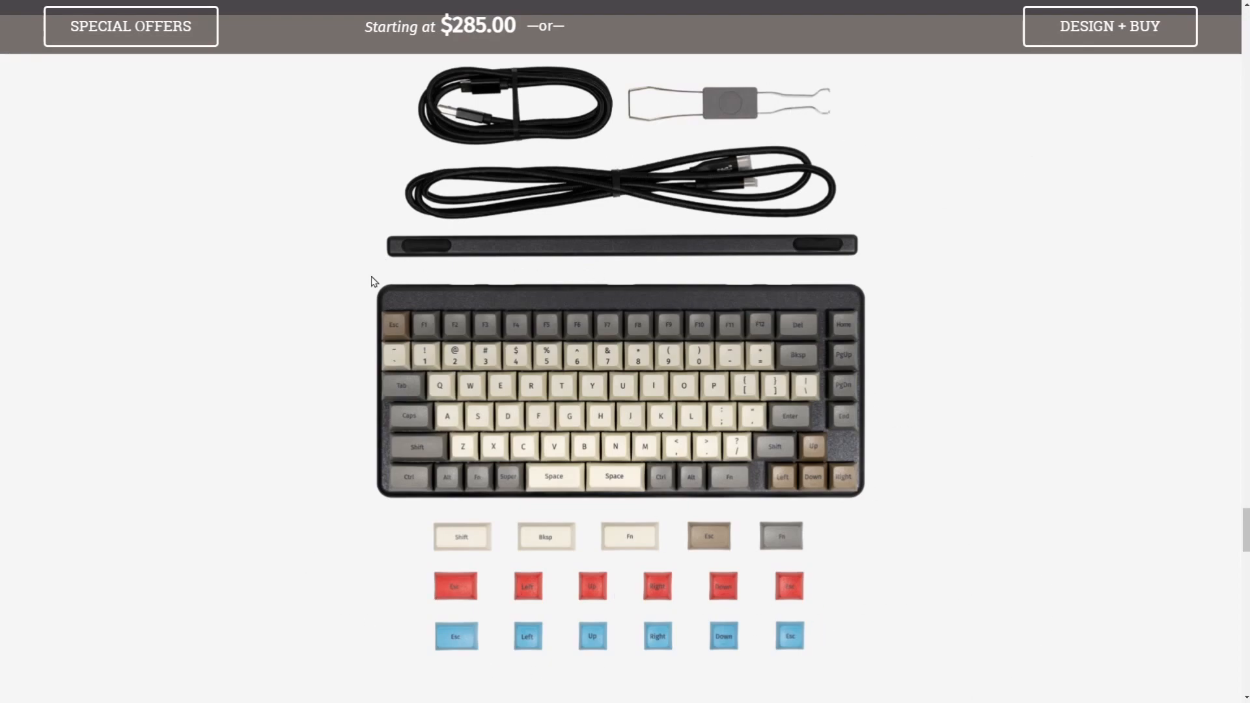
pyautogui.moveTo(935, 189)
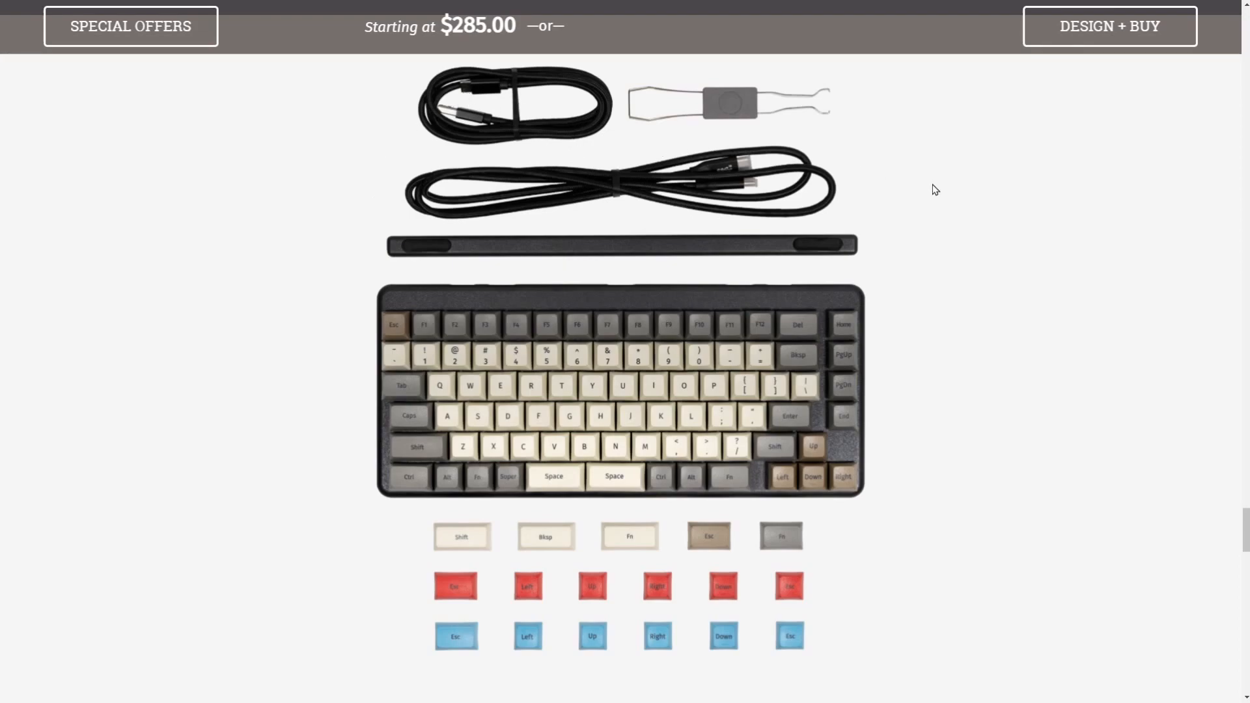
pyautogui.moveTo(911, 202)
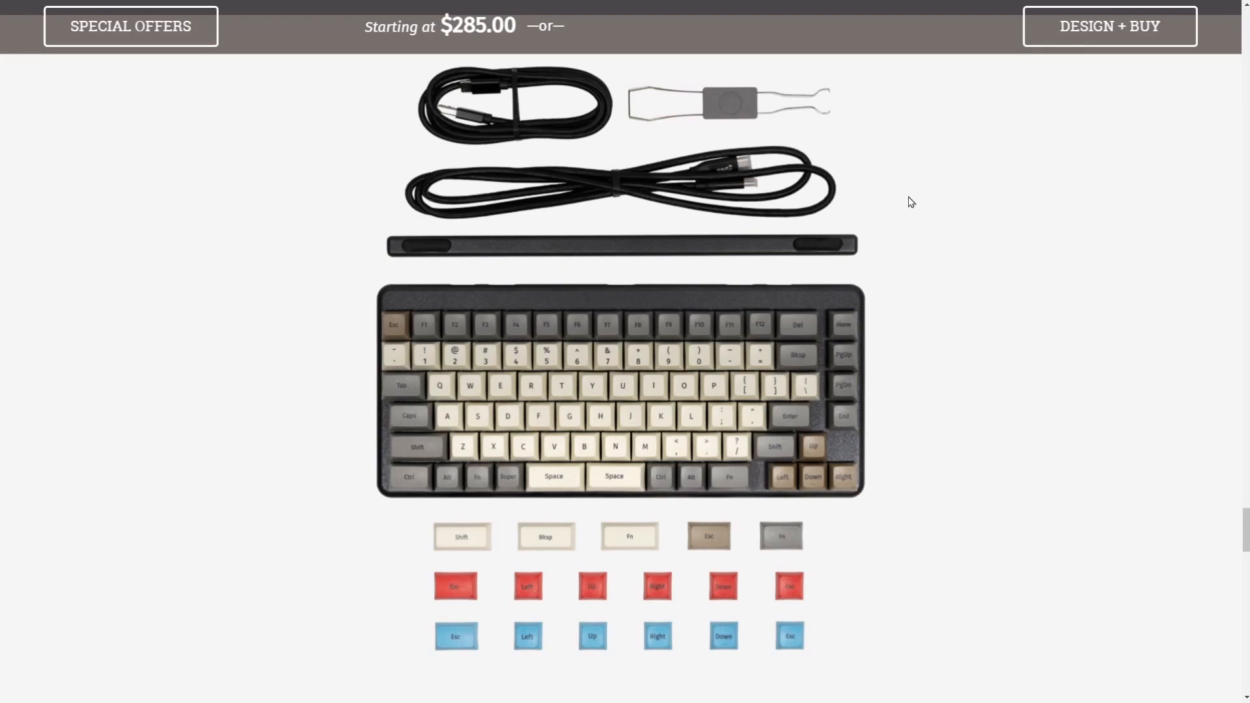
pyautogui.scroll(-3)
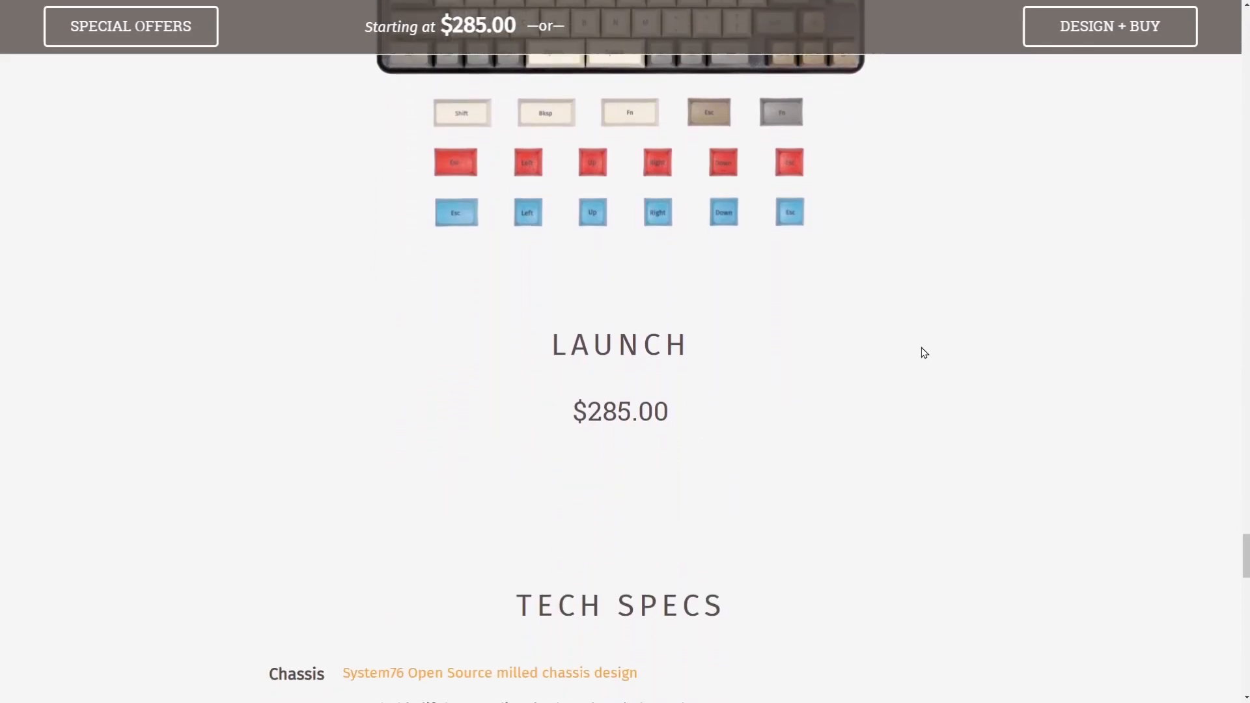
pyautogui.scroll(-3)
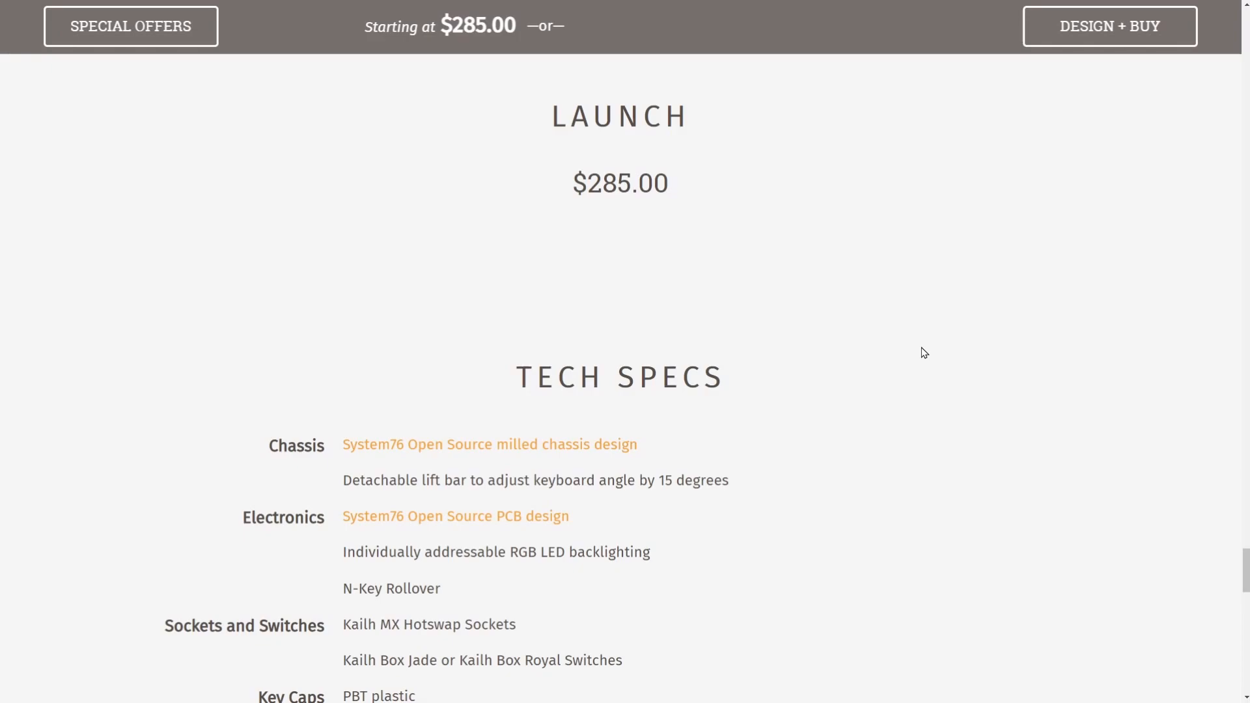
pyautogui.moveTo(692, 177)
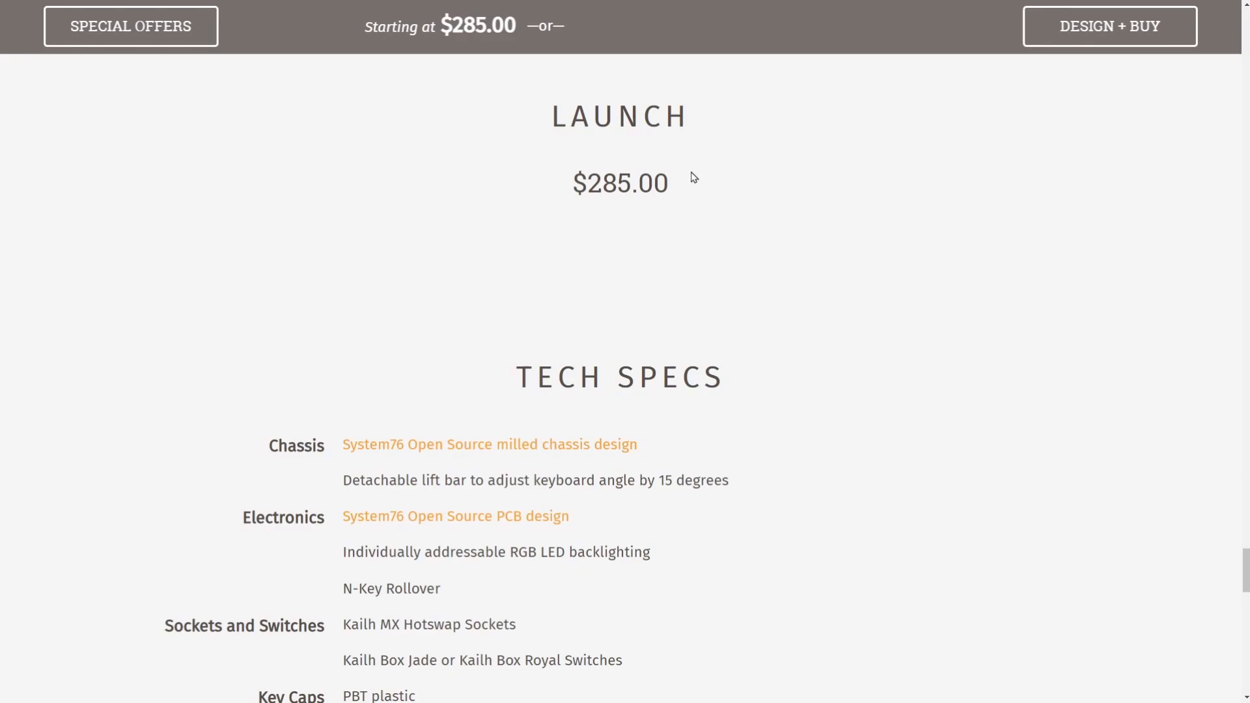
pyautogui.moveTo(1186, 308)
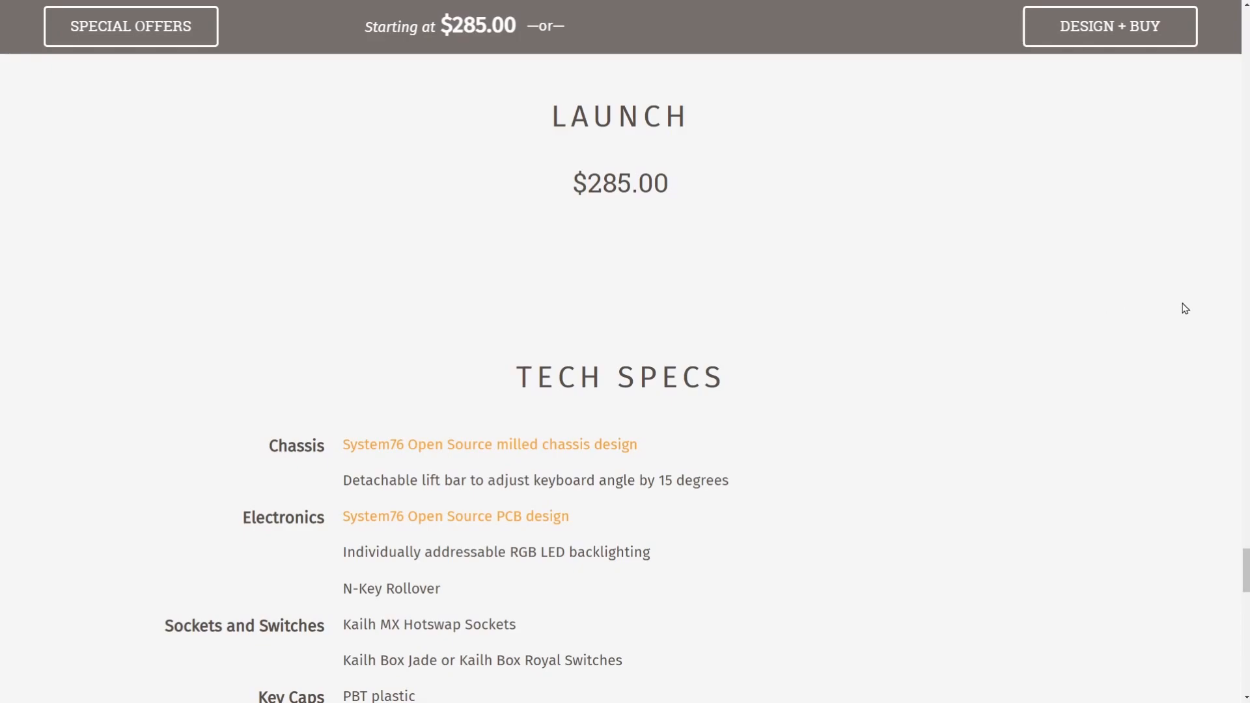
pyautogui.moveTo(1187, 327)
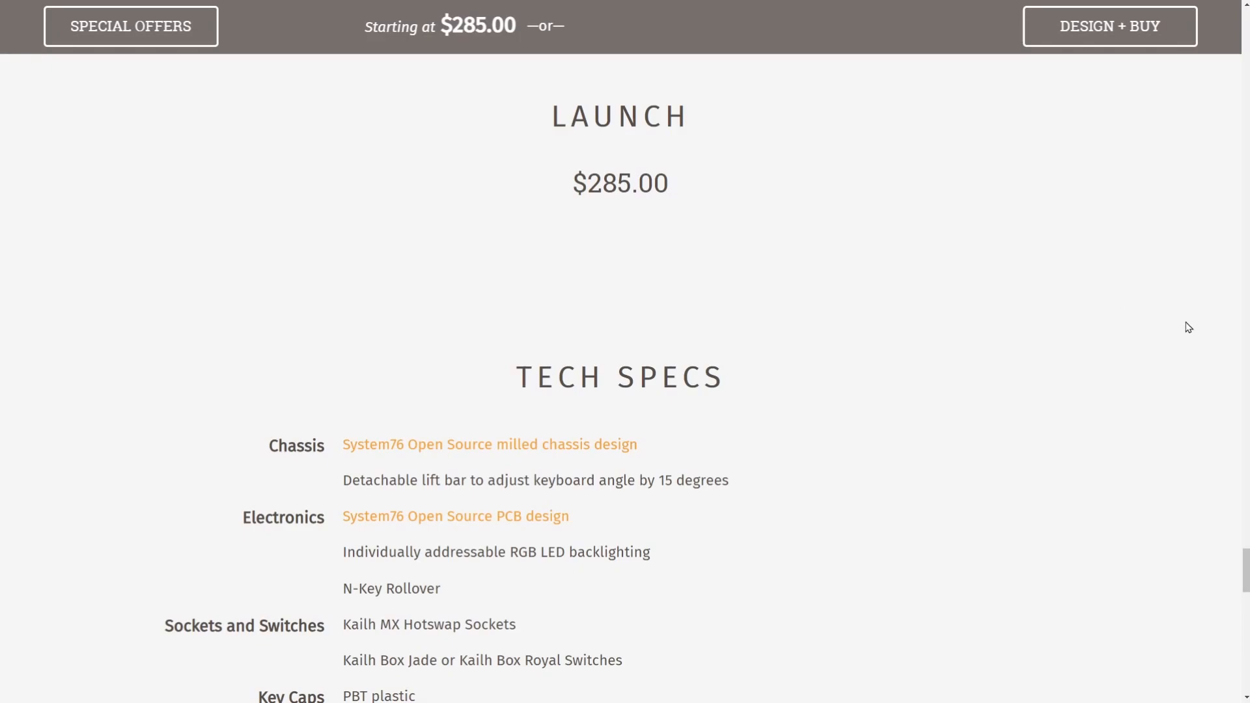
pyautogui.moveTo(1139, 331)
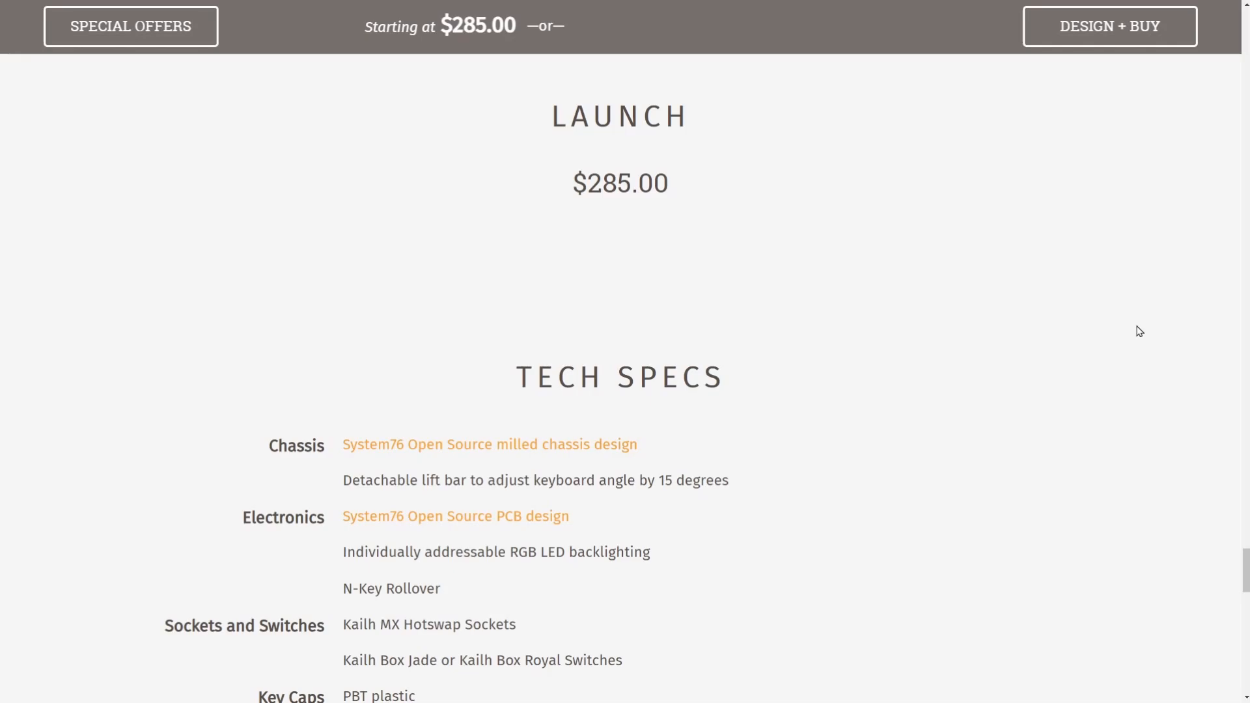
# Read the Tech Specs through weight 2.09 lbs and model launch_1, highlighting the Open Source PCB line
pyautogui.scroll(-3)
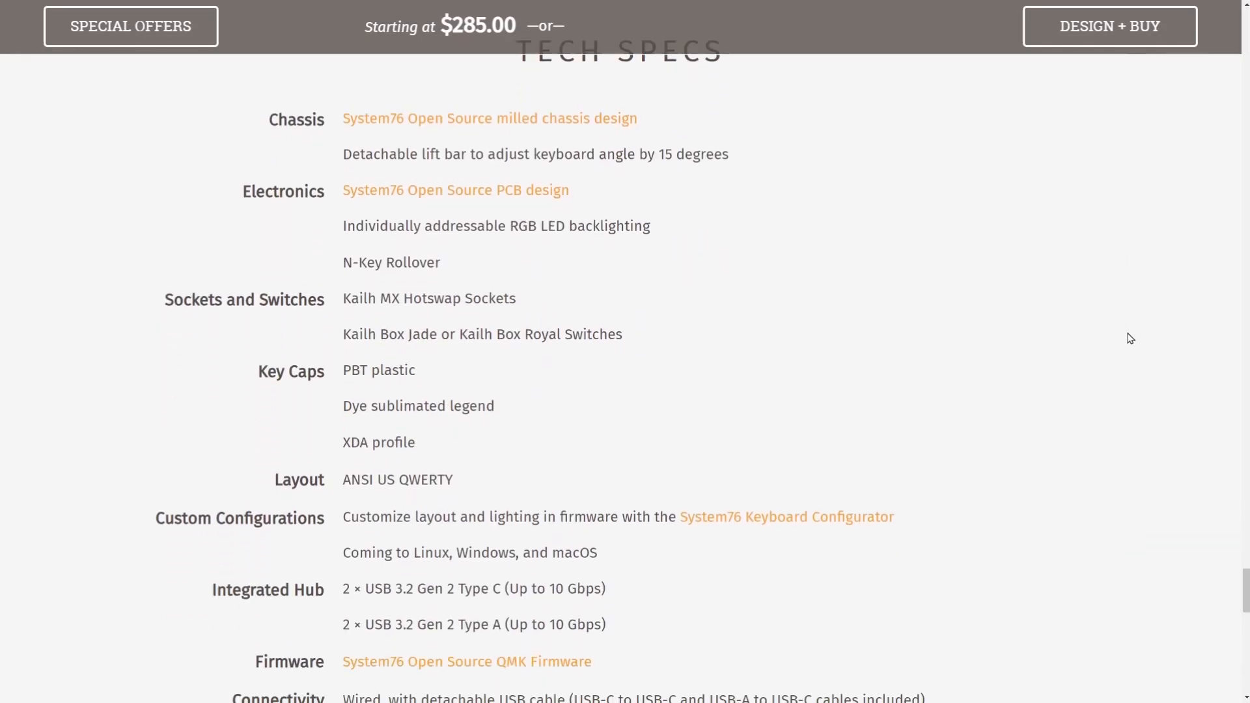
pyautogui.moveTo(629, 131)
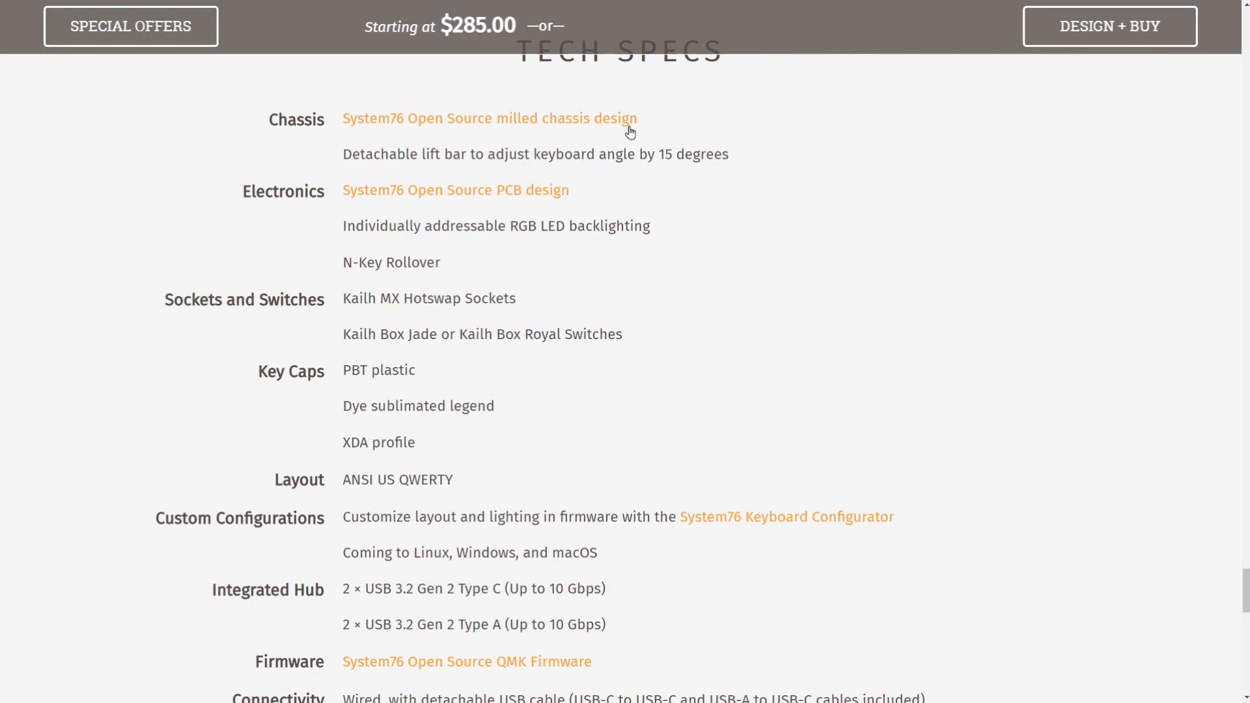
pyautogui.moveTo(666, 173)
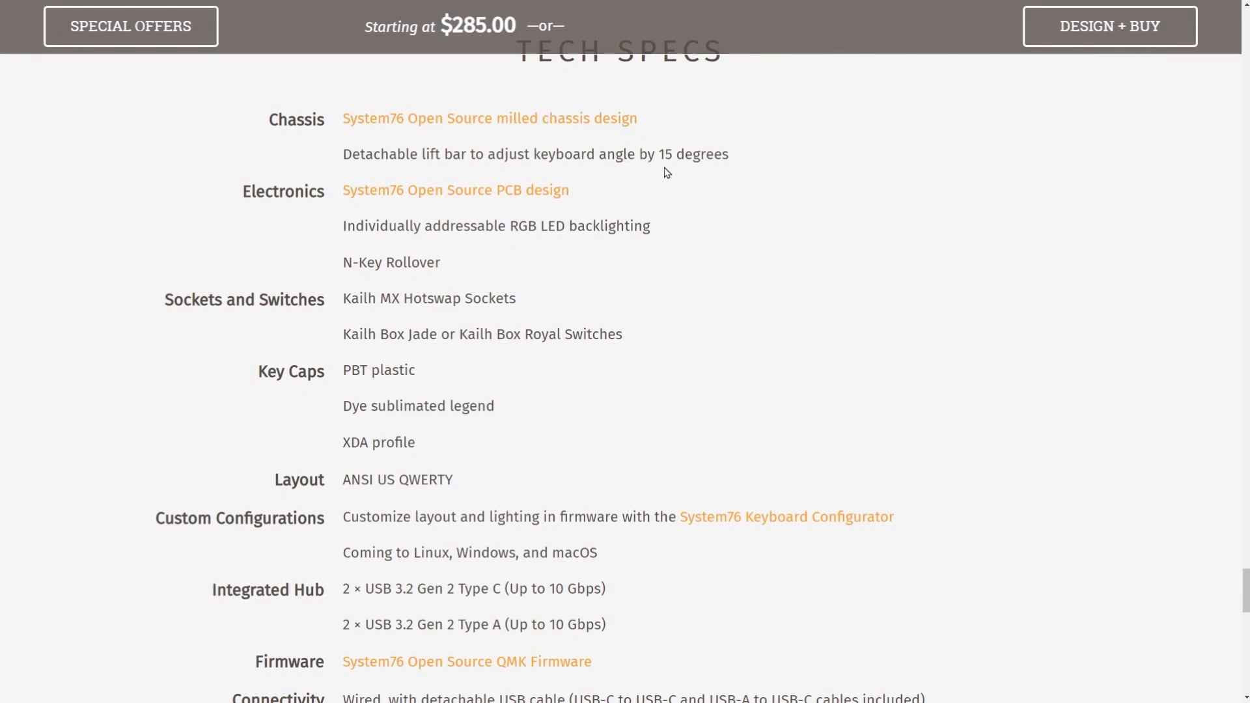
pyautogui.moveTo(693, 204)
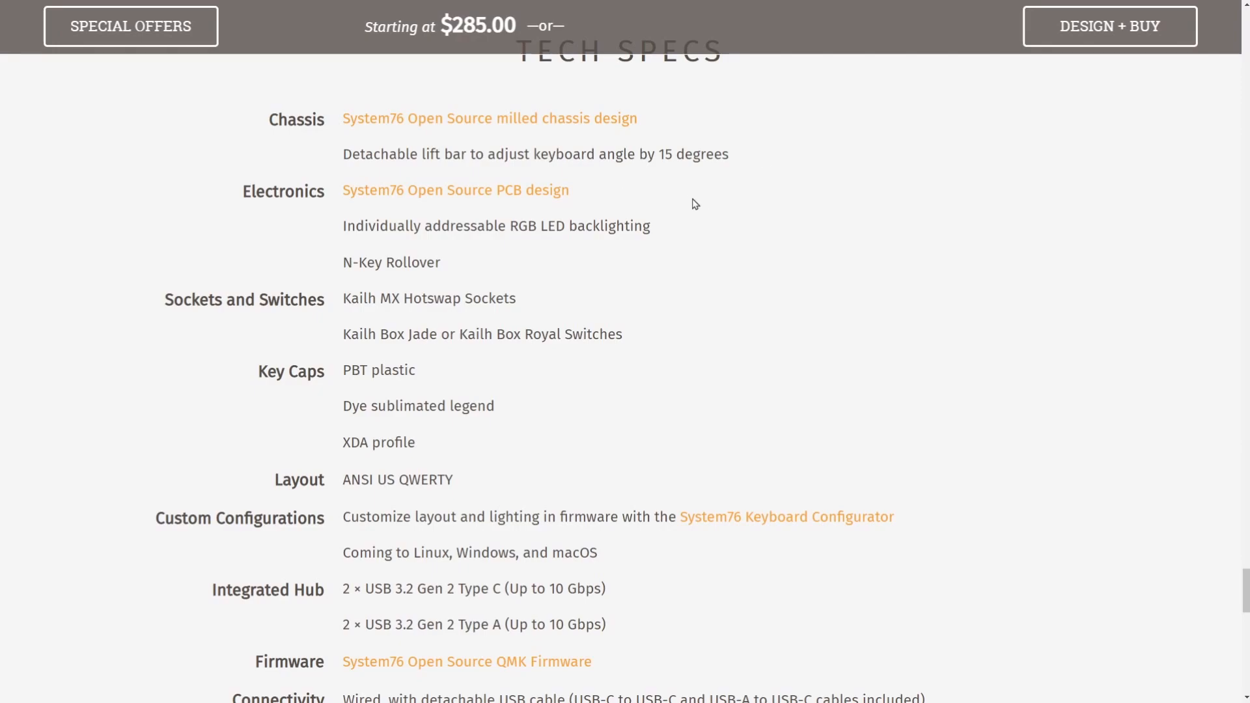
pyautogui.doubleClick(455, 190)
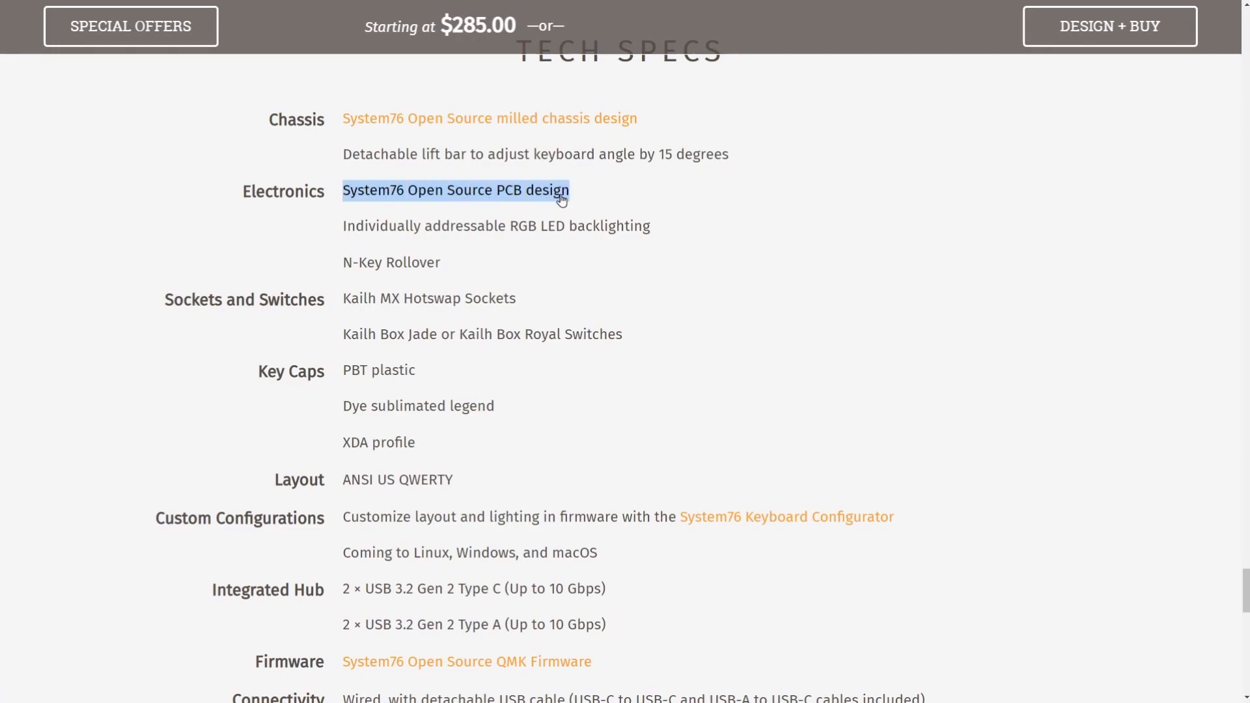
pyautogui.moveTo(622, 213)
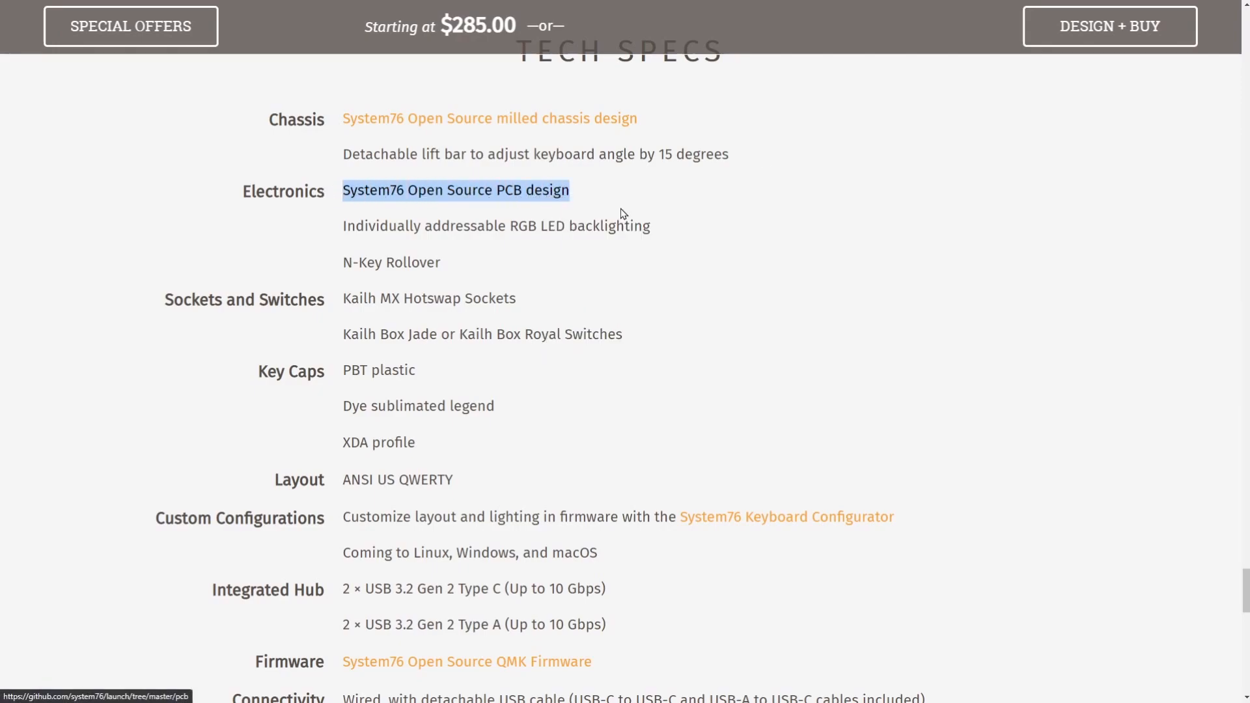
pyautogui.moveTo(646, 239)
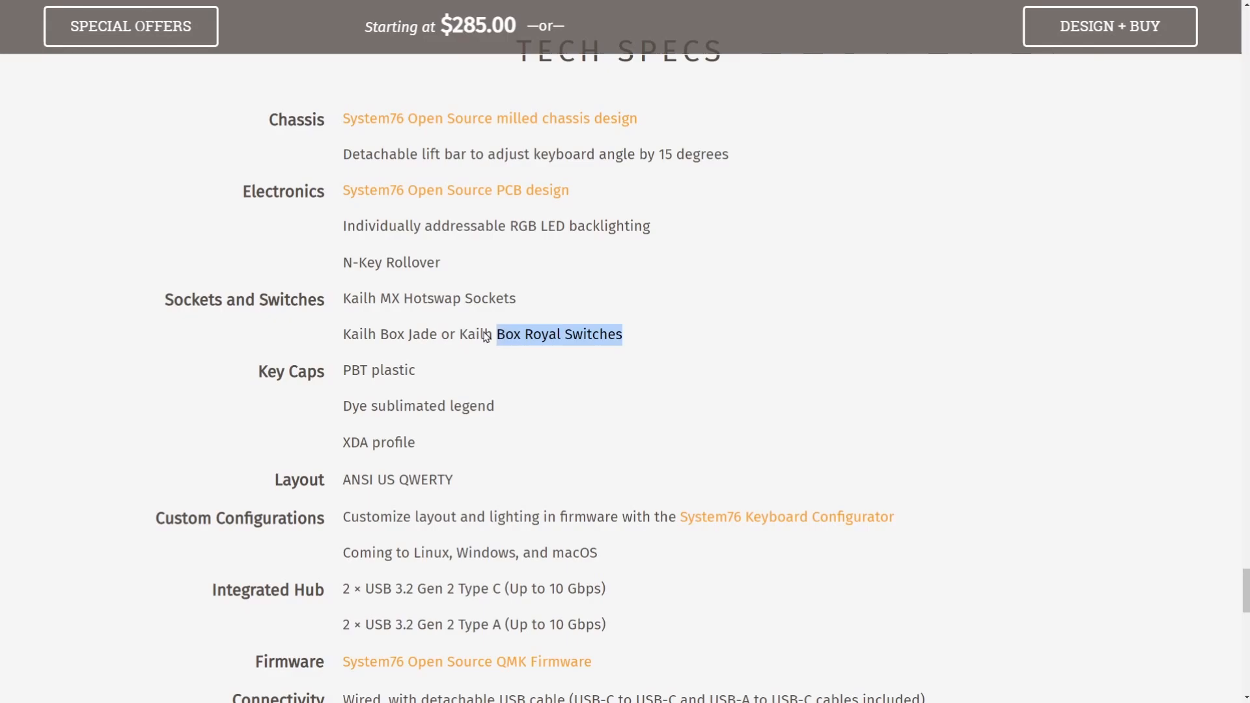
pyautogui.scroll(-3)
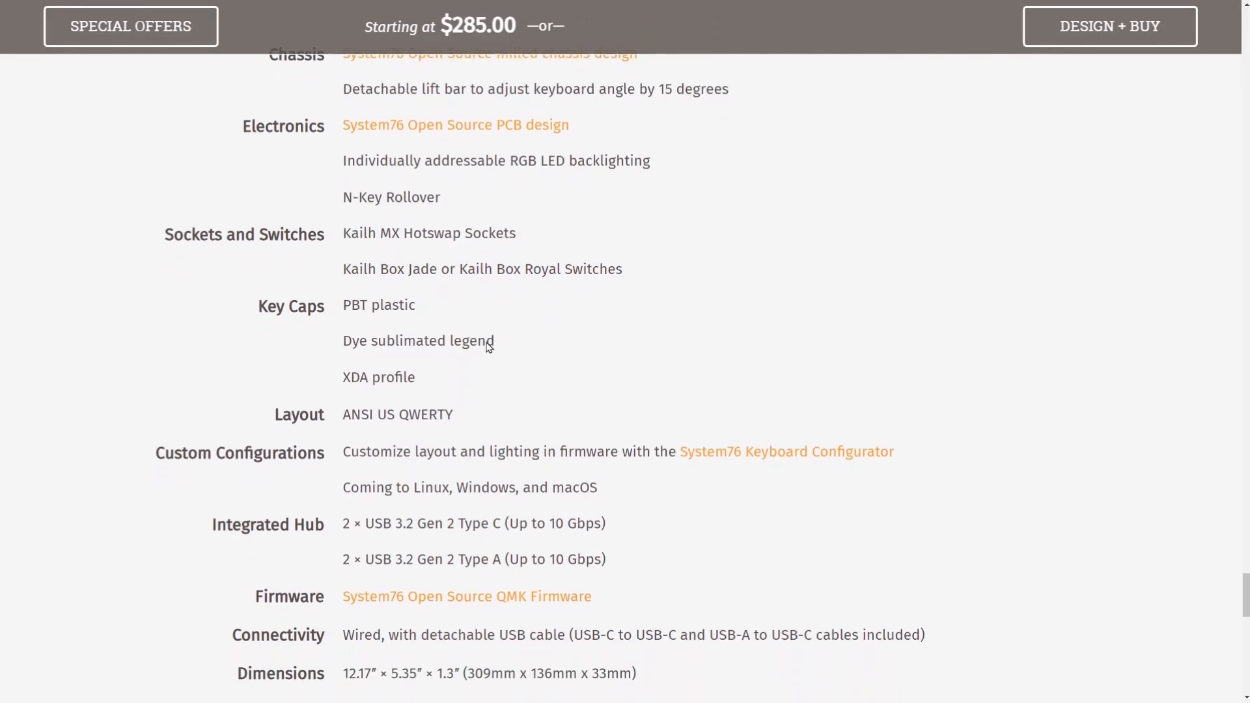
pyautogui.scroll(-3)
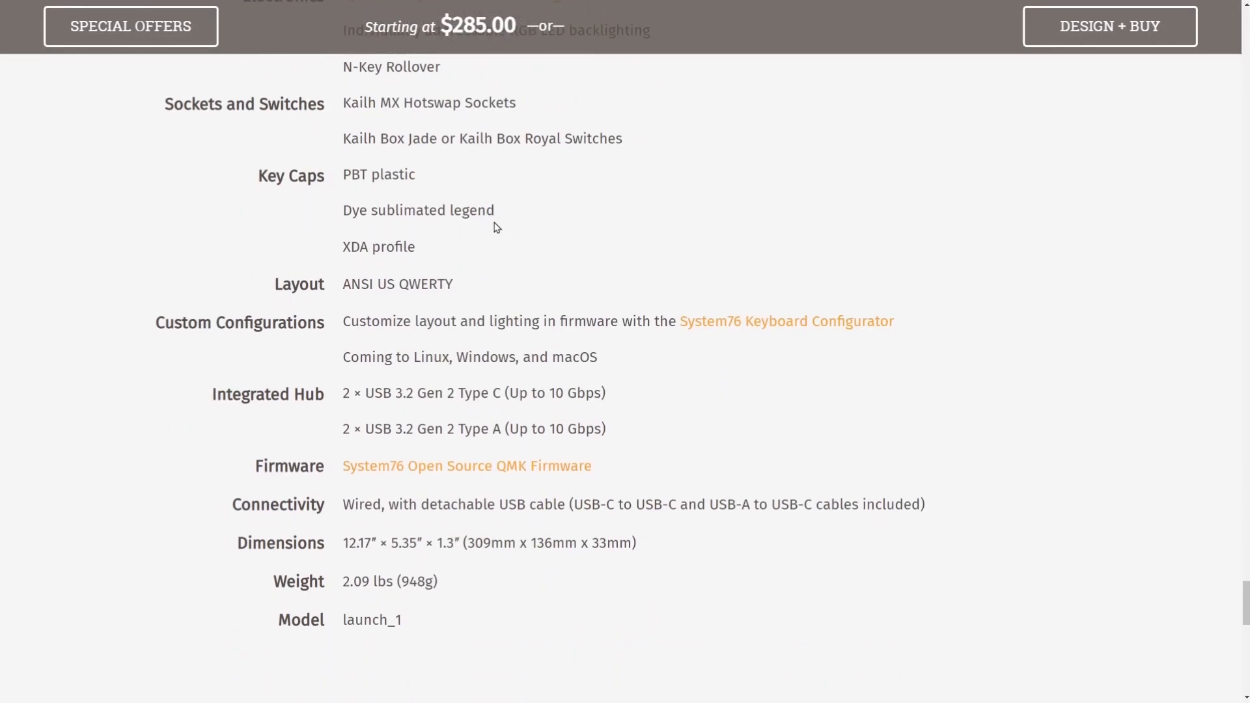
pyautogui.moveTo(728, 277)
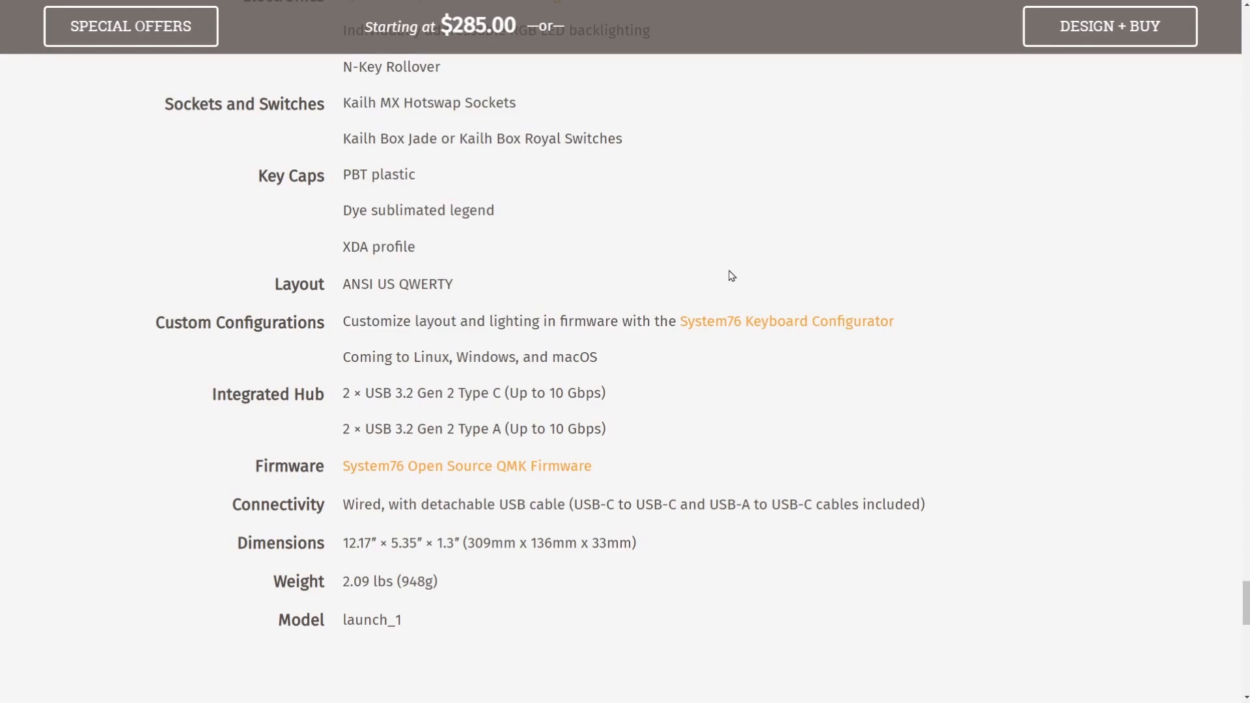
pyautogui.moveTo(799, 342)
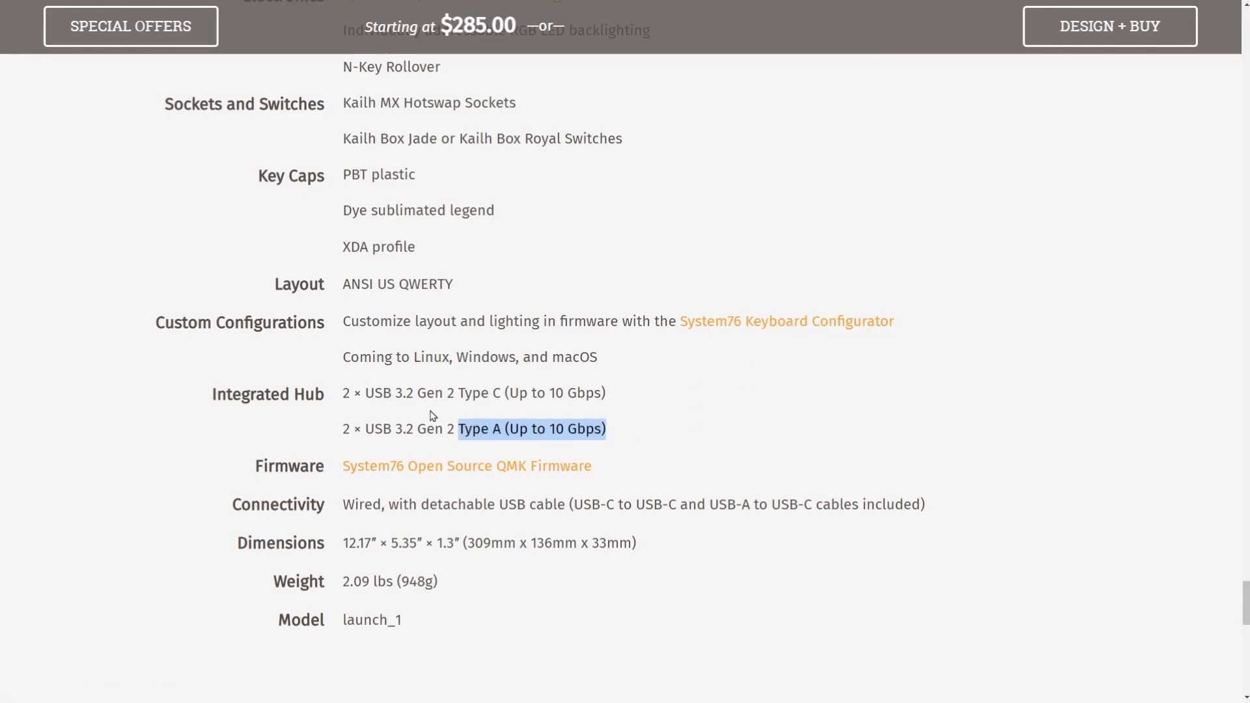
pyautogui.click(502, 443)
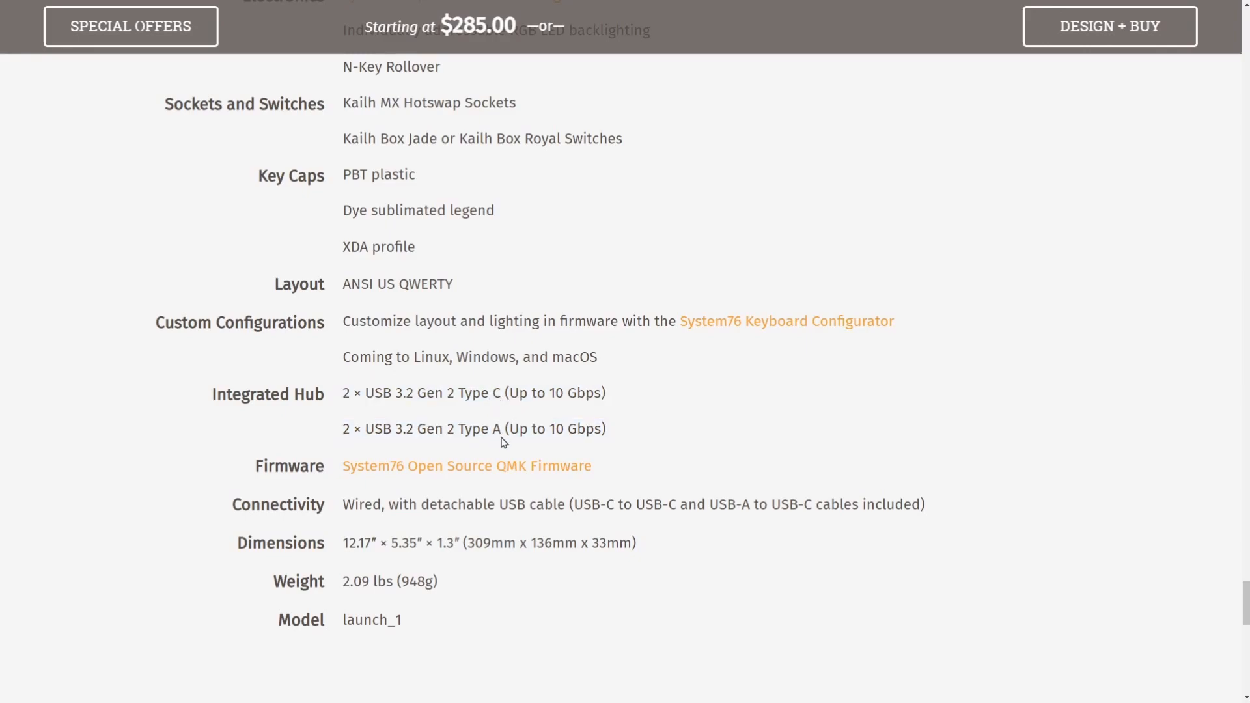
pyautogui.moveTo(718, 431)
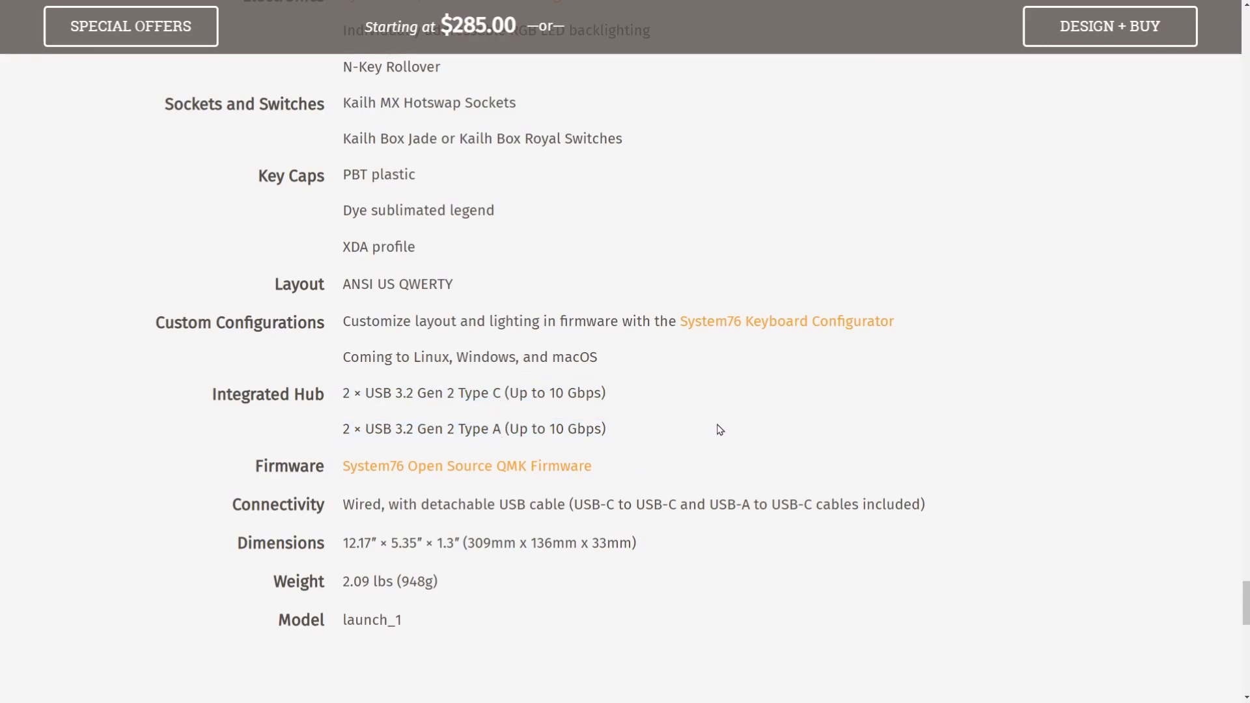
pyautogui.moveTo(556, 454)
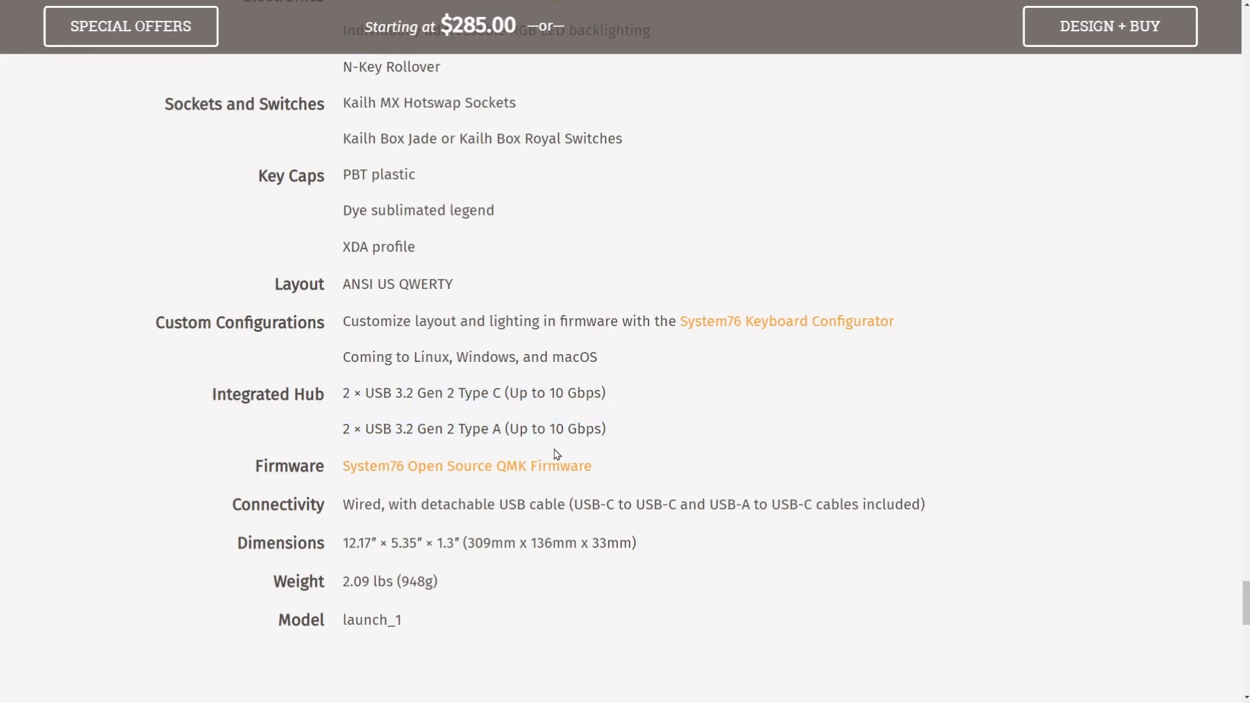
pyautogui.moveTo(700, 453)
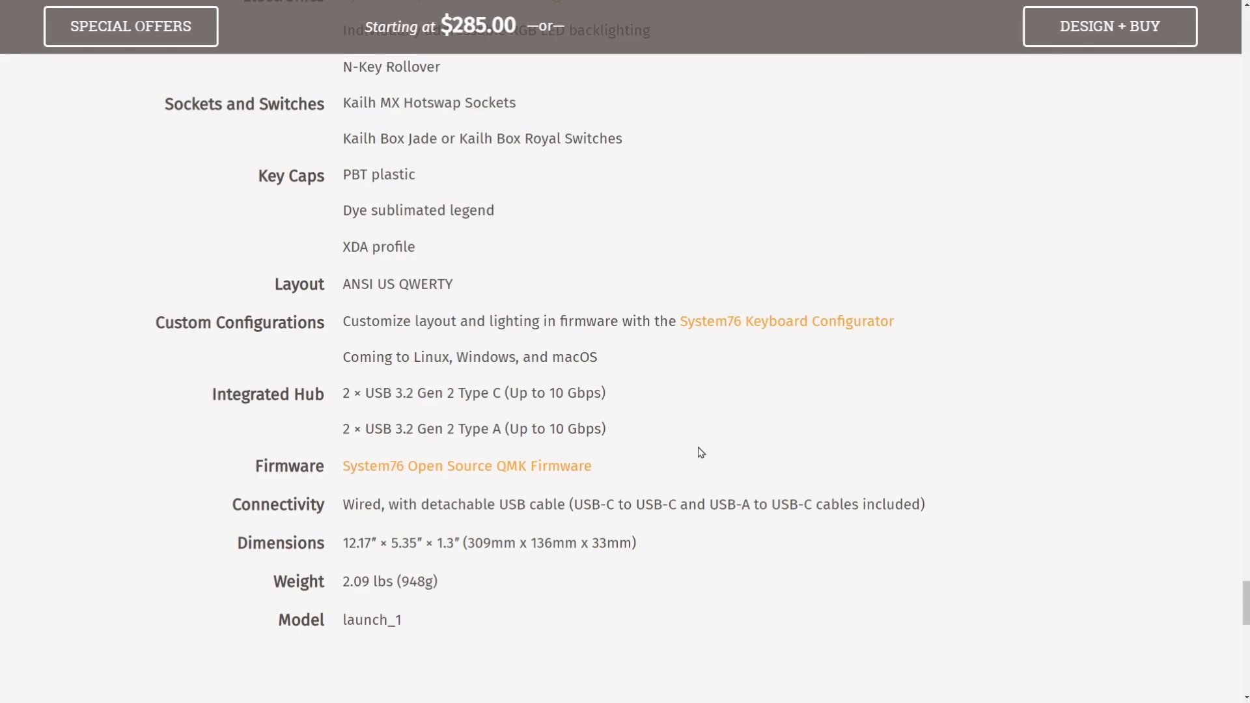
pyautogui.rightClick(466, 466)
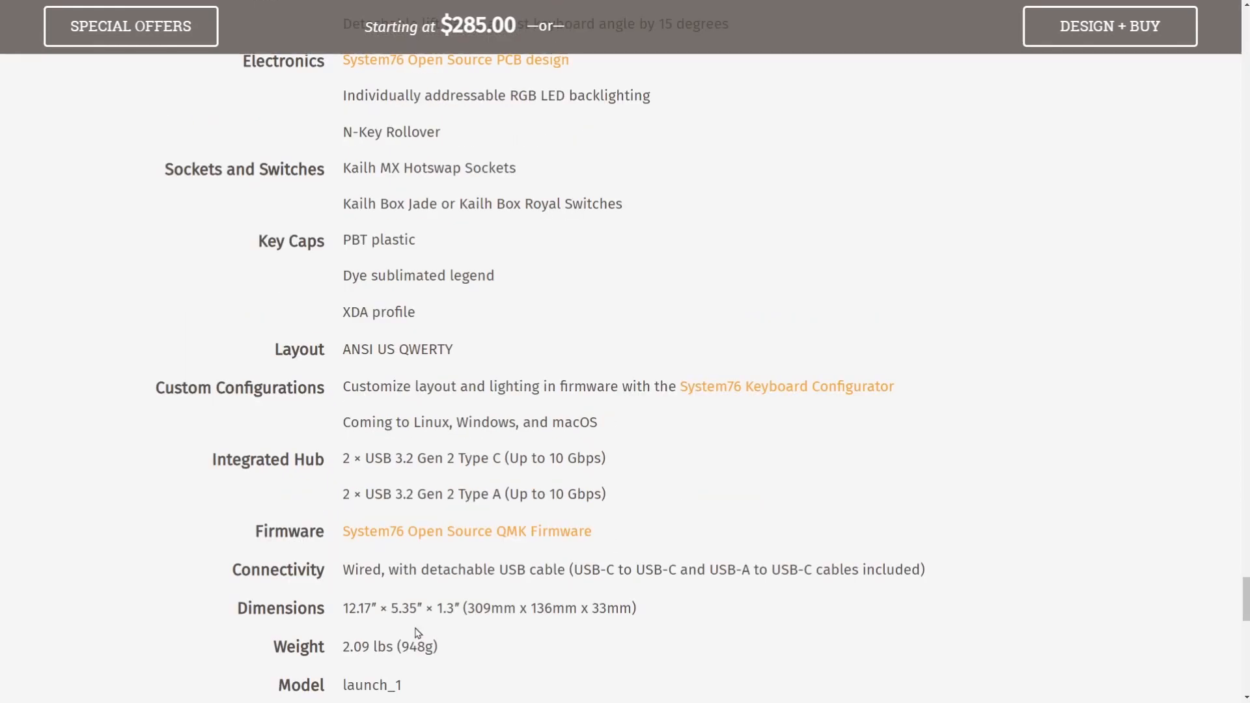
pyautogui.moveTo(594, 532)
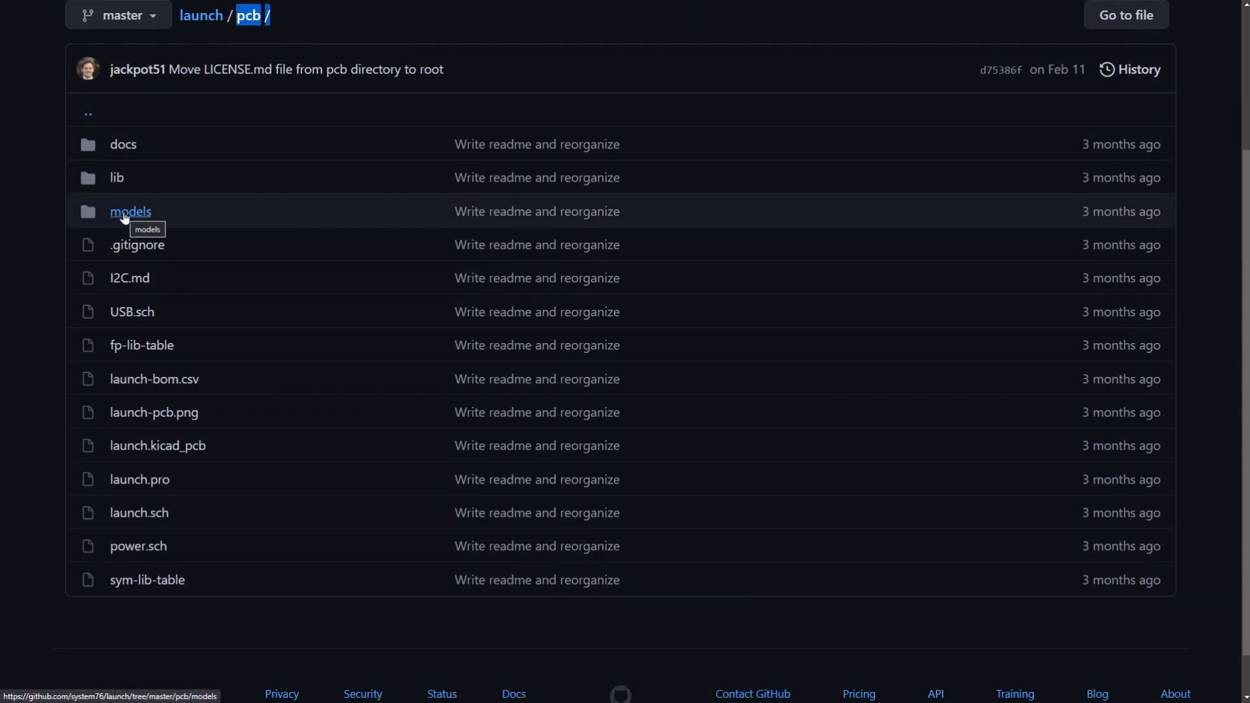
# Browse the pcb models folder, return to pcb, and open launch-pcb.png
pyautogui.click(130, 211)
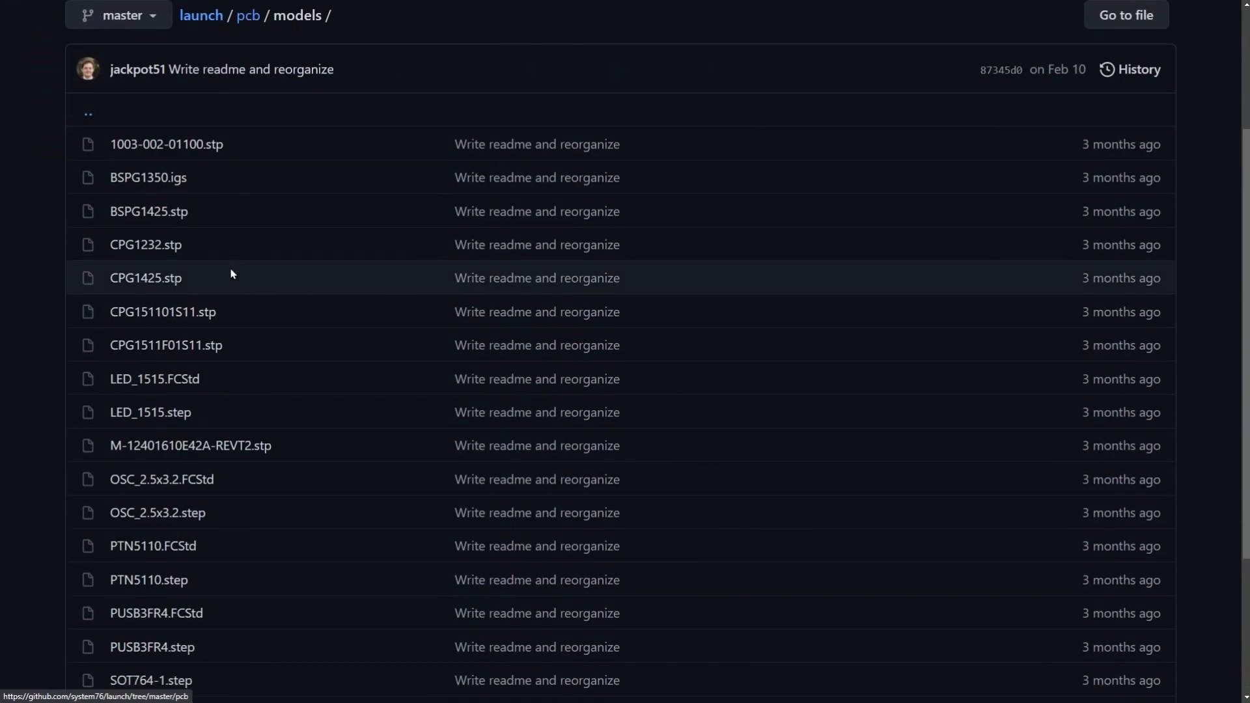
pyautogui.scroll(-3)
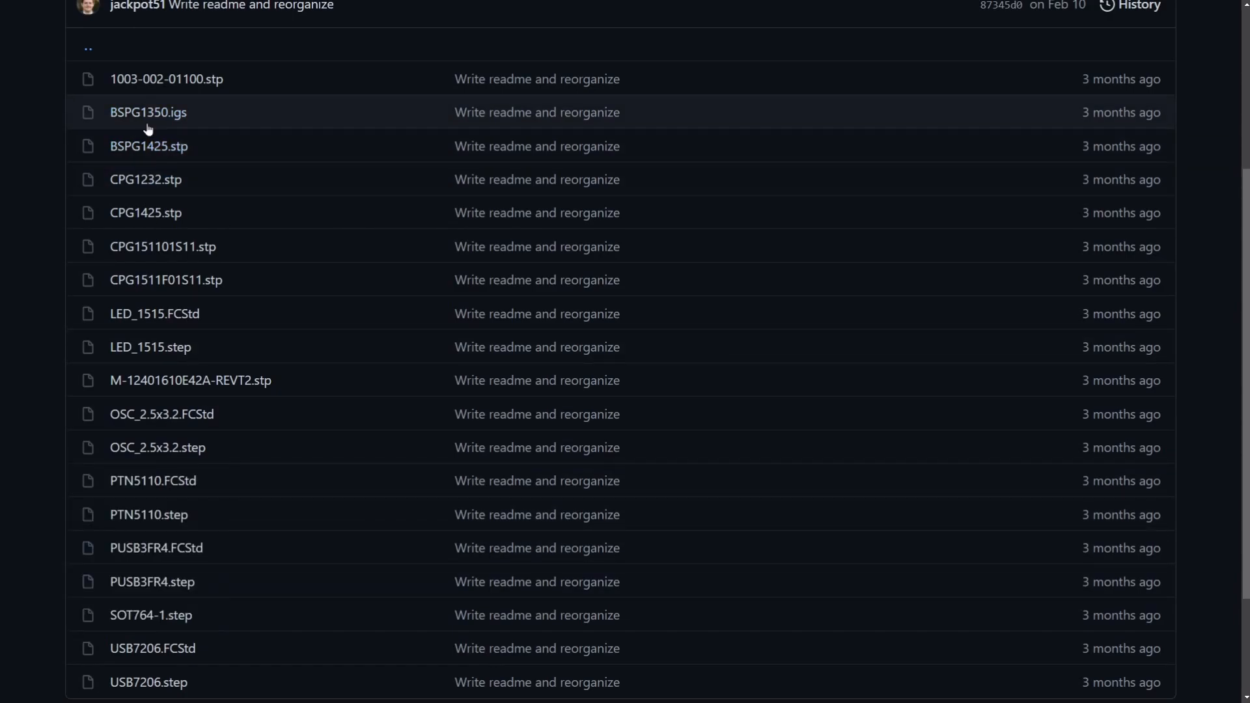
pyautogui.click(88, 47)
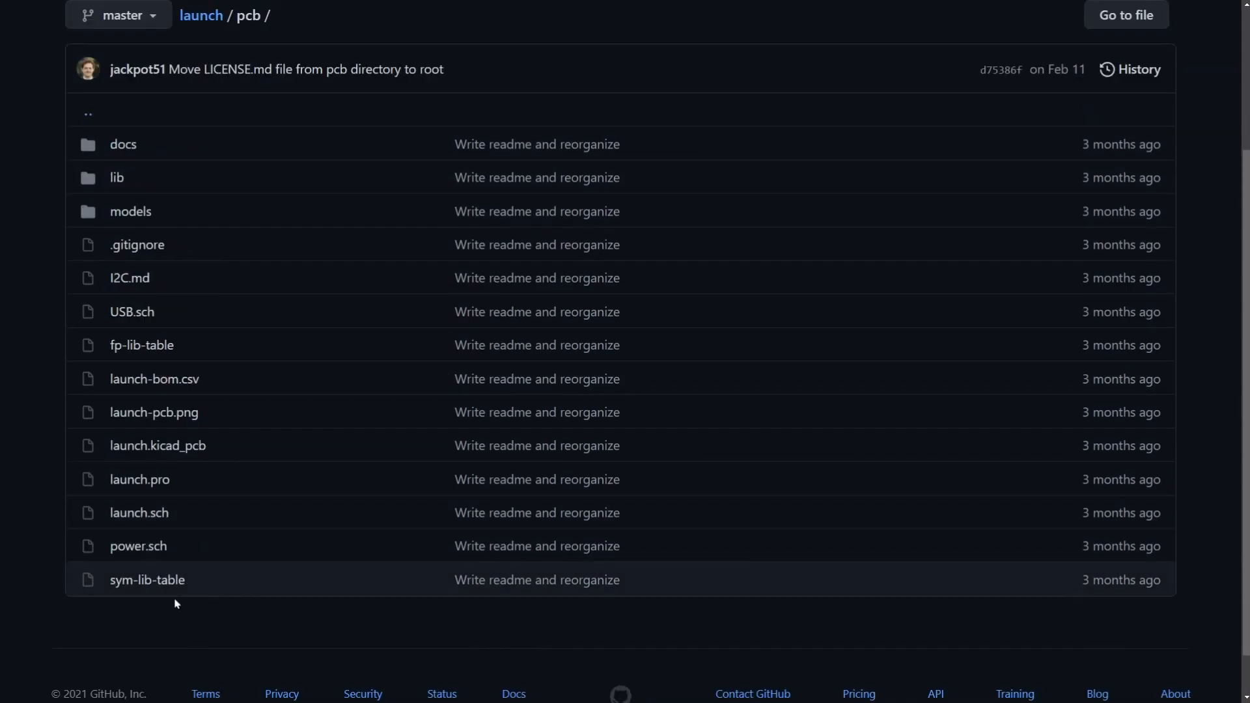
pyautogui.moveTo(187, 297)
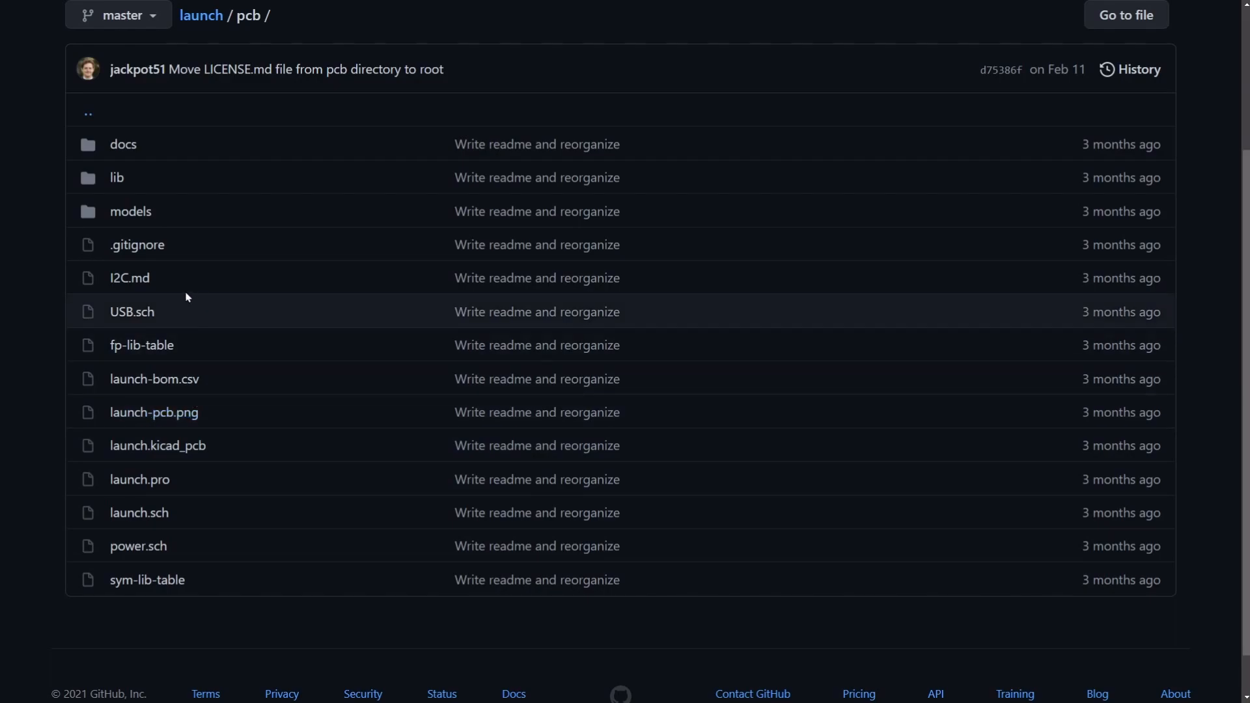
pyautogui.click(153, 412)
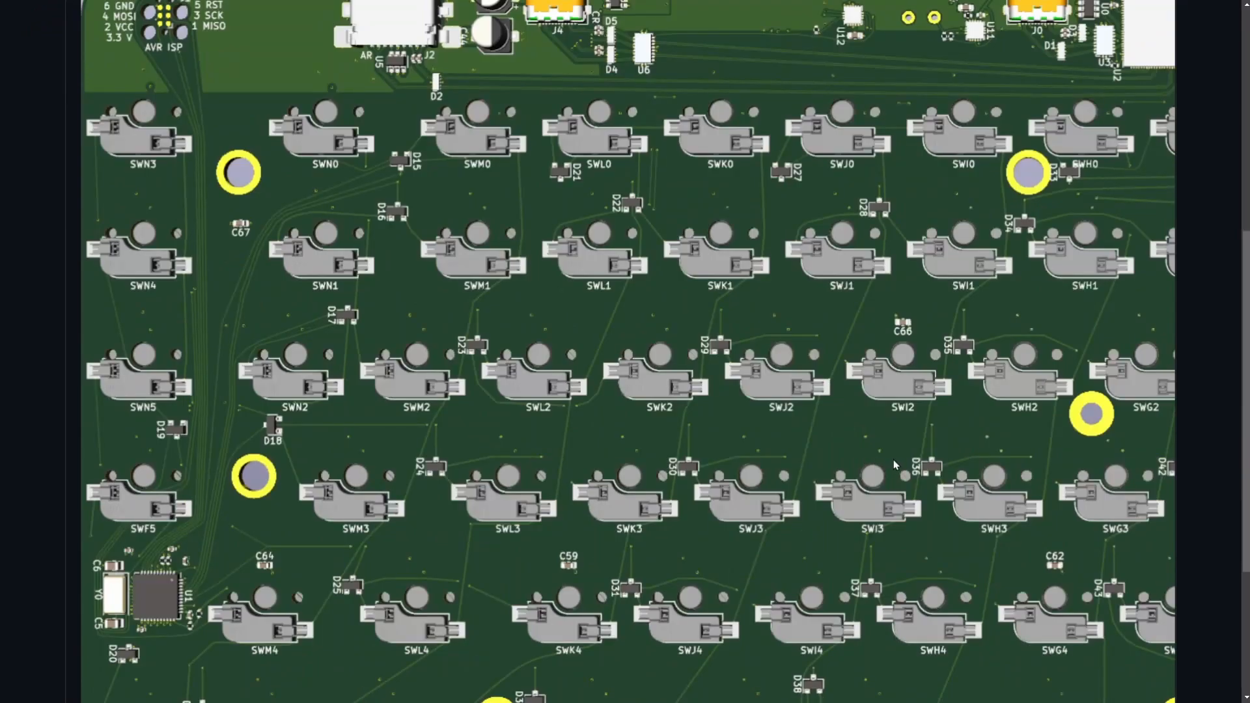
# Scroll through the launch-pcb.png render to view the switch footprints and diodes
pyautogui.scroll(-3)
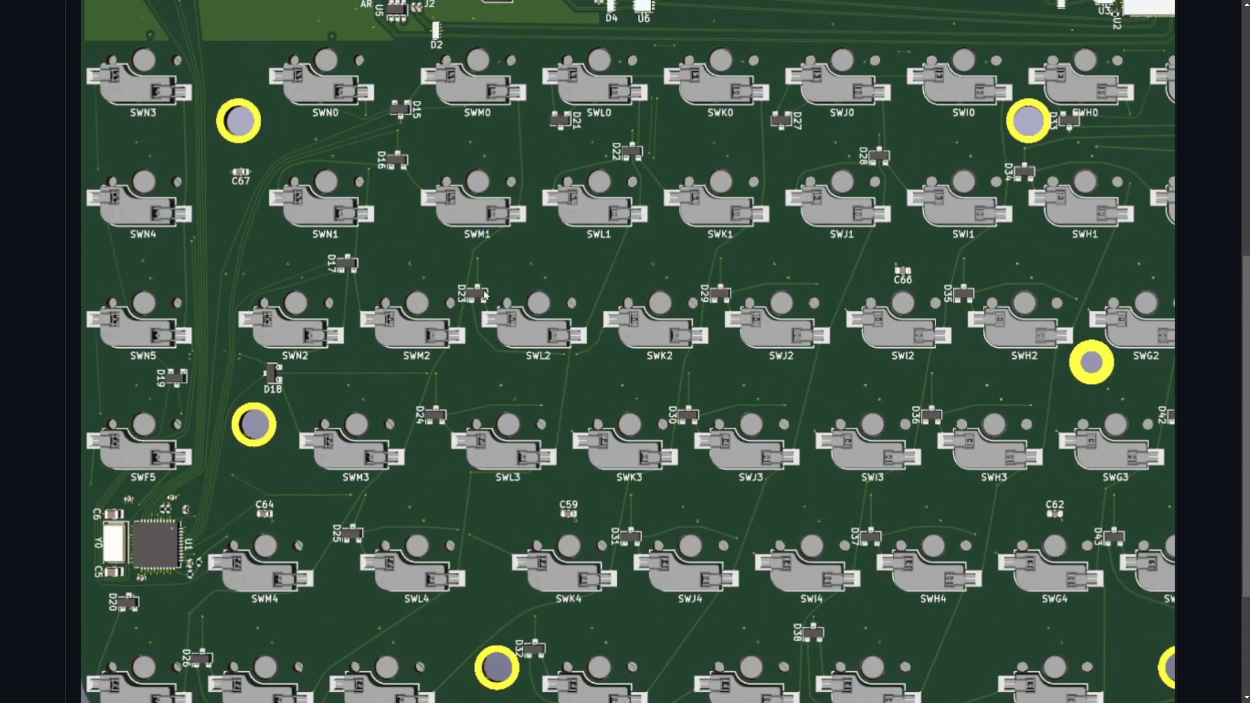
pyautogui.moveTo(748, 234)
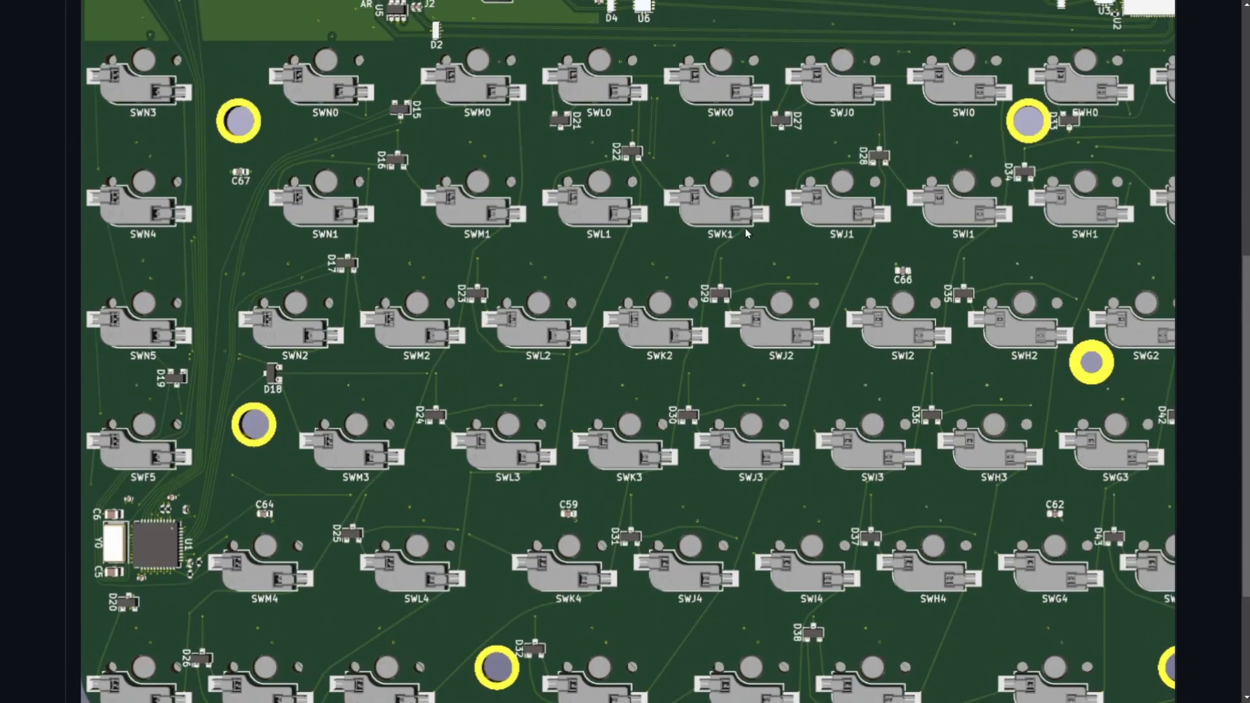